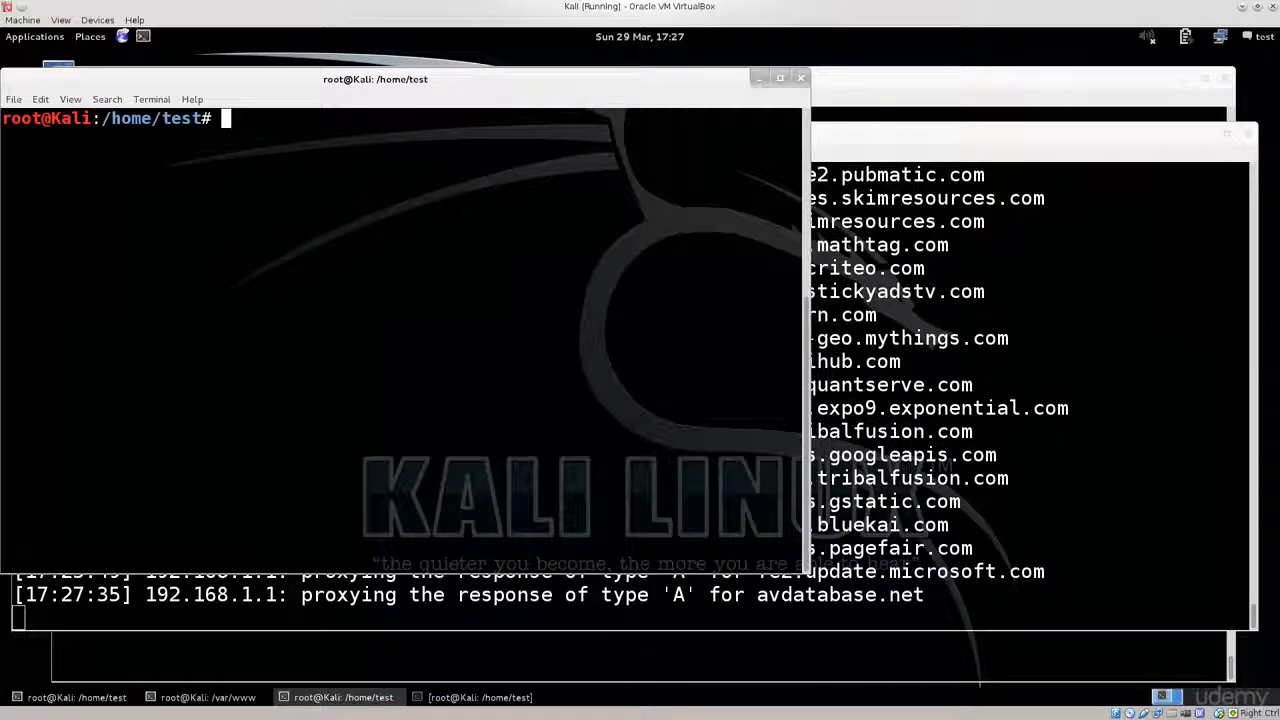
Change into /var/www and list its contents.
{"action": "type", "text": "cd"}
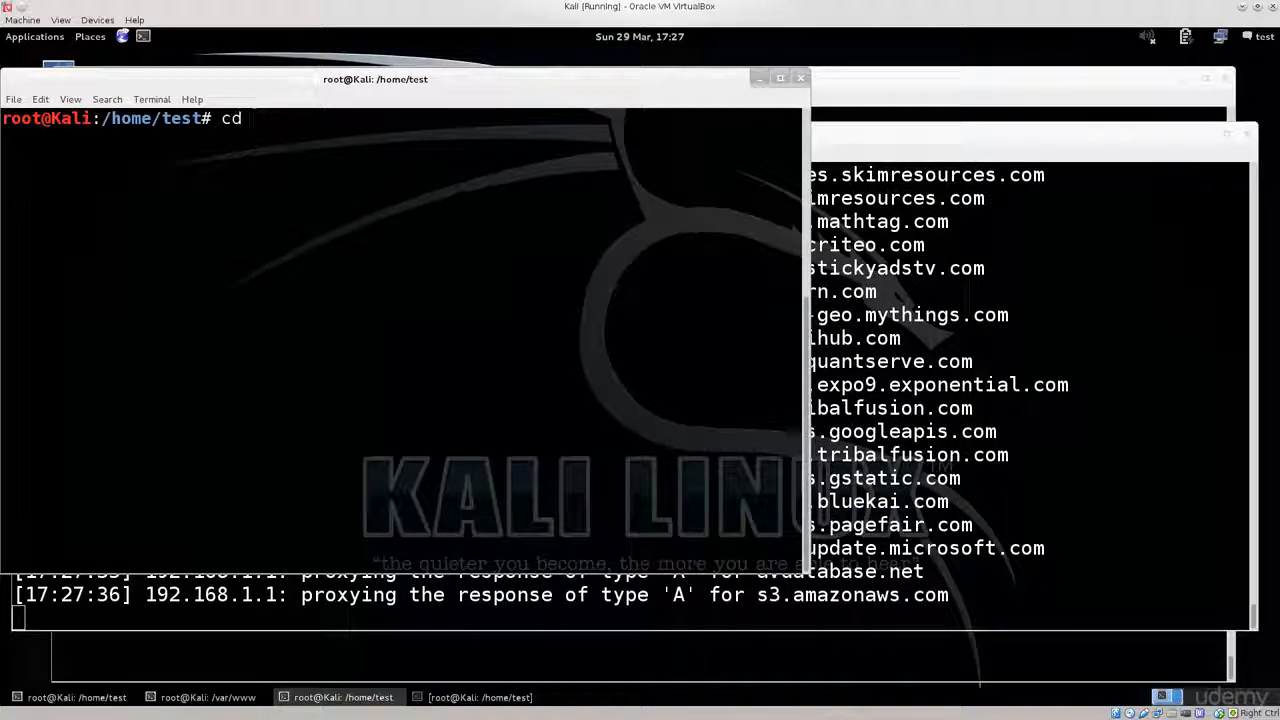
{"action": "type", "text": "/var/"}
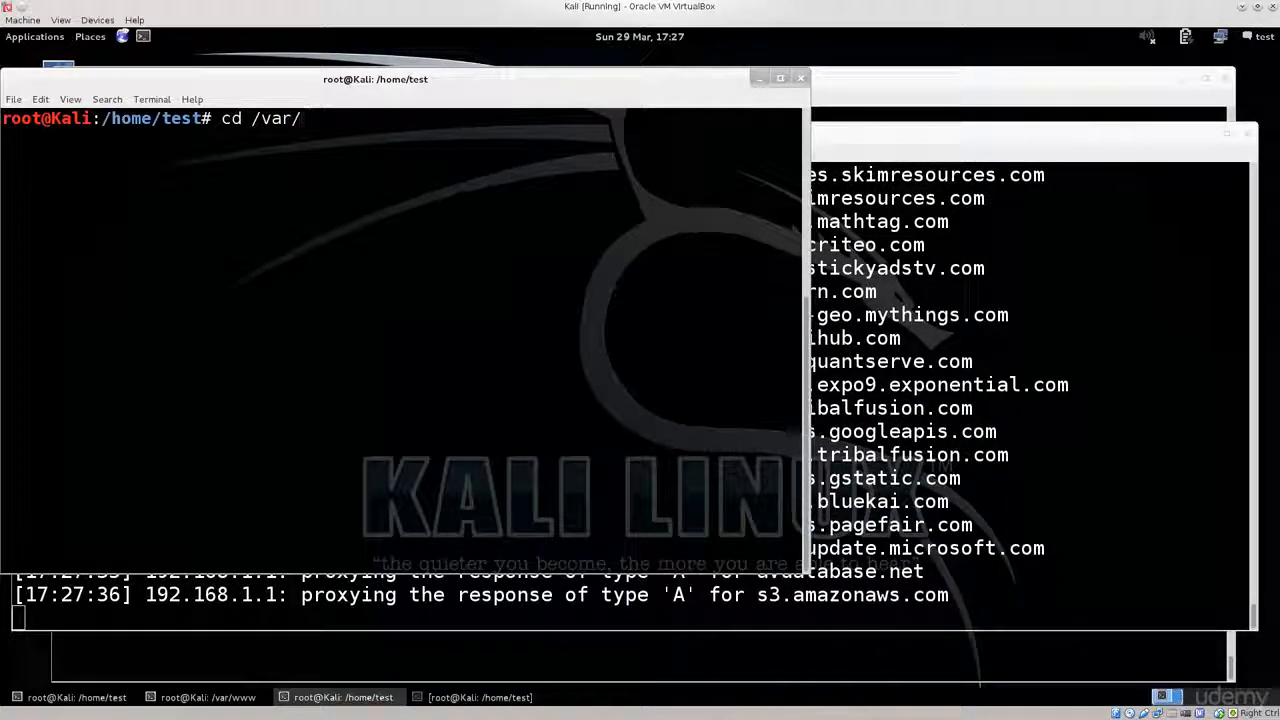
{"action": "type", "text": "www/"}
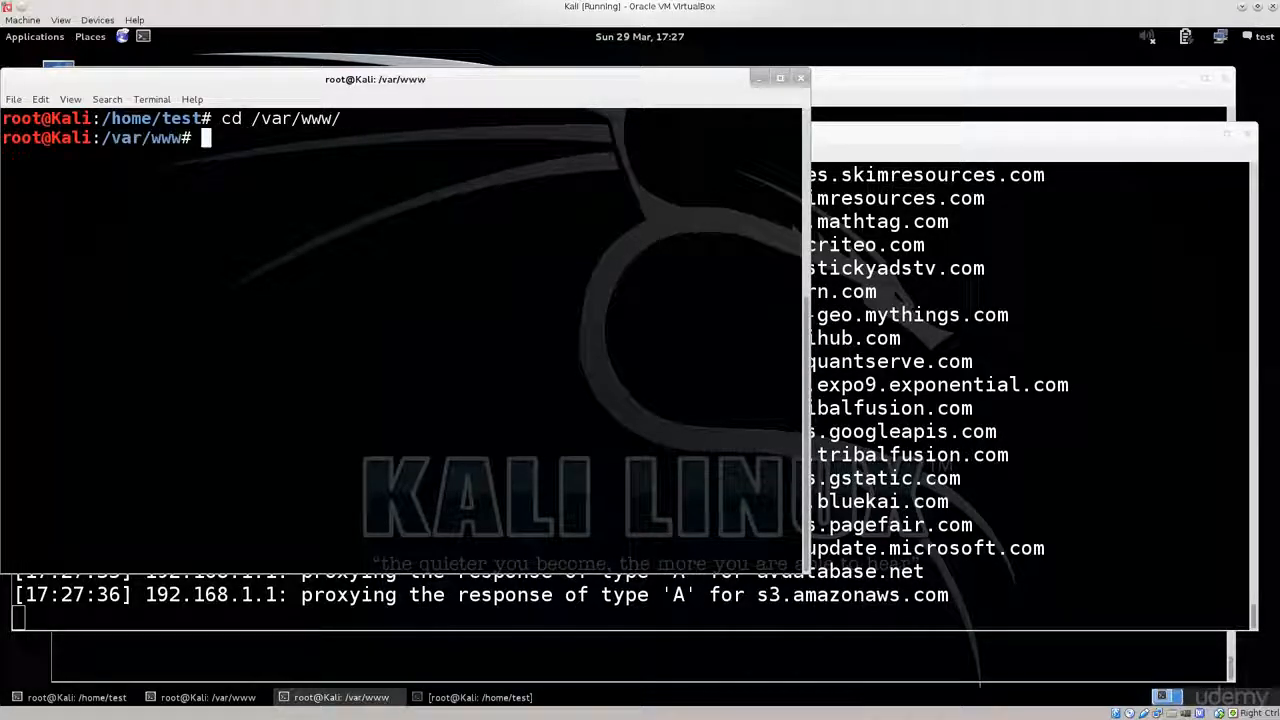
{"action": "type", "text": "ls"}
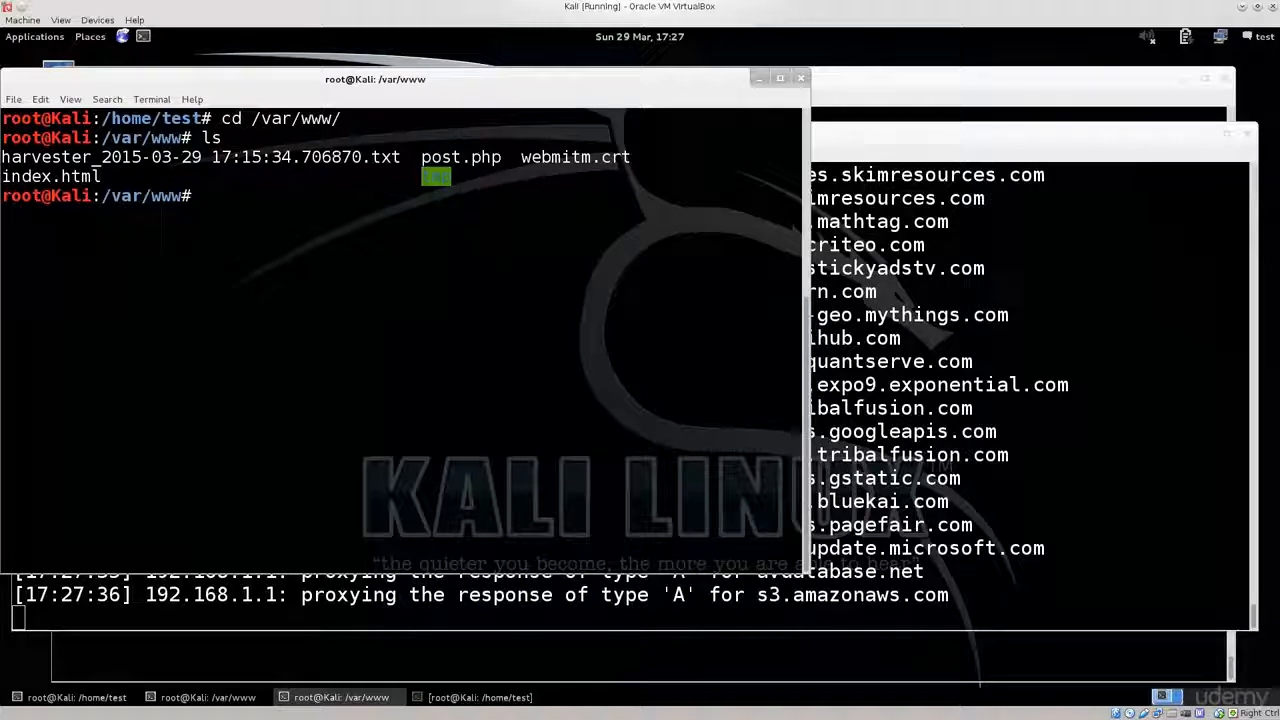
Look inside the tmp folder, return to /var/www, and list files again with ls and ll.
{"action": "type", "text": "cd tmp/"}
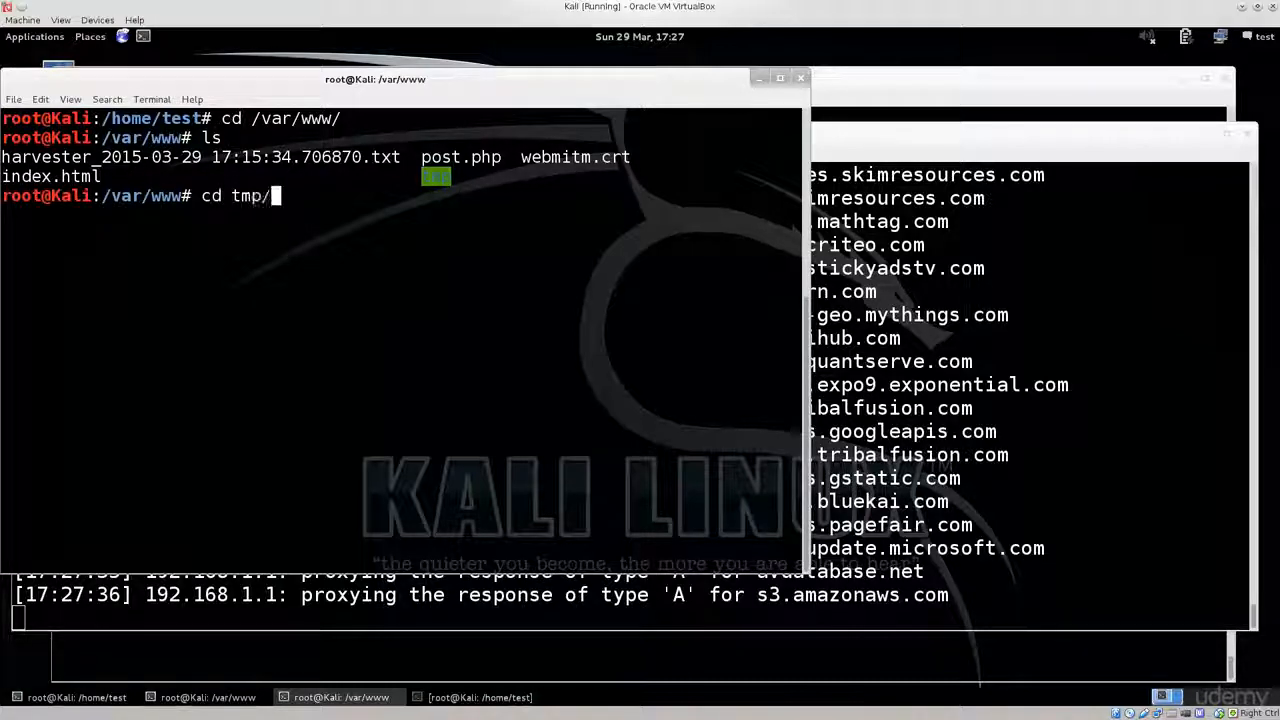
{"action": "key", "text": "Return"}
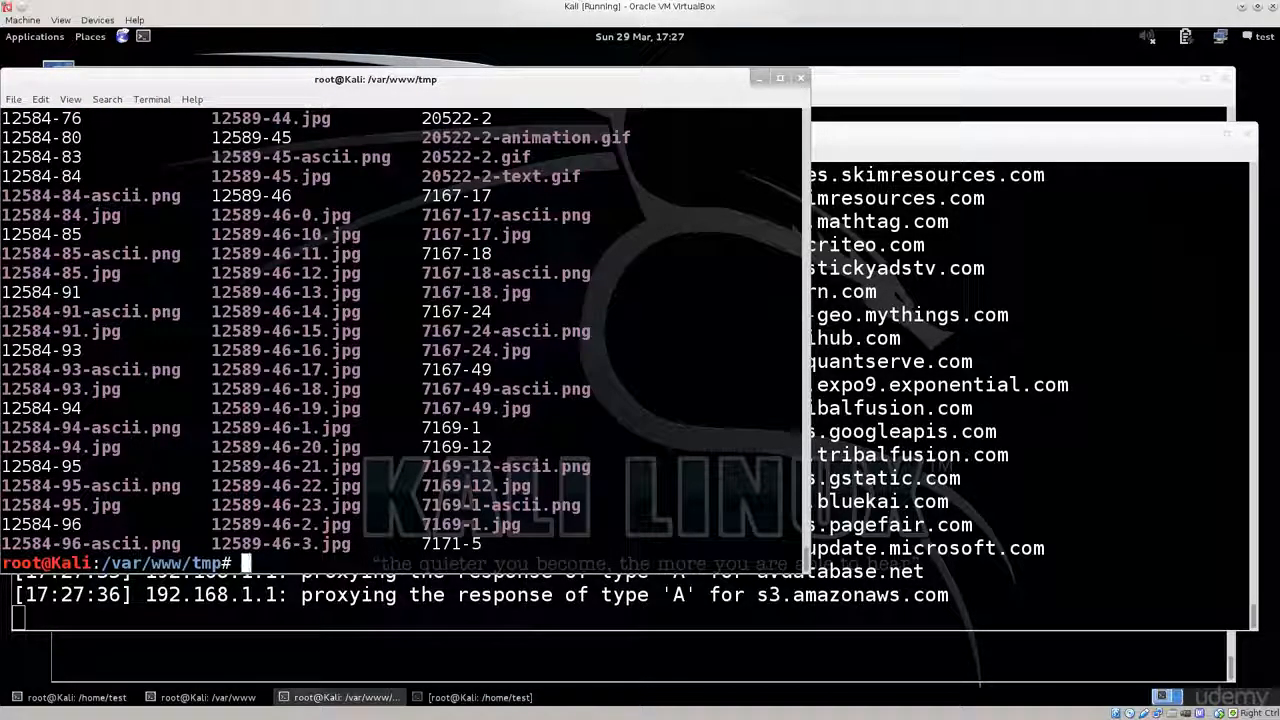
{"action": "type", "text": "cd .."}
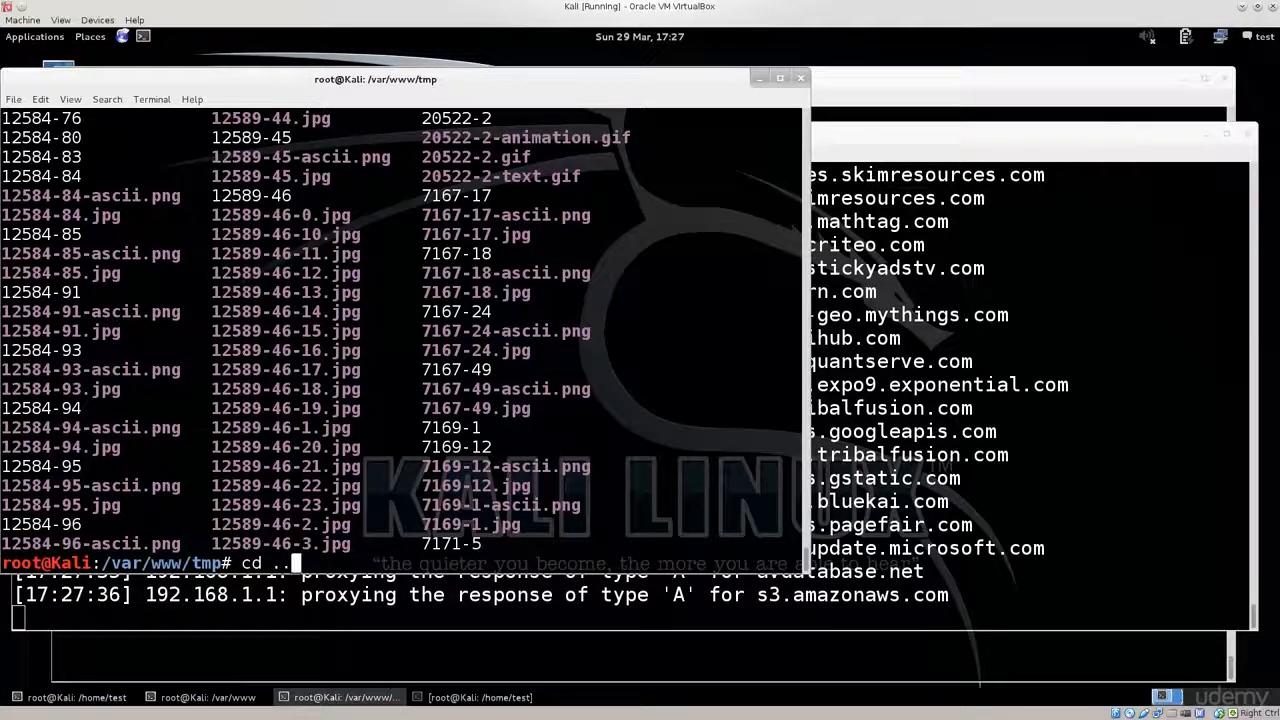
{"action": "type", "text": "ls"}
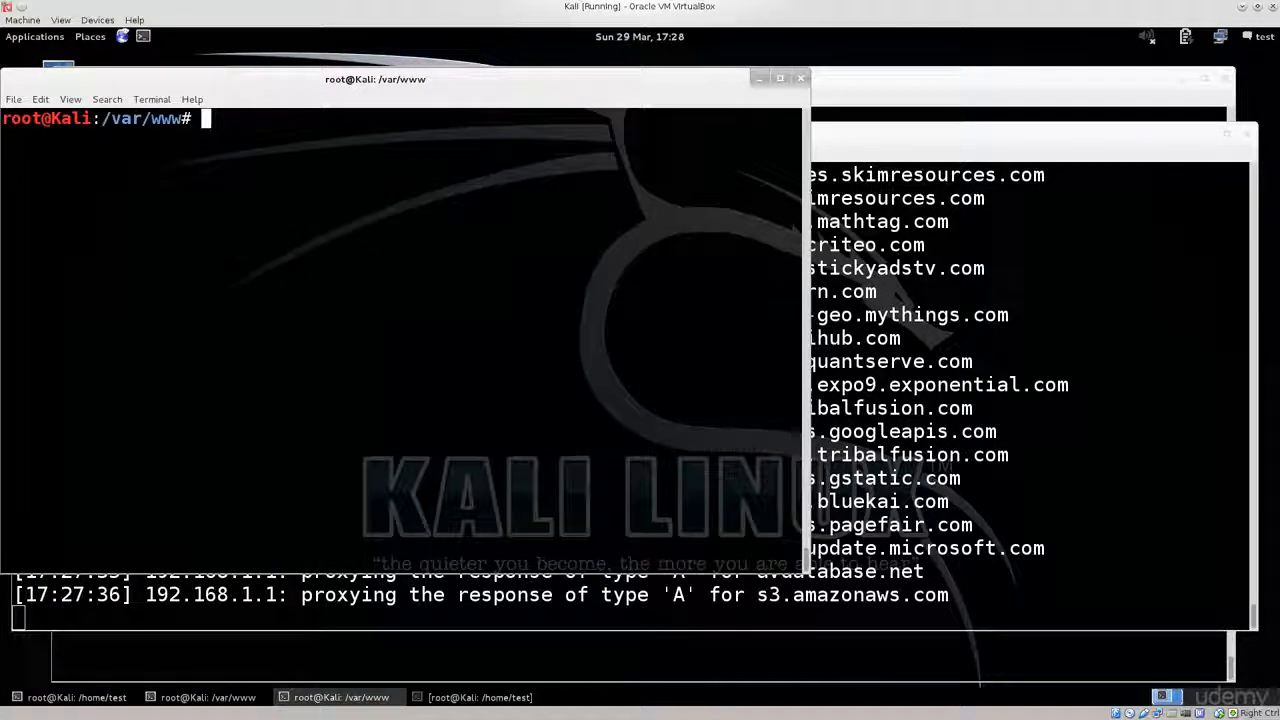
{"action": "type", "text": "ll"}
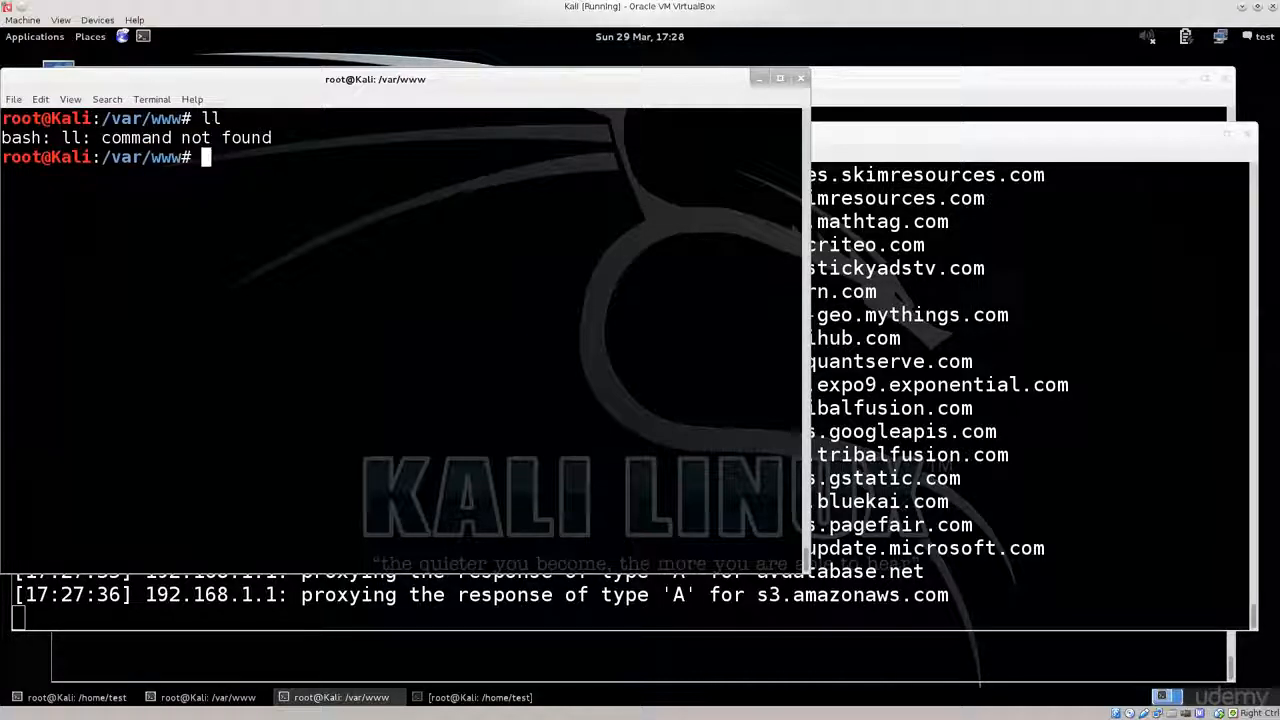
{"action": "type", "text": "ls"}
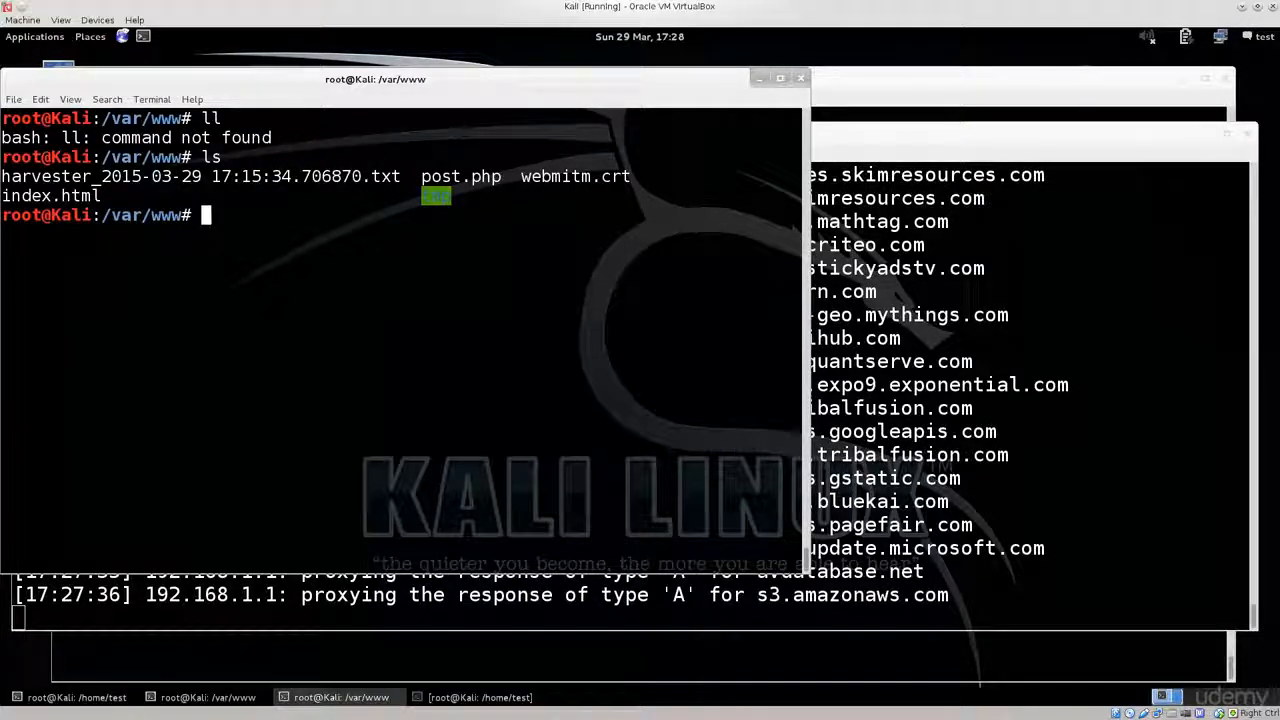
{"action": "type", "text": "t"}
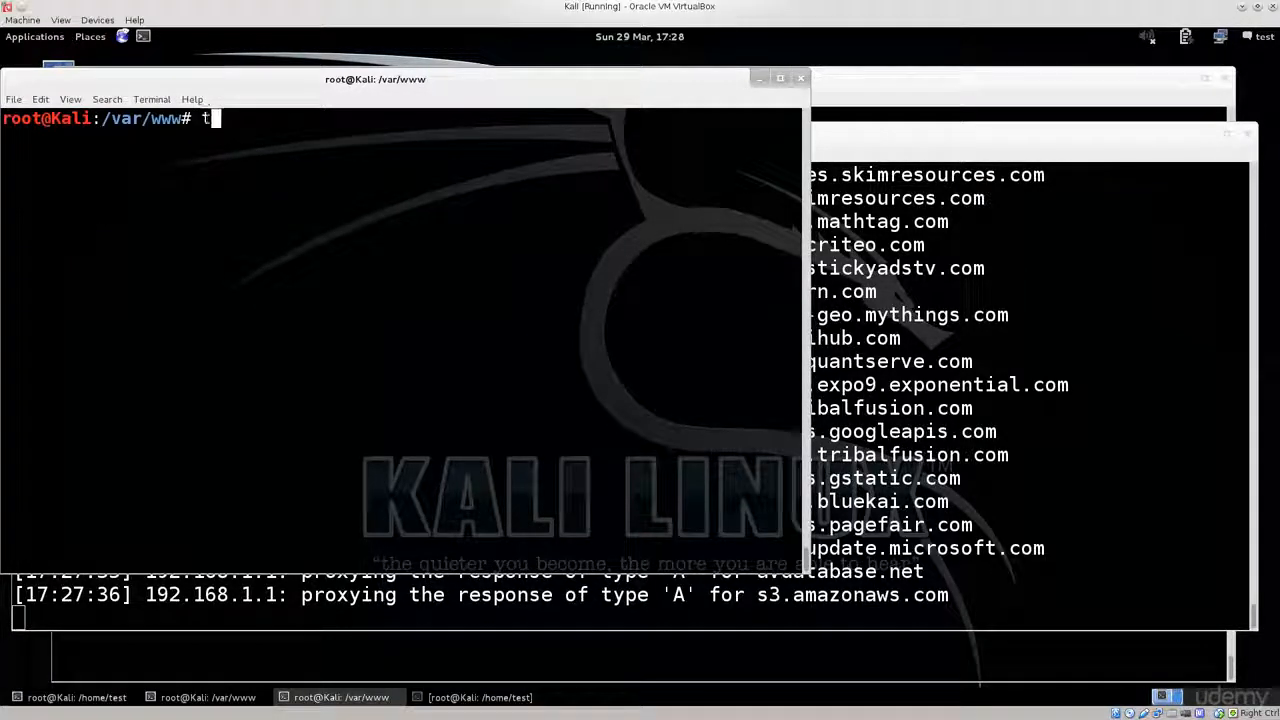
{"action": "type", "text": "ail"}
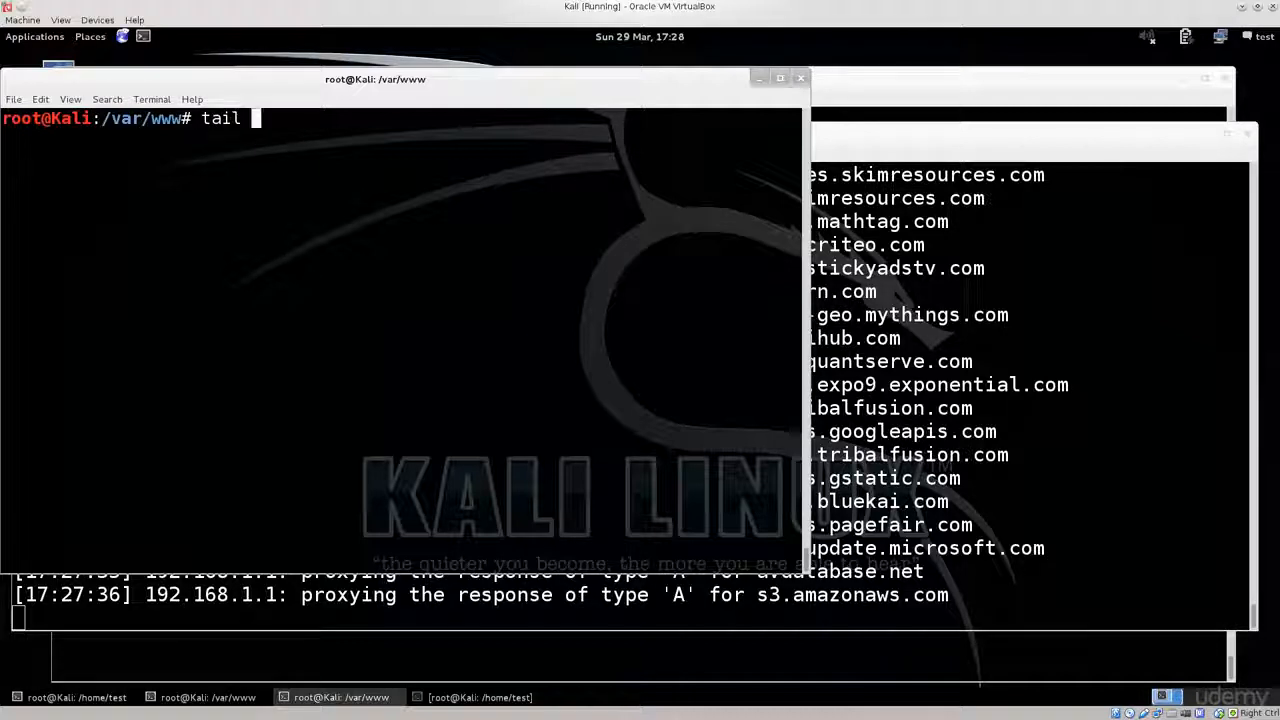
{"action": "type", "text": "-"}
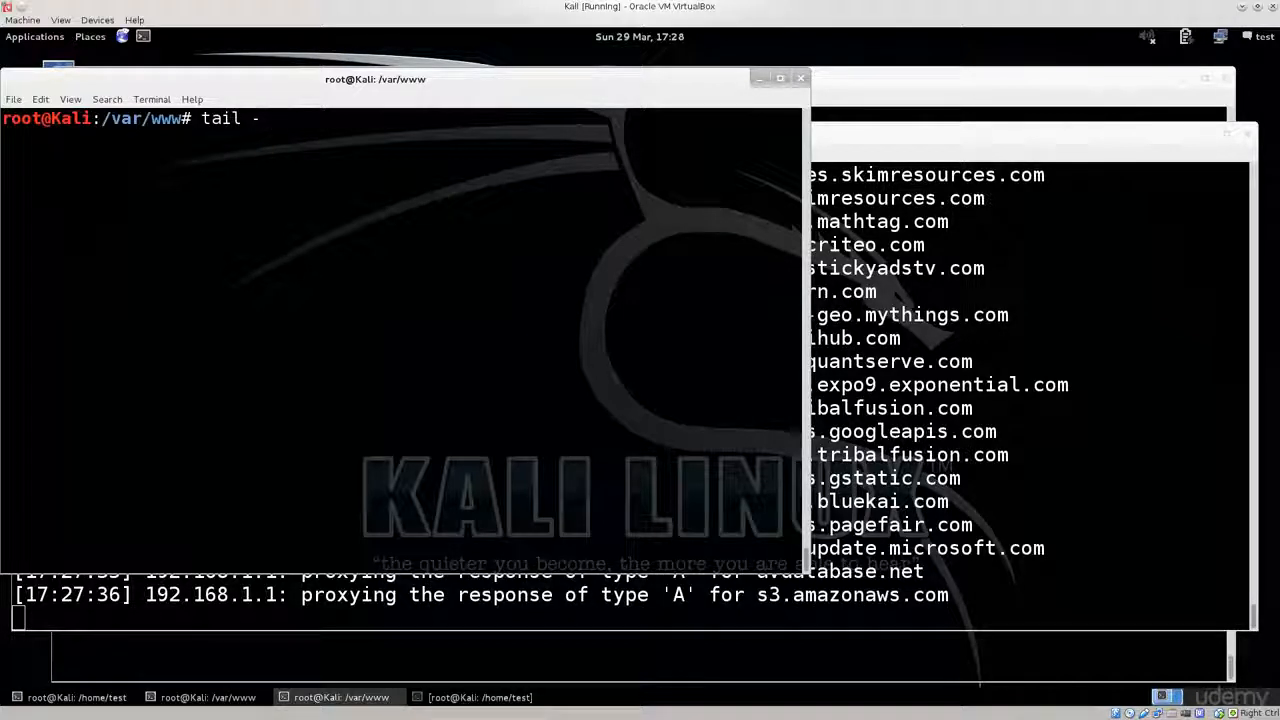
{"action": "type", "text": "f"}
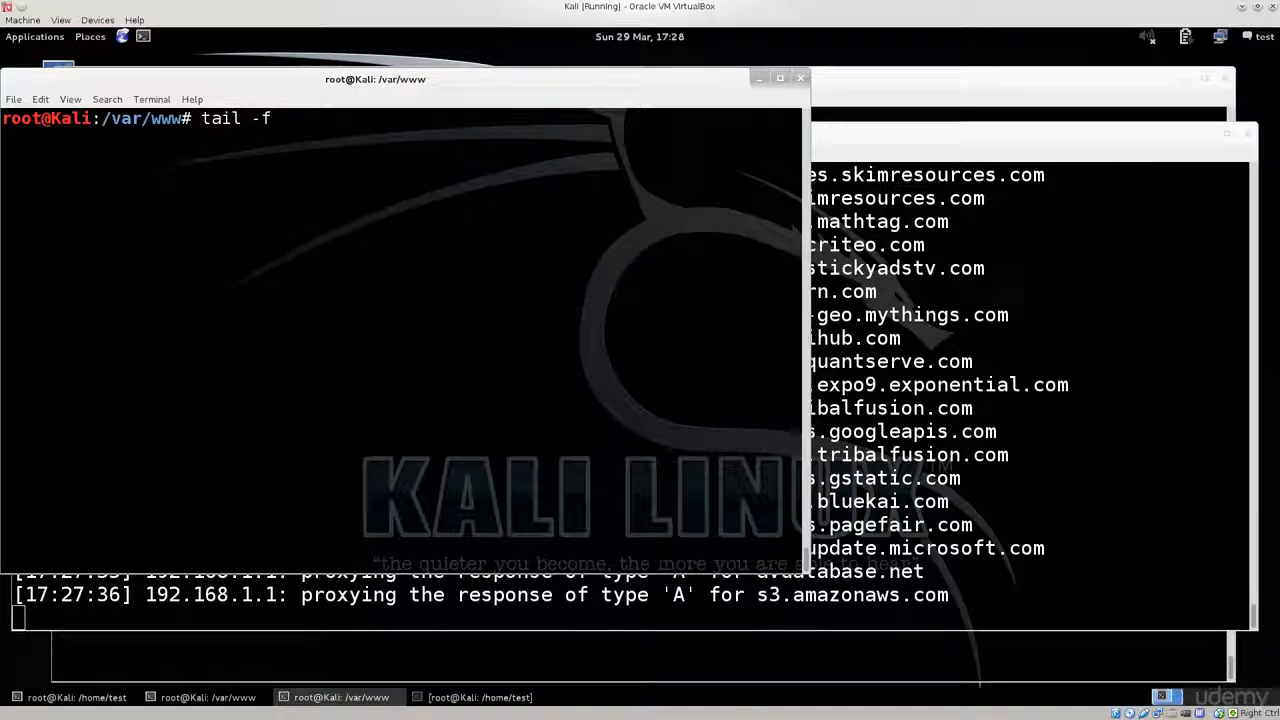
{"action": "type", "text": "/"}
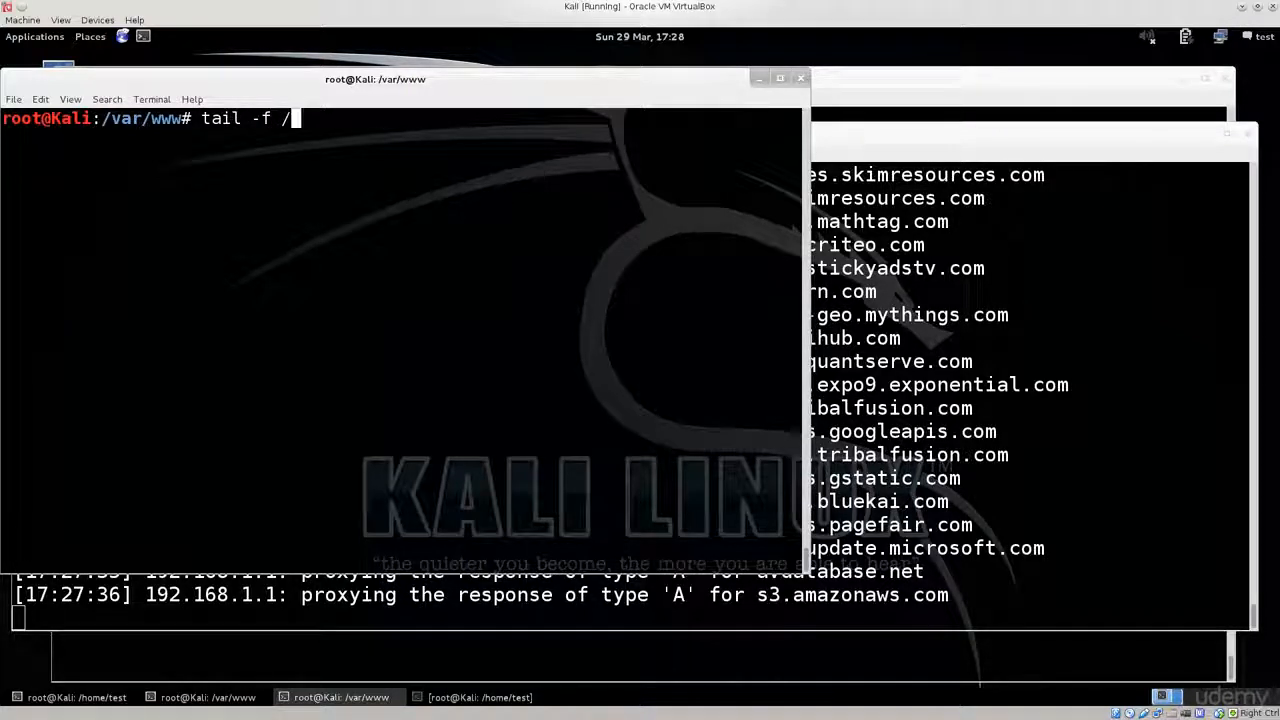
{"action": "key", "text": "BackSpace"}
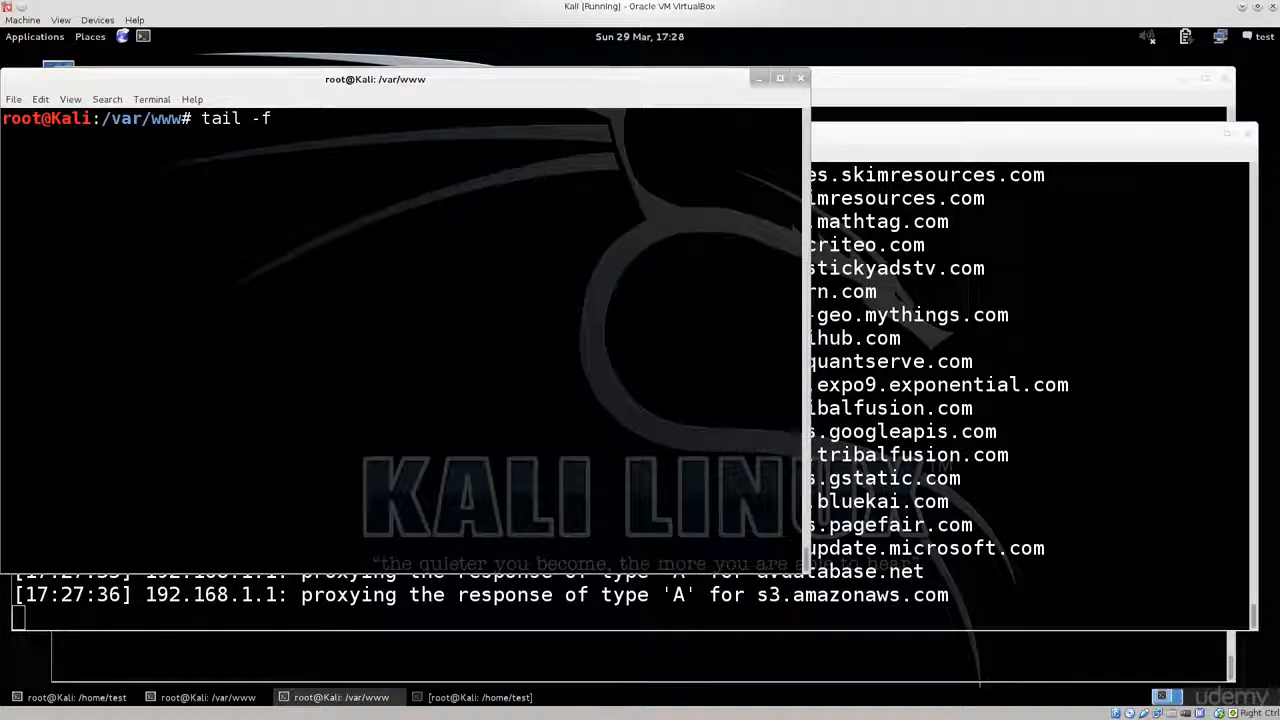
{"action": "type", "text": "harvester_2015-03-29\\ 17\\:15\\:34.706870.txt"}
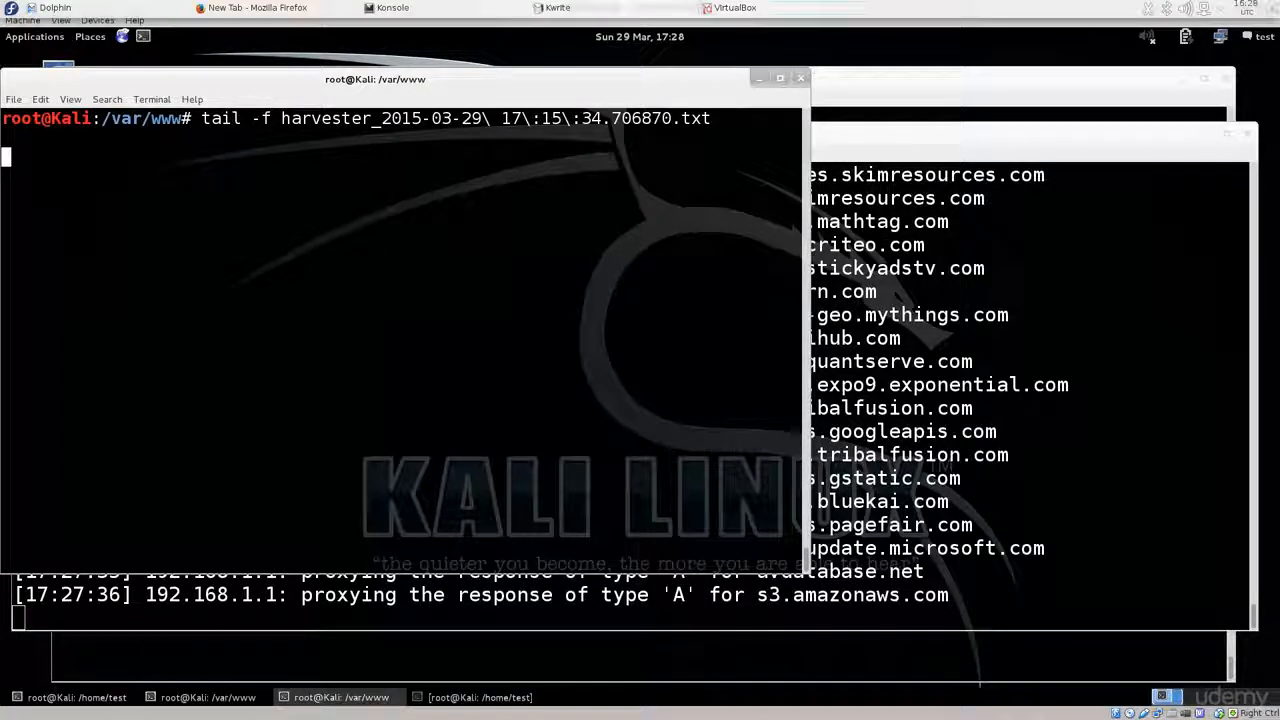
{"action": "left_click", "coordinate": [735, 7]}
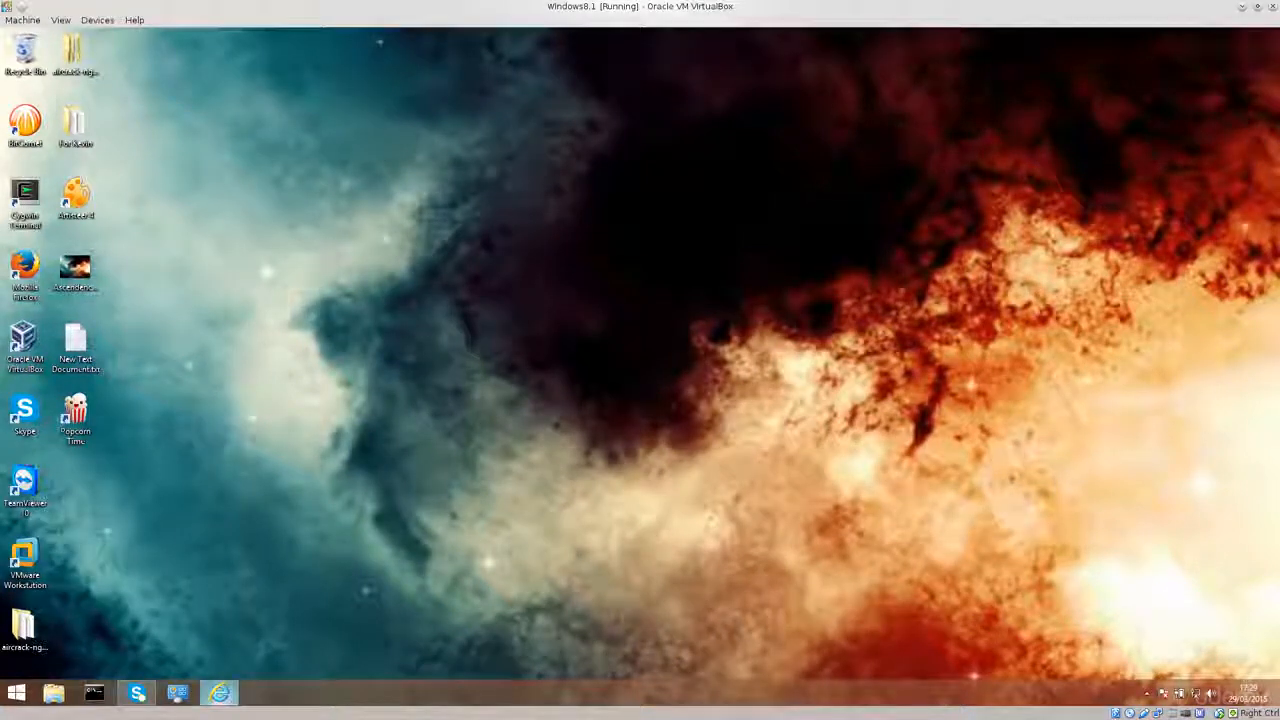
{"action": "left_click", "coordinate": [218, 692]}
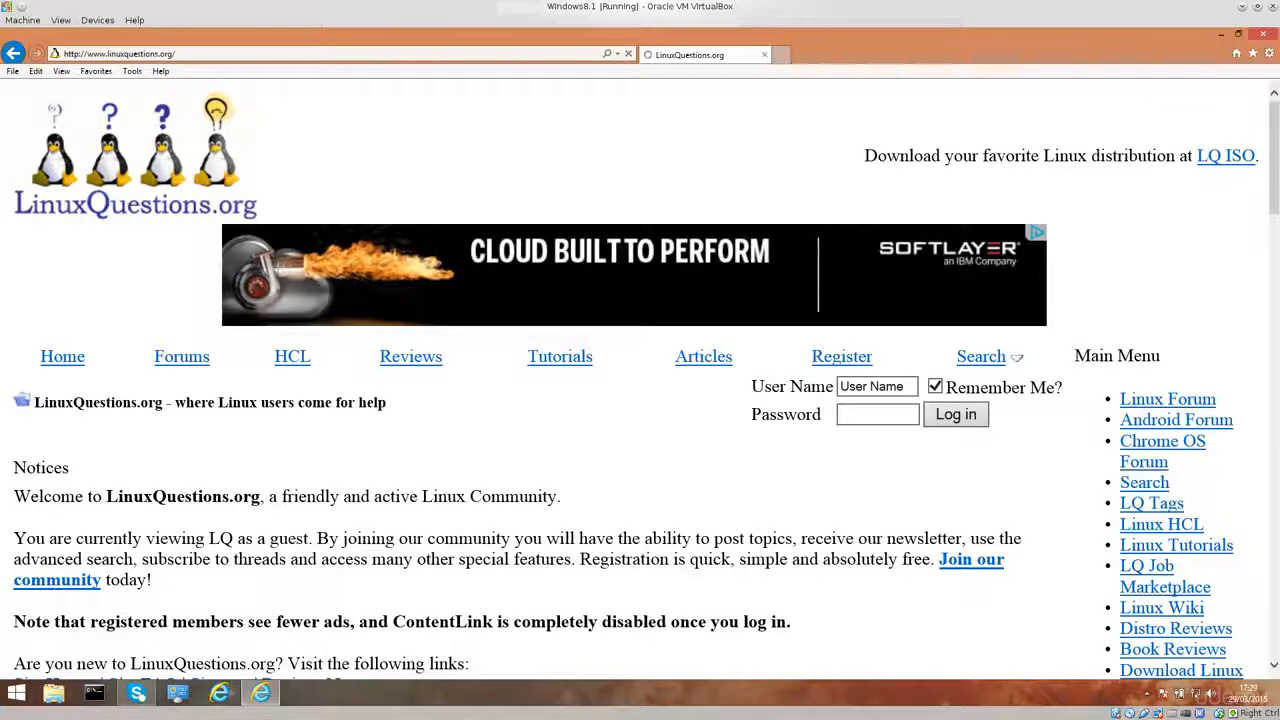
{"action": "scroll", "scroll_direction": "down", "scroll_amount": 3}
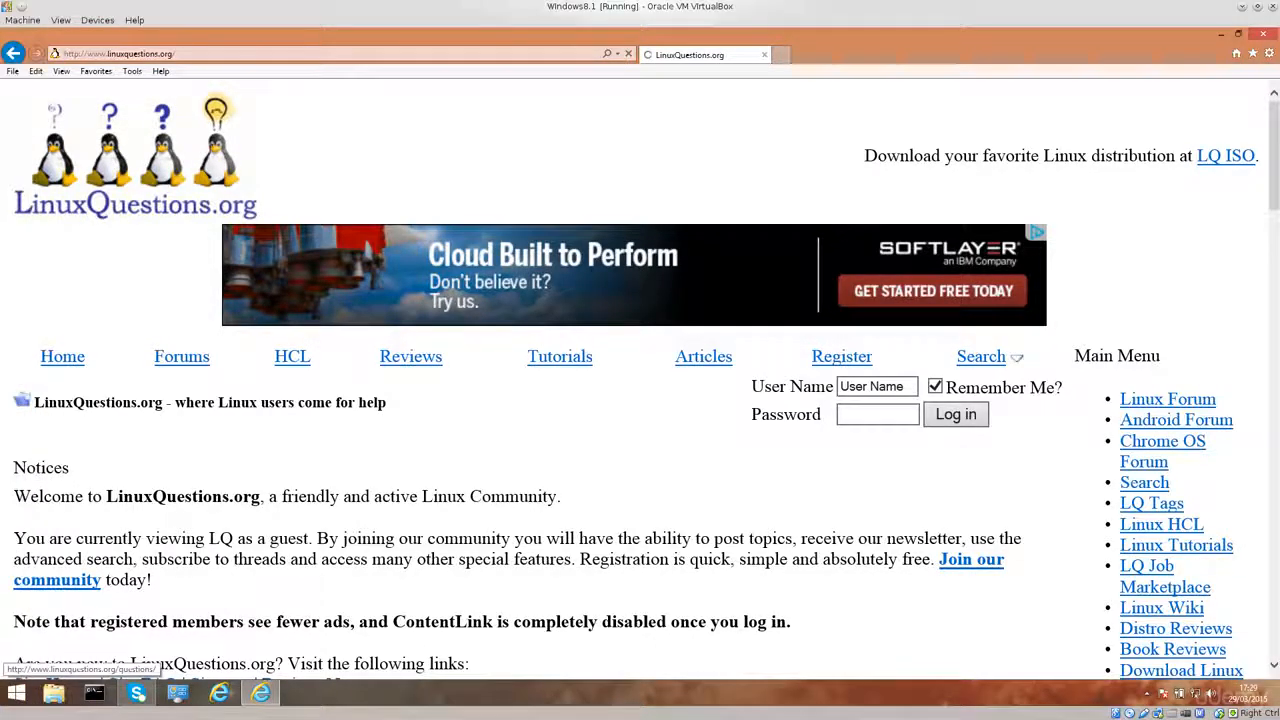
{"action": "left_click", "coordinate": [131, 71]}
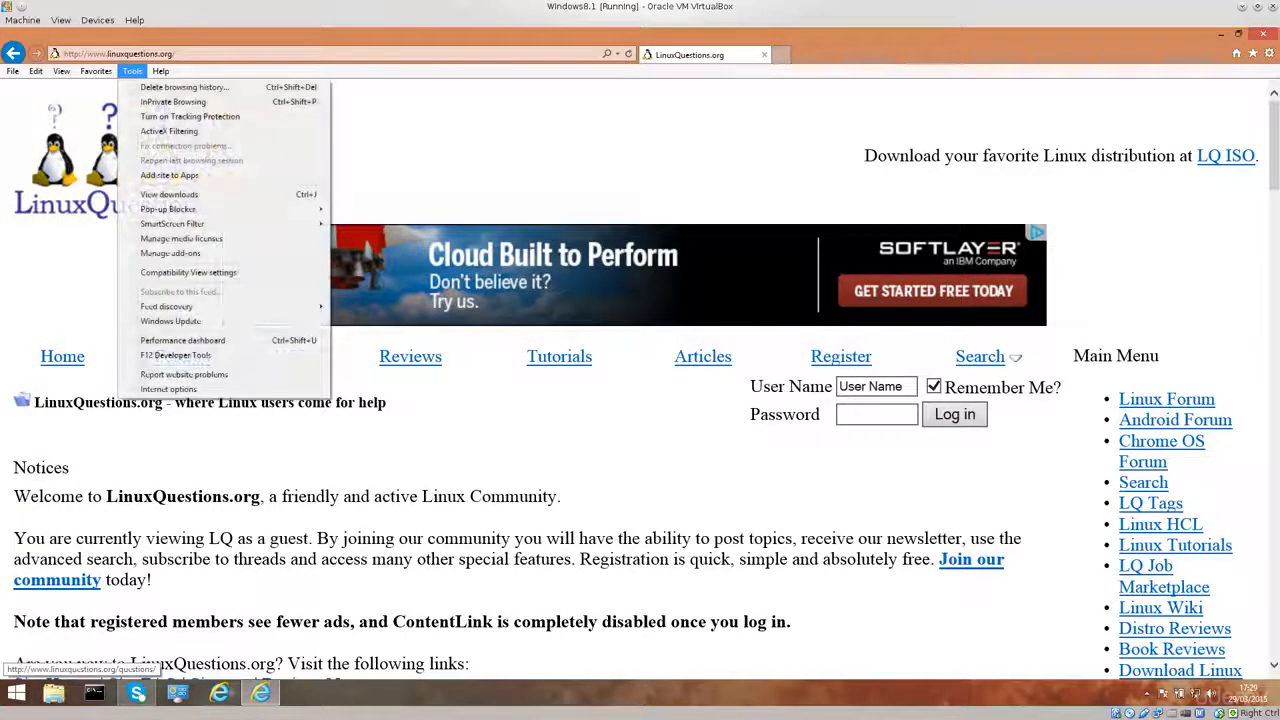
{"action": "left_click", "coordinate": [183, 87]}
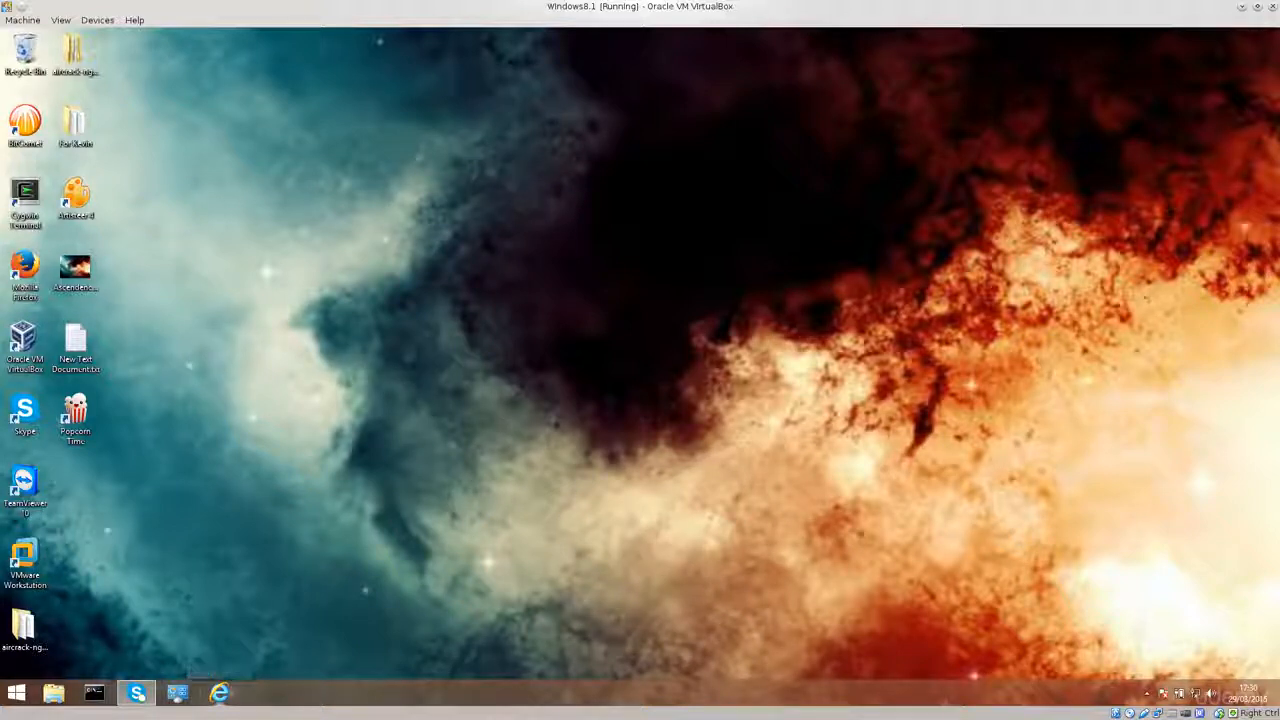
Relaunch Internet Explorer from the taskbar and select its address bar.
{"action": "left_click", "coordinate": [219, 692]}
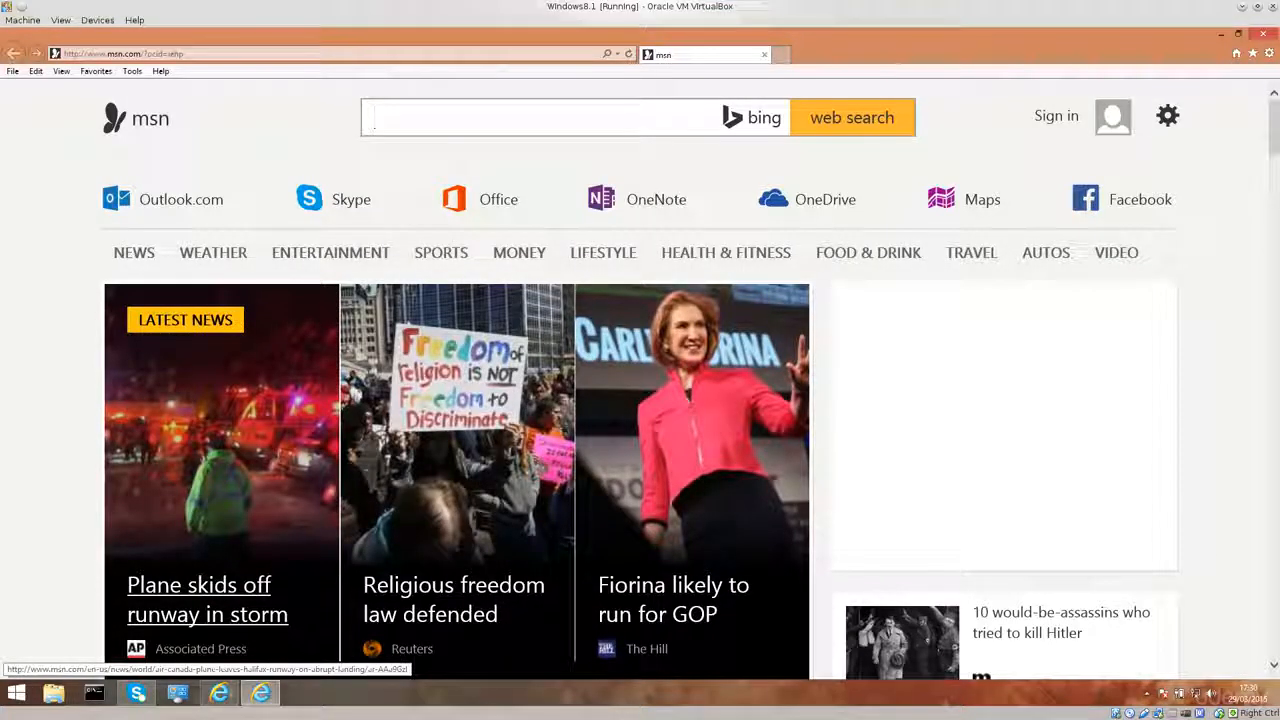
{"action": "left_click", "coordinate": [540, 117]}
{"action": "type", "text": "www."}
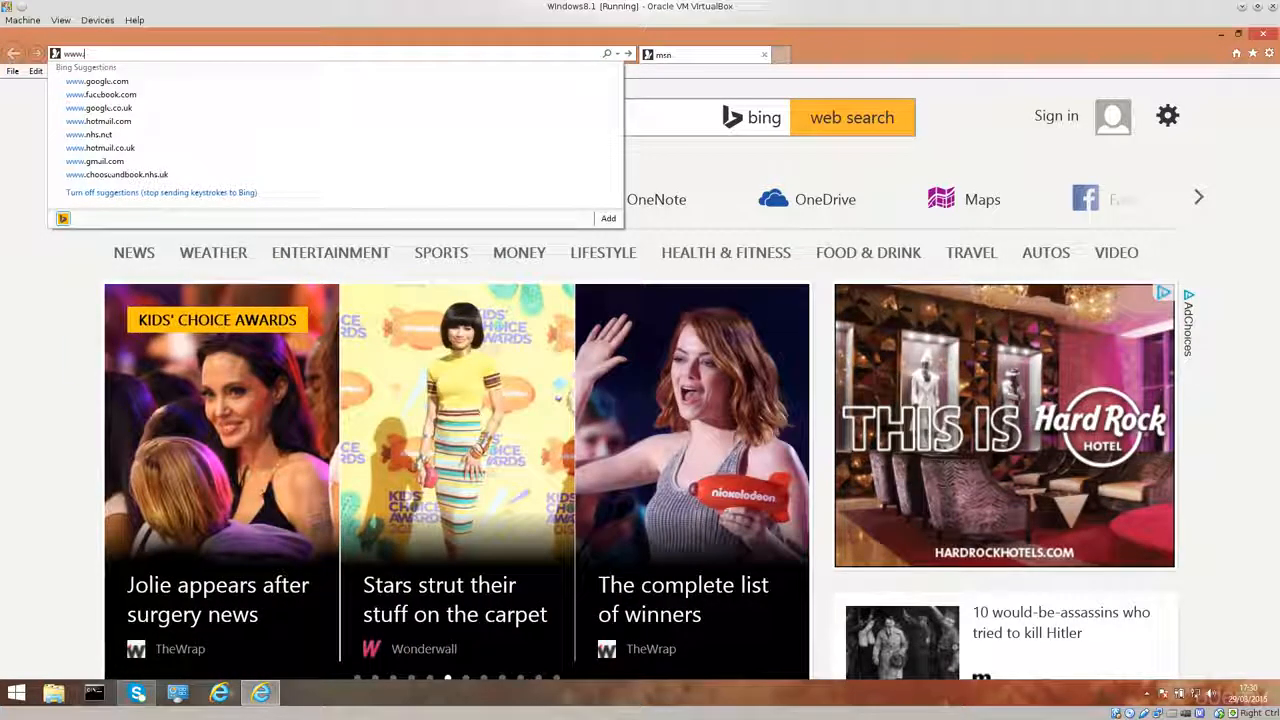
{"action": "type", "text": "linuxquestions.org/"}
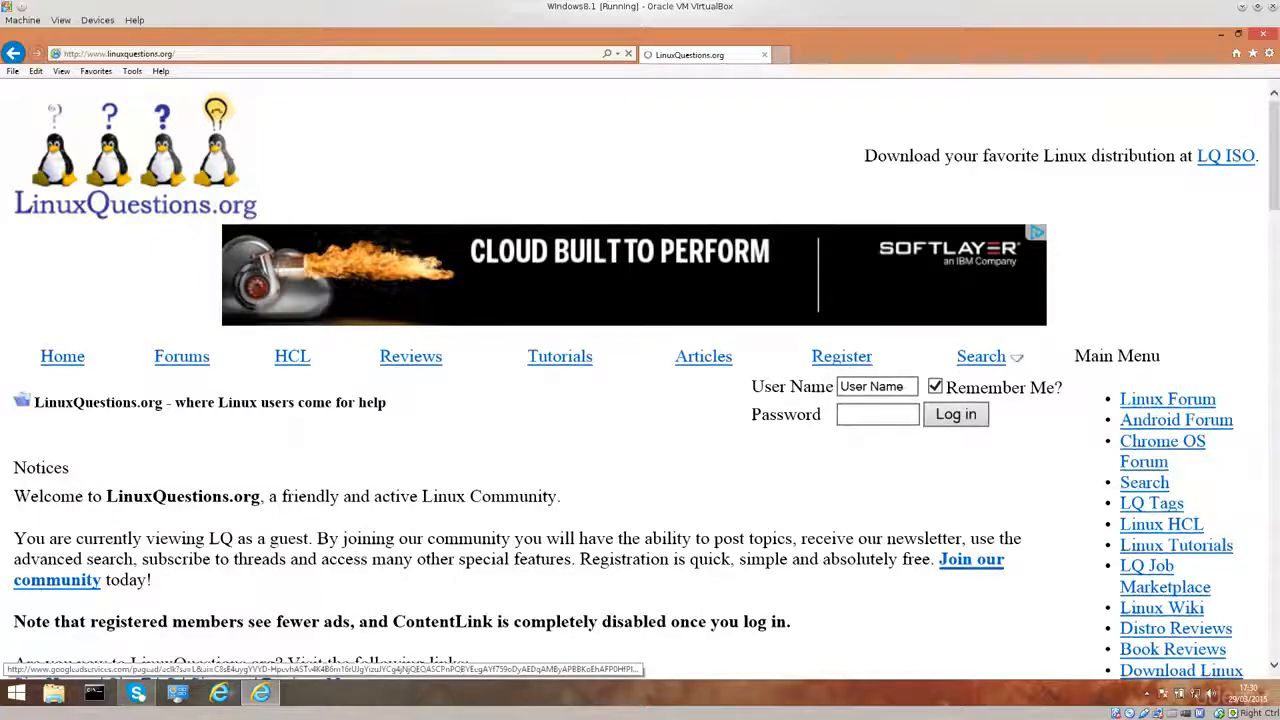
{"action": "scroll", "scroll_direction": "down", "scroll_amount": 3}
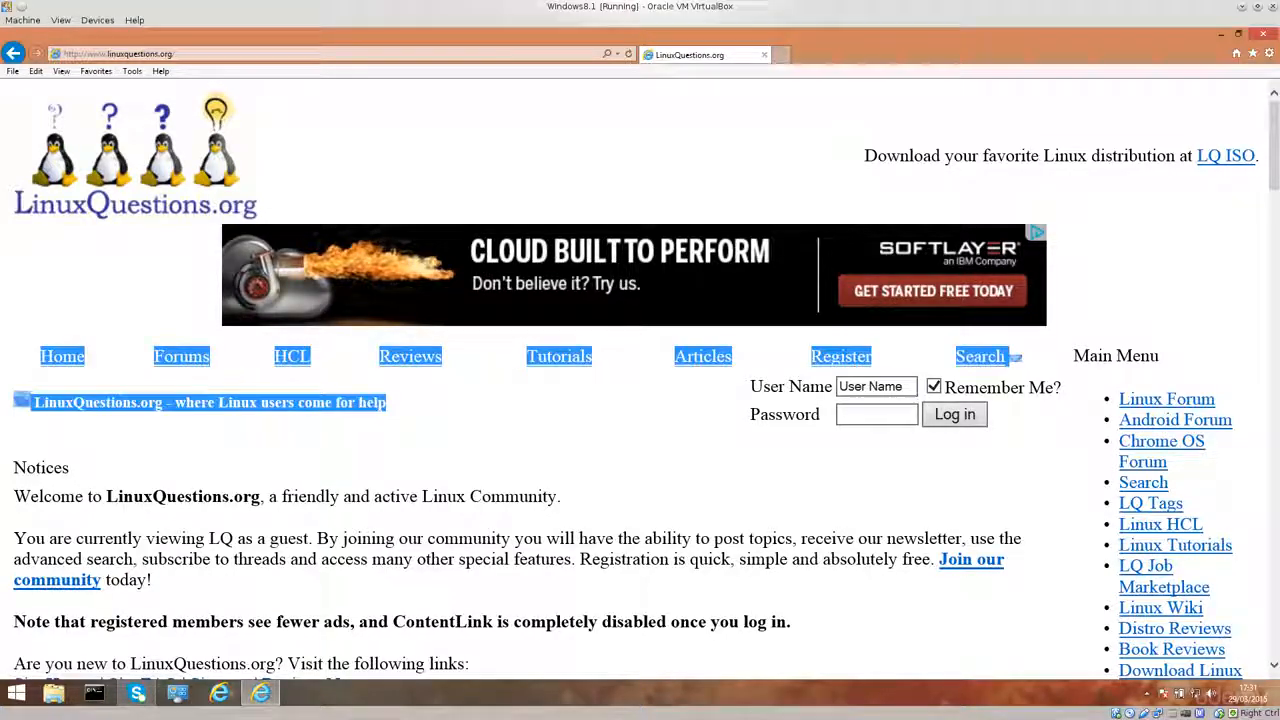
{"action": "scroll", "scroll_direction": "down", "scroll_amount": 3}
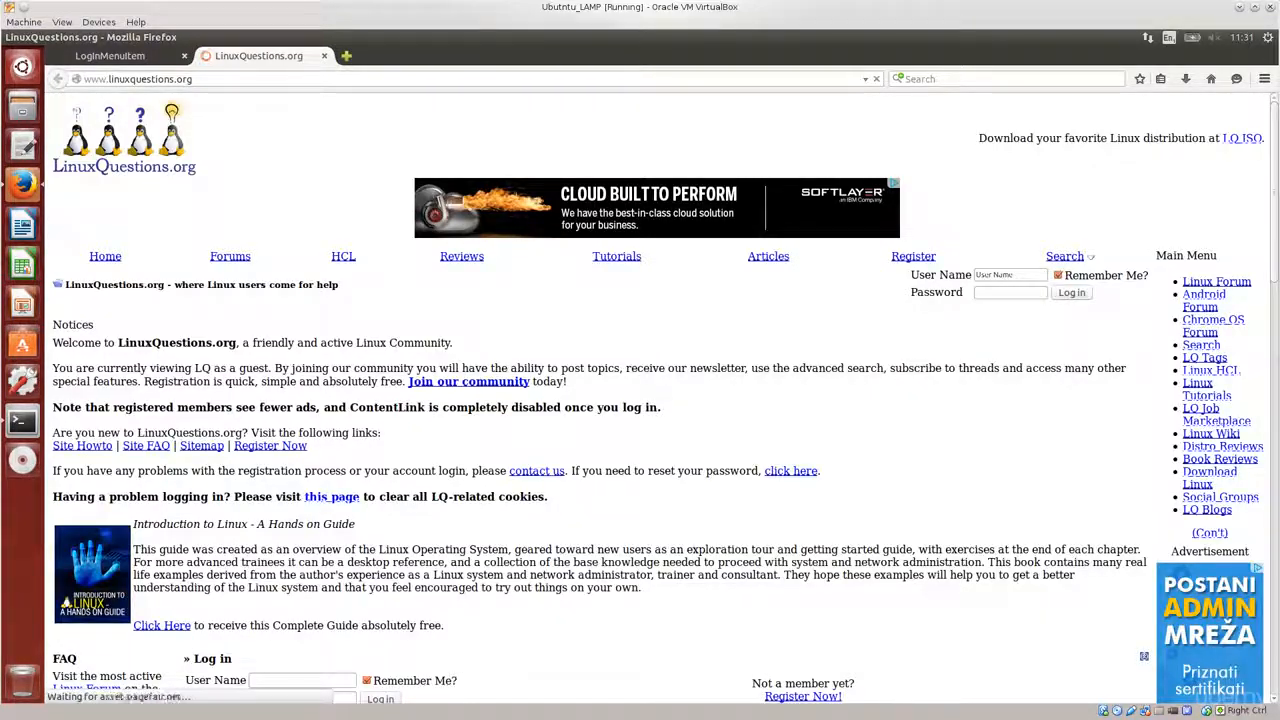
{"action": "scroll", "scroll_direction": "down", "scroll_amount": 3}
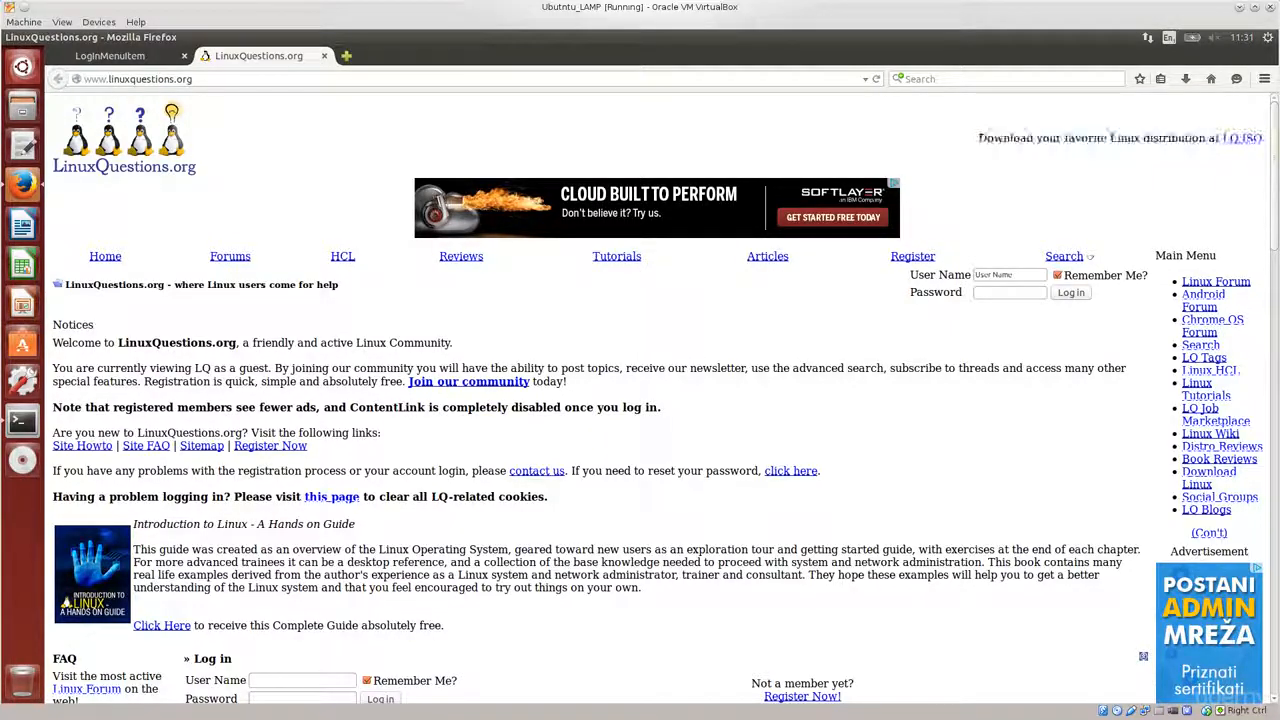
{"action": "scroll", "scroll_direction": "down", "scroll_amount": 3}
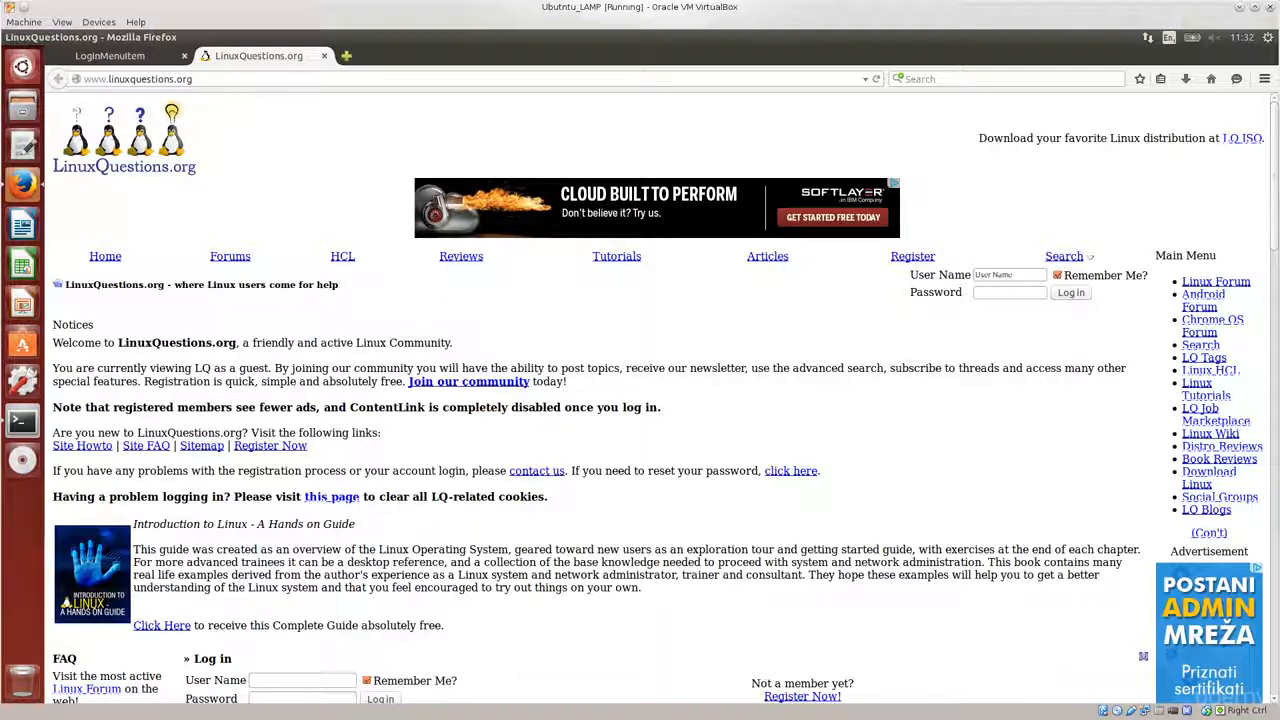
{"action": "left_click", "coordinate": [735, 7]}
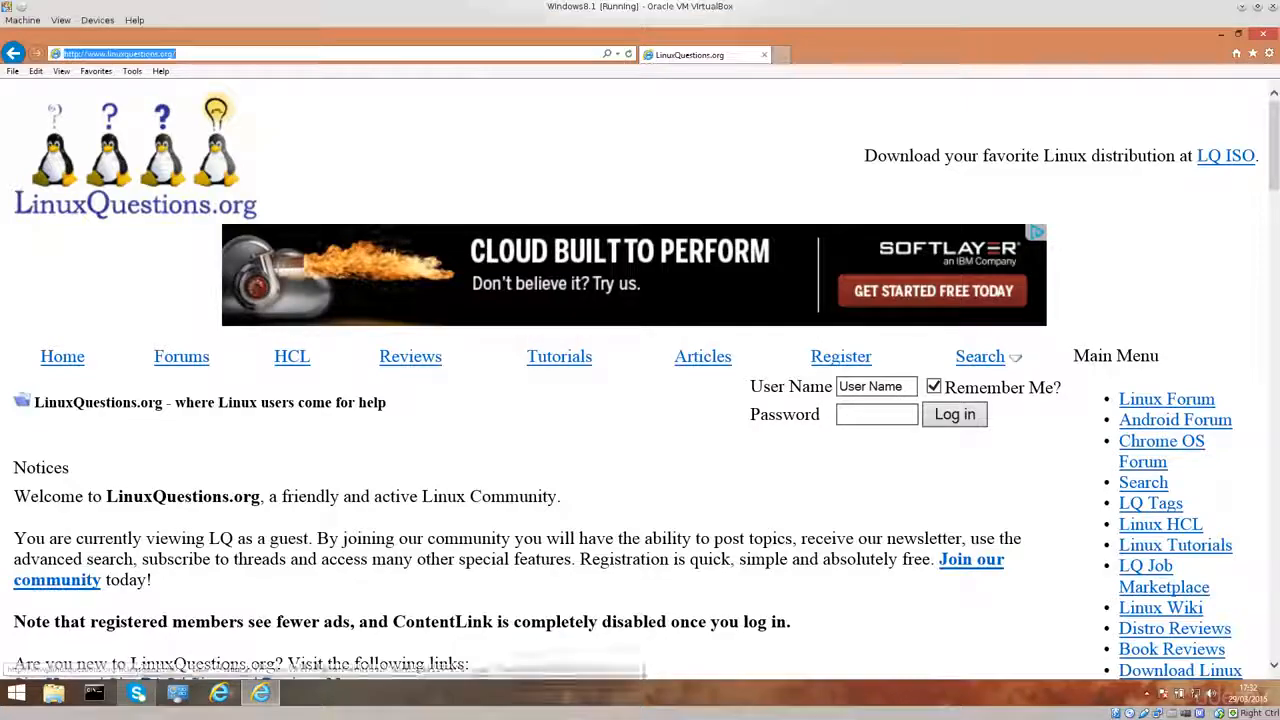
Log in on LinuxQuestions.org with user name RELAX and a typed password.
{"action": "scroll", "scroll_direction": "down", "scroll_amount": 3}
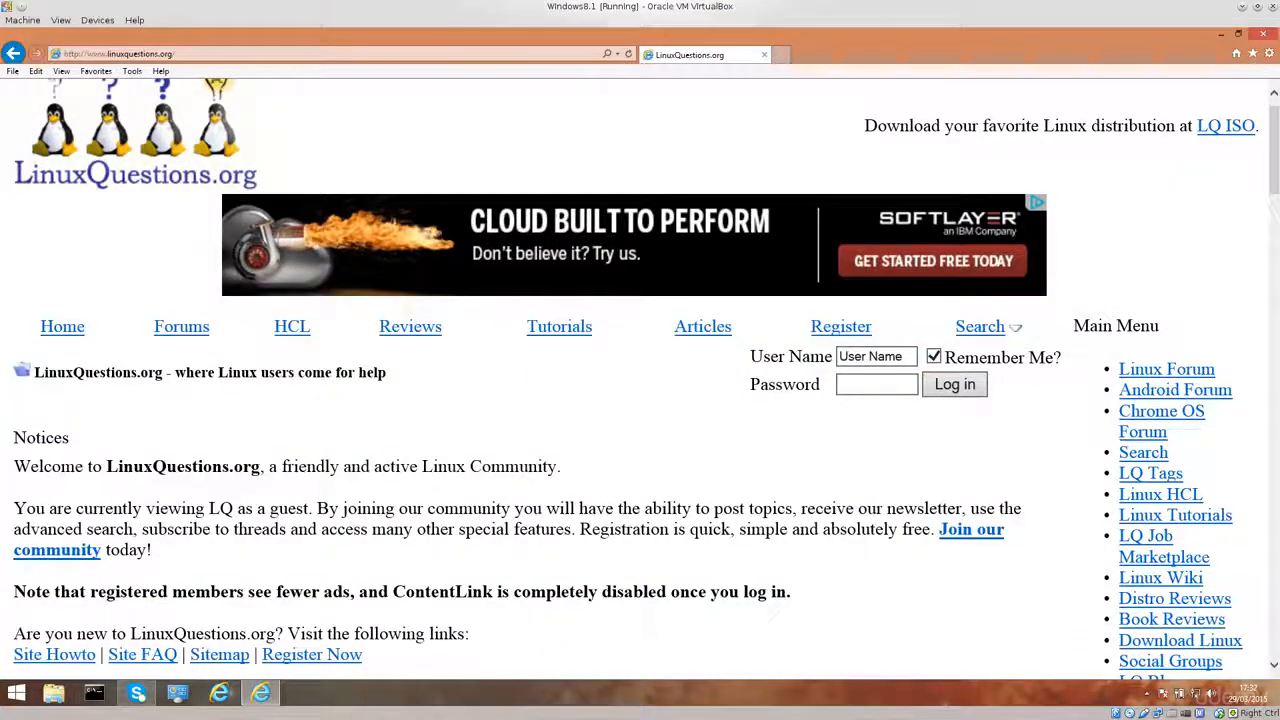
{"action": "scroll", "scroll_direction": "down", "scroll_amount": 3}
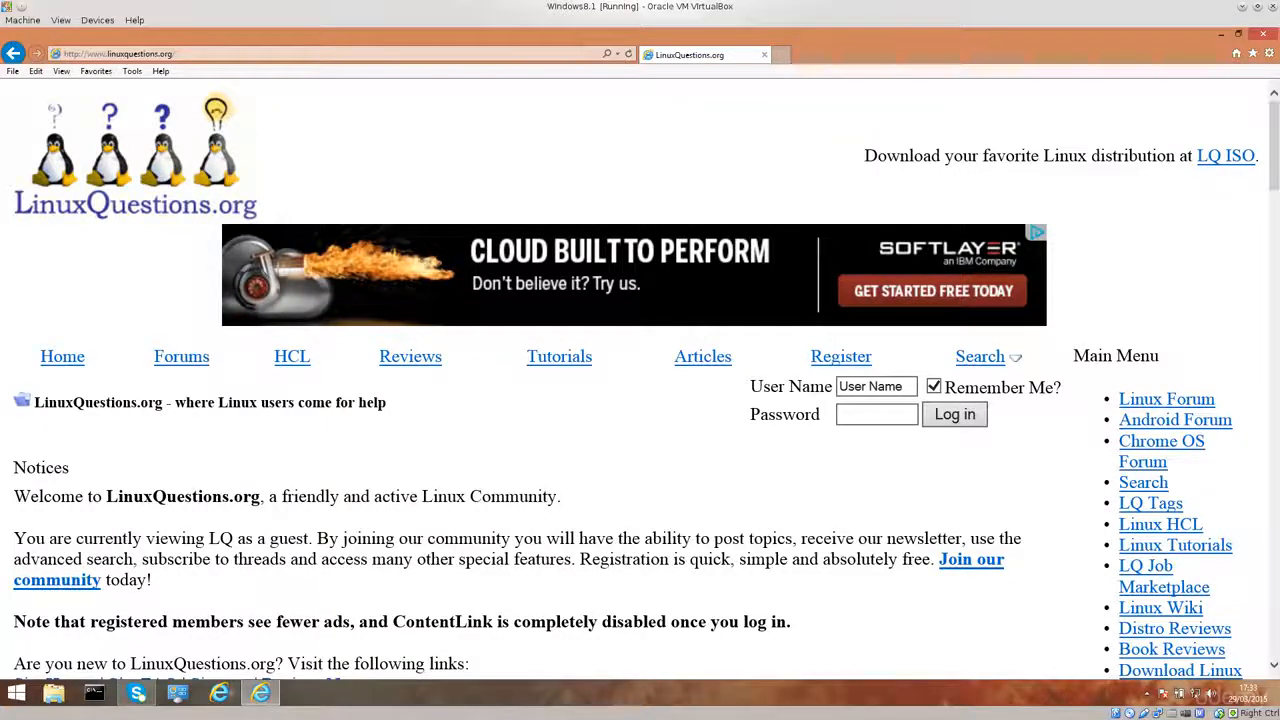
{"action": "left_click", "coordinate": [876, 386]}
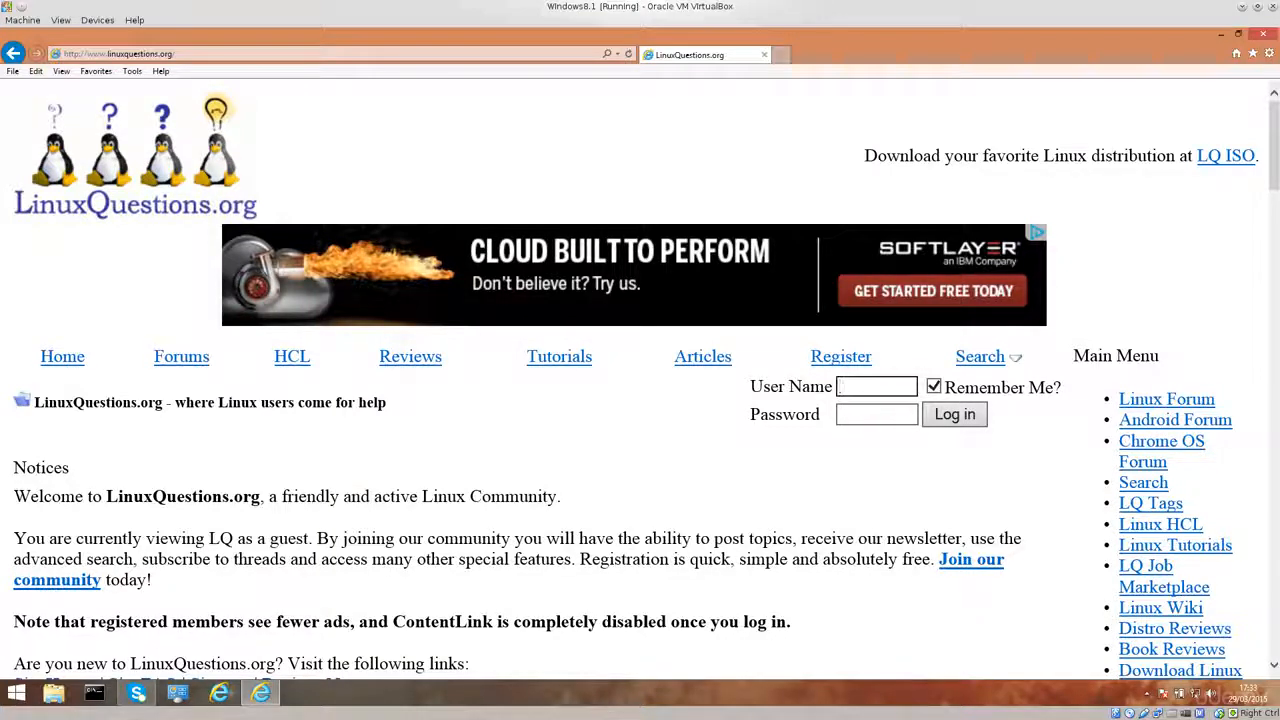
{"action": "type", "text": "RELAX"}
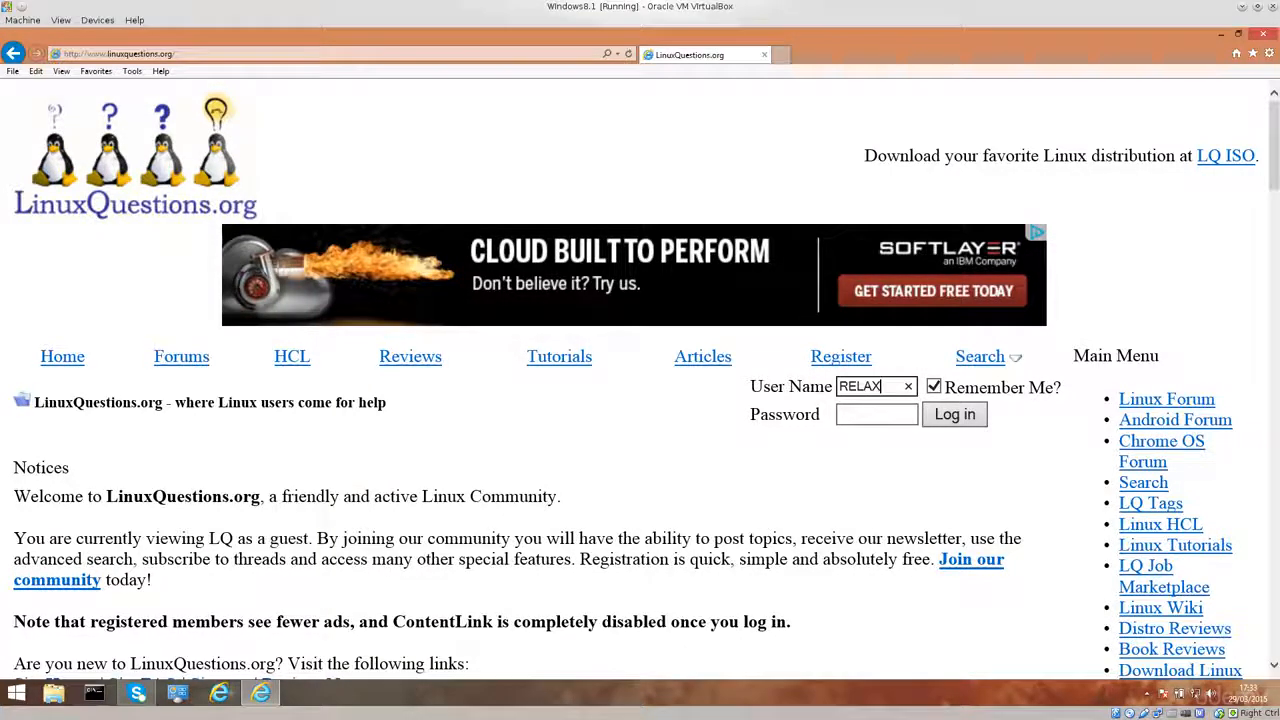
{"action": "left_click", "coordinate": [954, 414]}
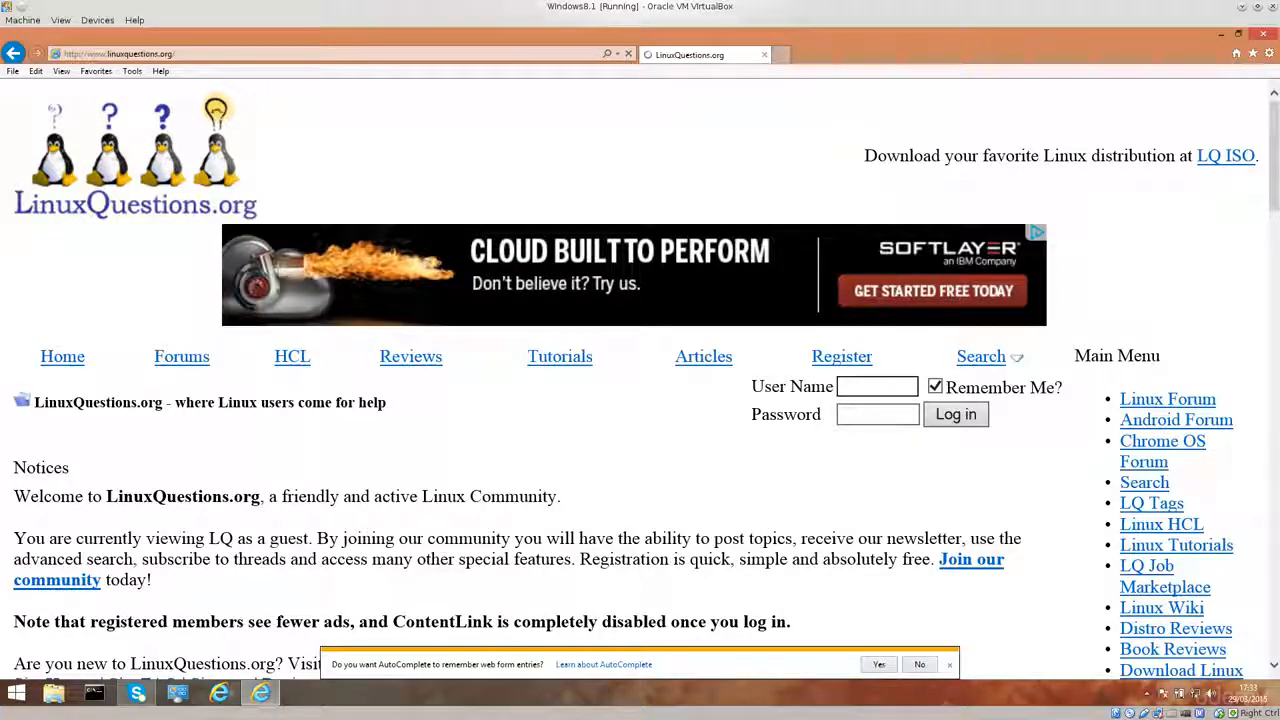
{"action": "type", "text": "REKL"}
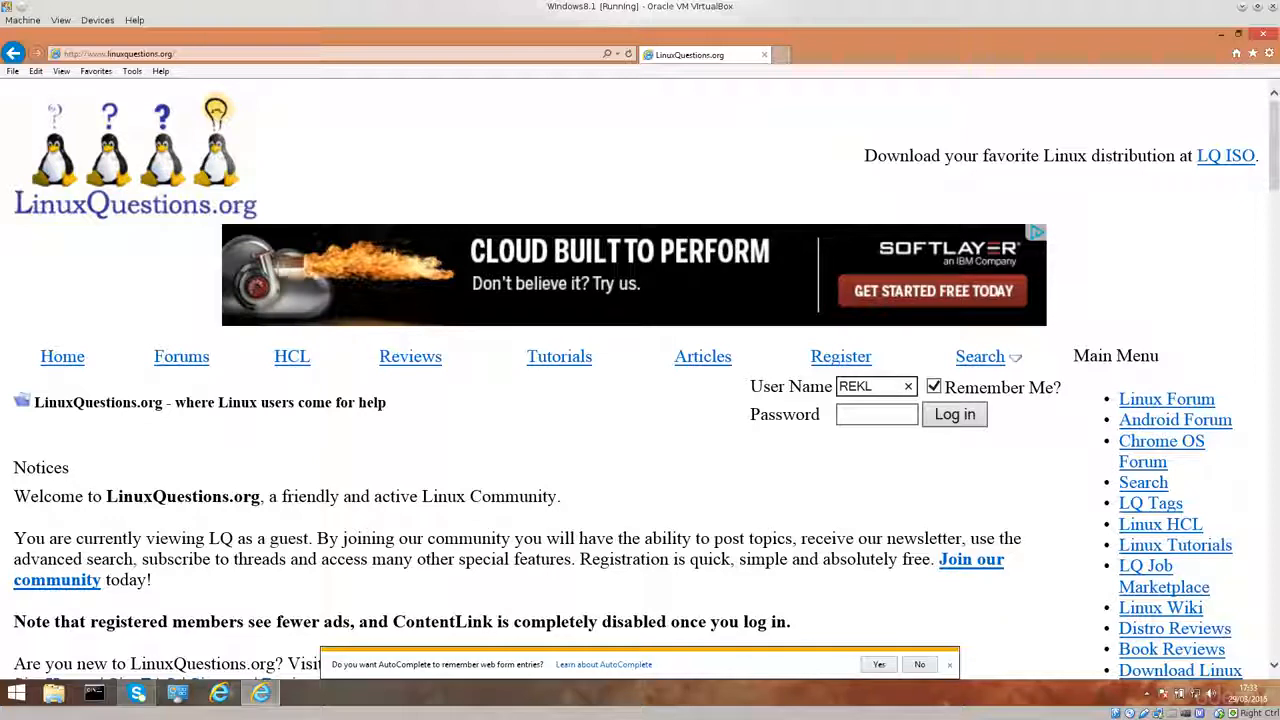
{"action": "key", "text": "BackSpace"}
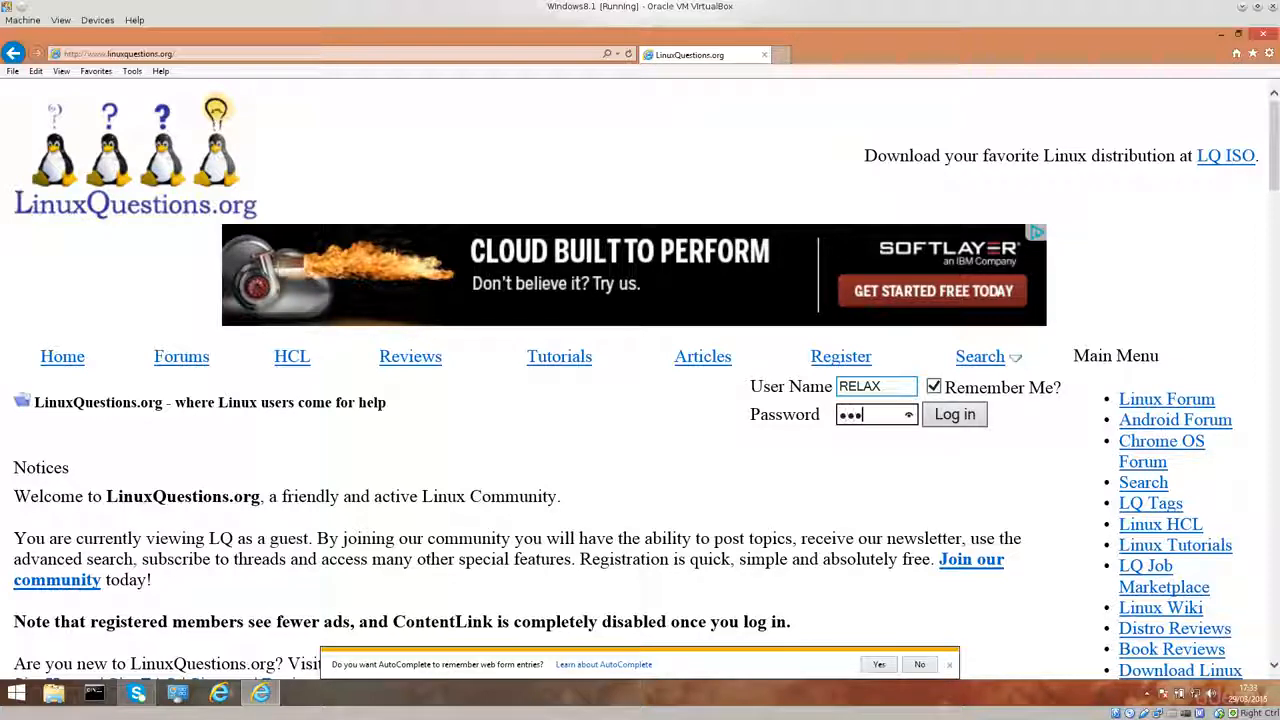
{"action": "left_click", "coordinate": [953, 414]}
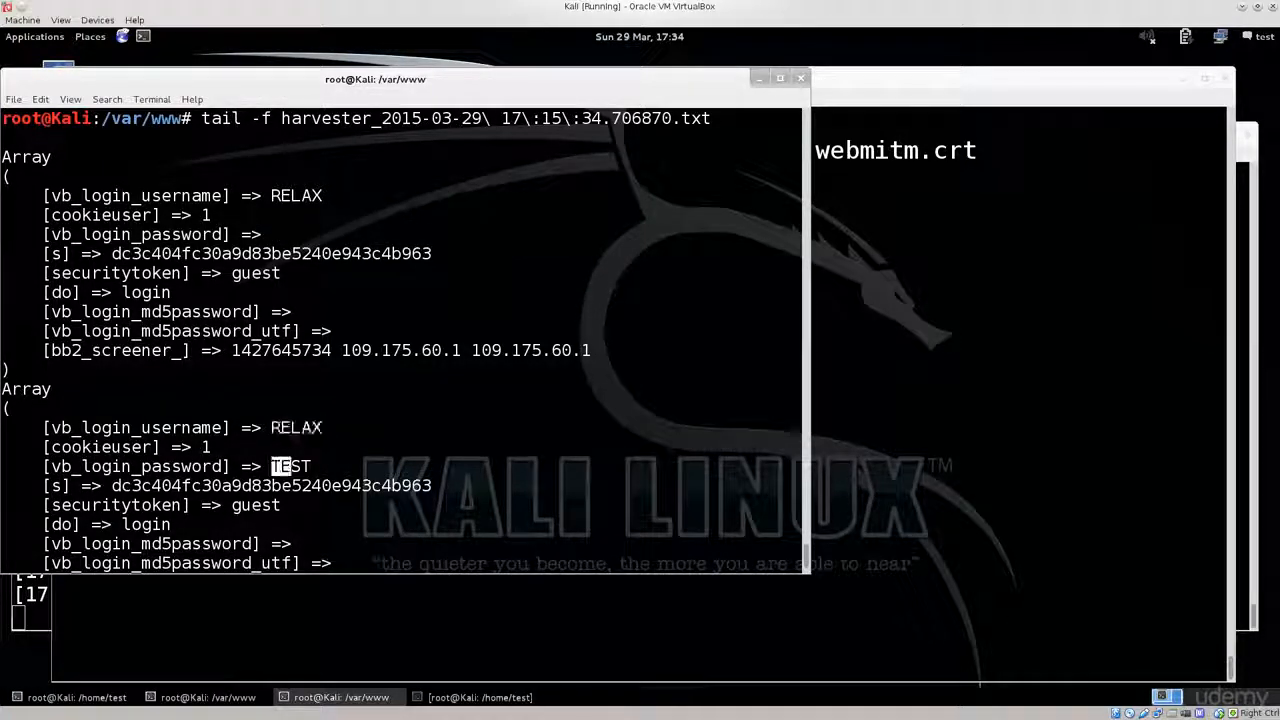
Delete the harvester log file and launch setoolkit.
{"action": "scroll", "scroll_direction": "down", "scroll_amount": 3}
{"action": "type", "text": "rm"}
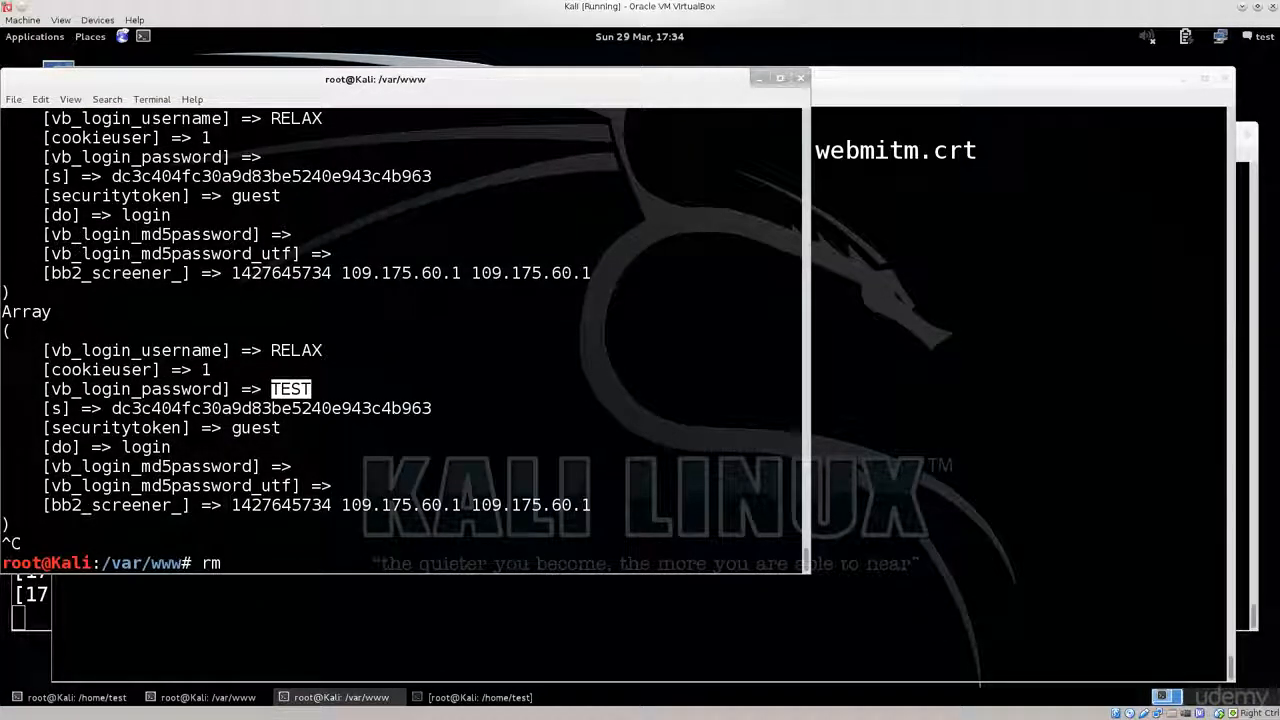
{"action": "type", "text": "de"}
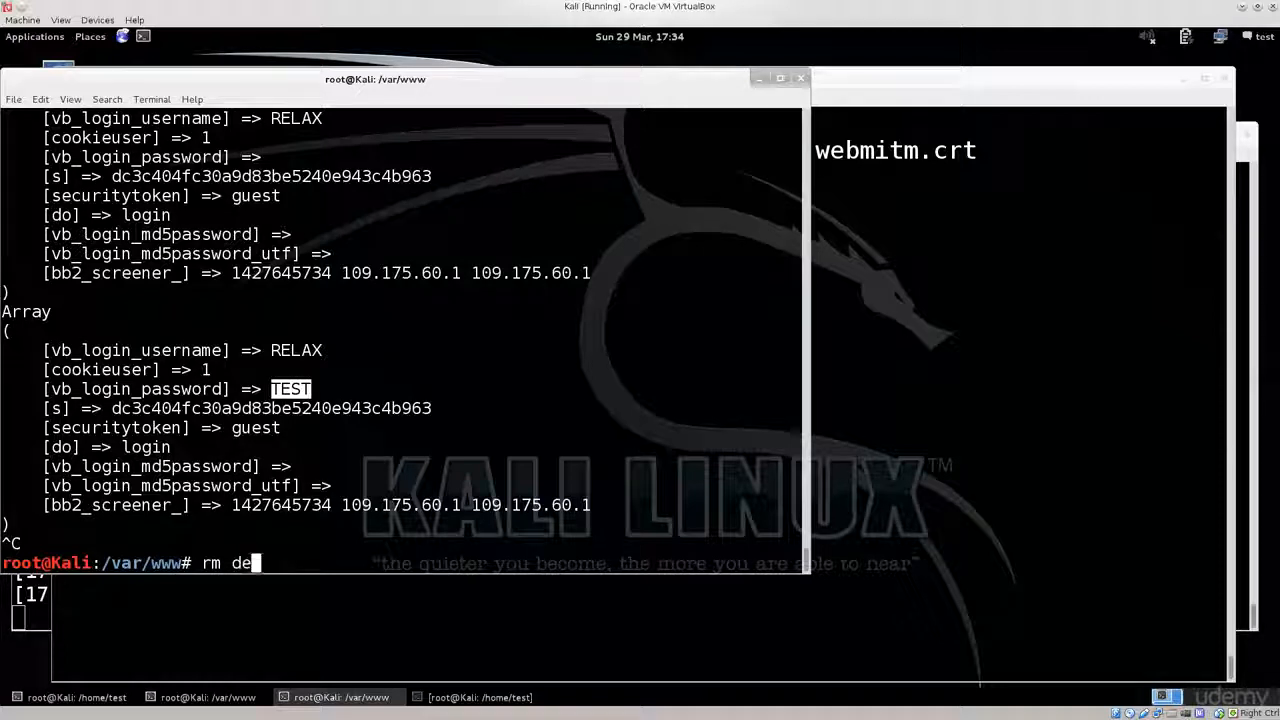
{"action": "key", "text": "Return"}
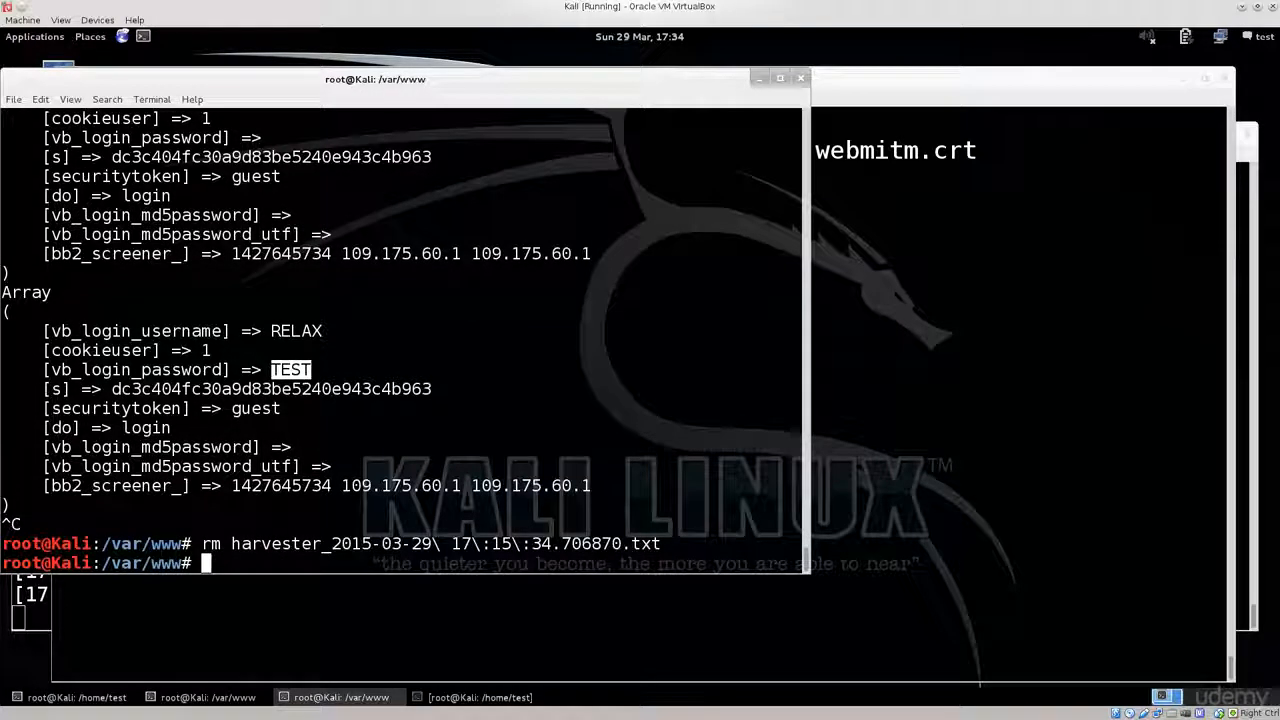
{"action": "type", "text": "s"}
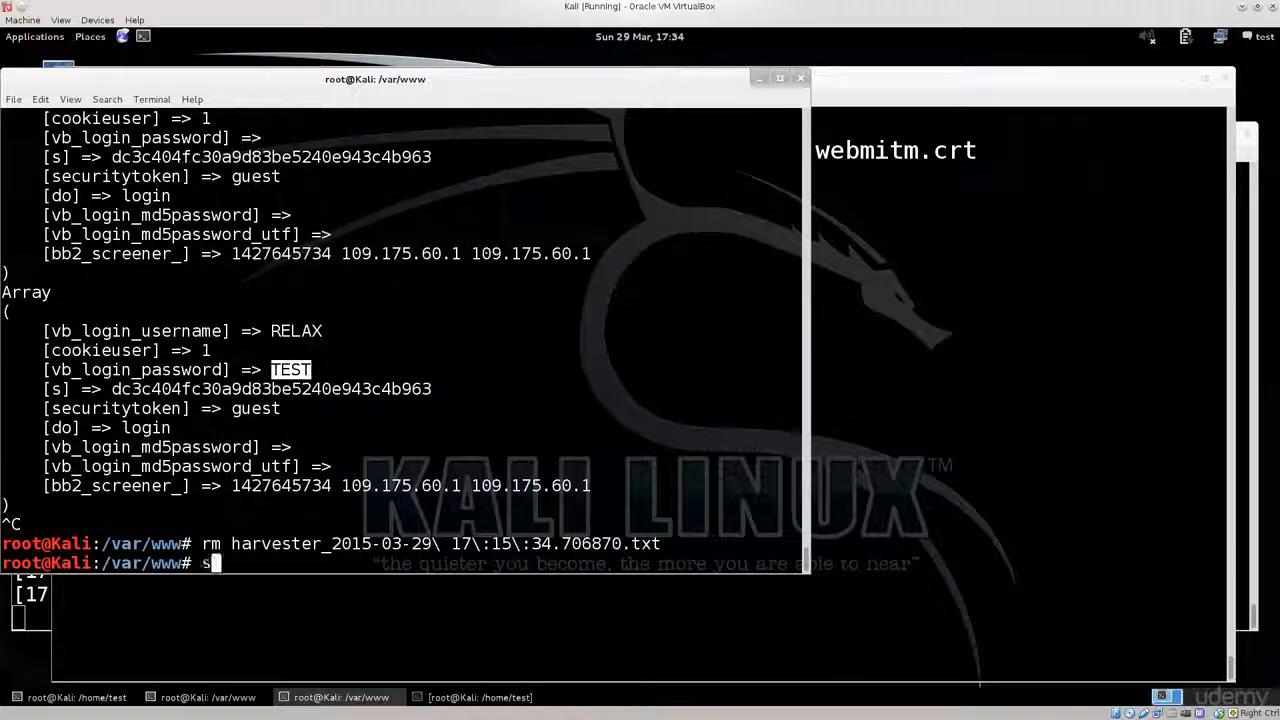
{"action": "type", "text": "etoolkit"}
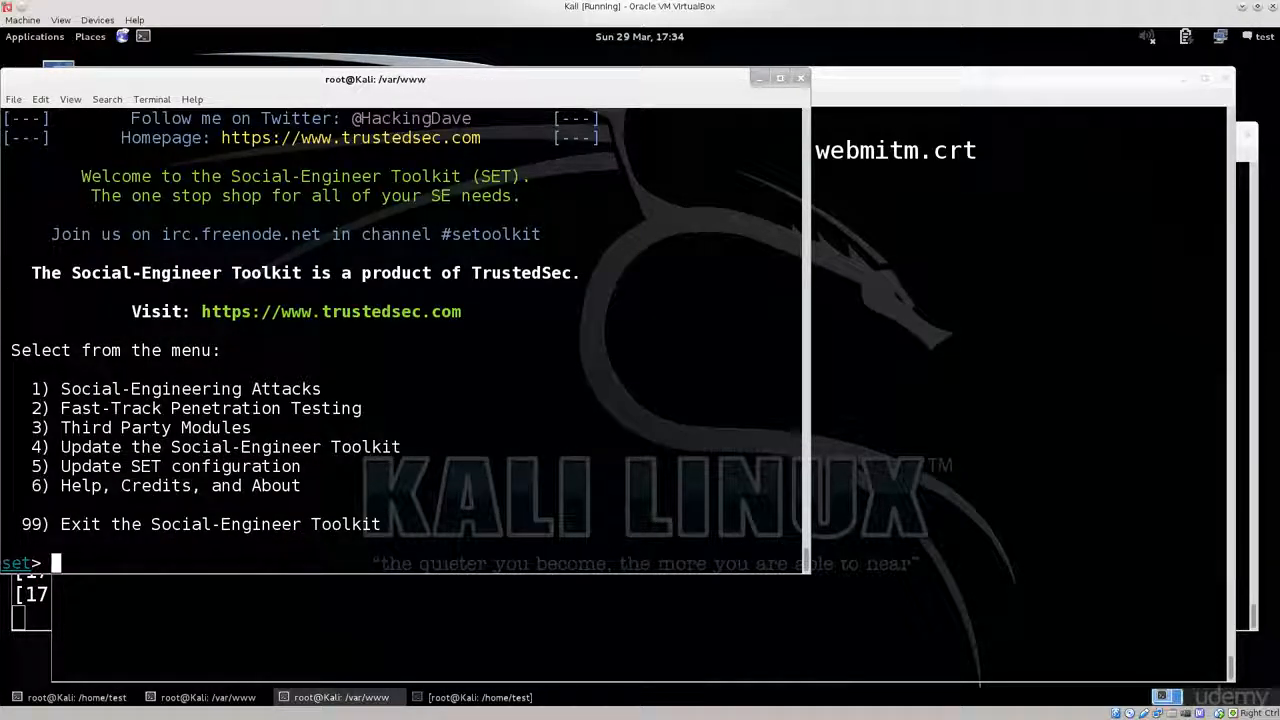
Choose the Site Cloner through SET menus 1, 3, 2 and enter the 192.1… harvester IP.
{"action": "type", "text": "1"}
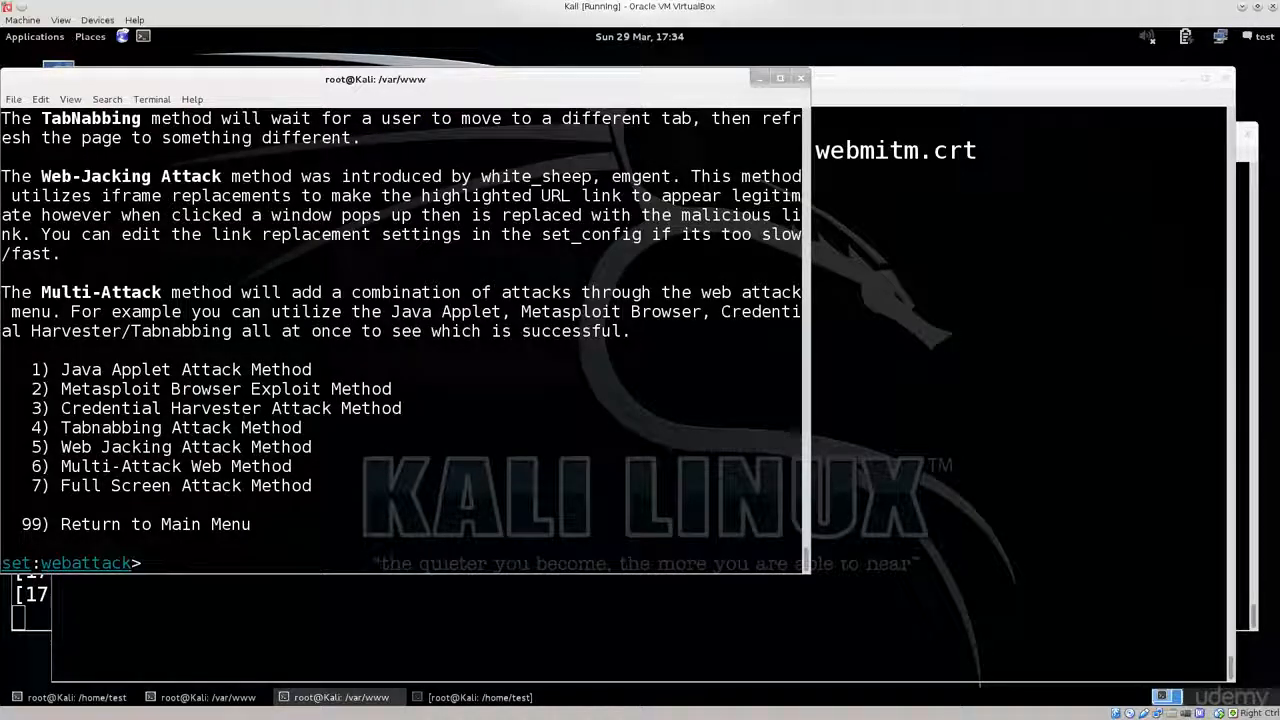
{"action": "type", "text": "3"}
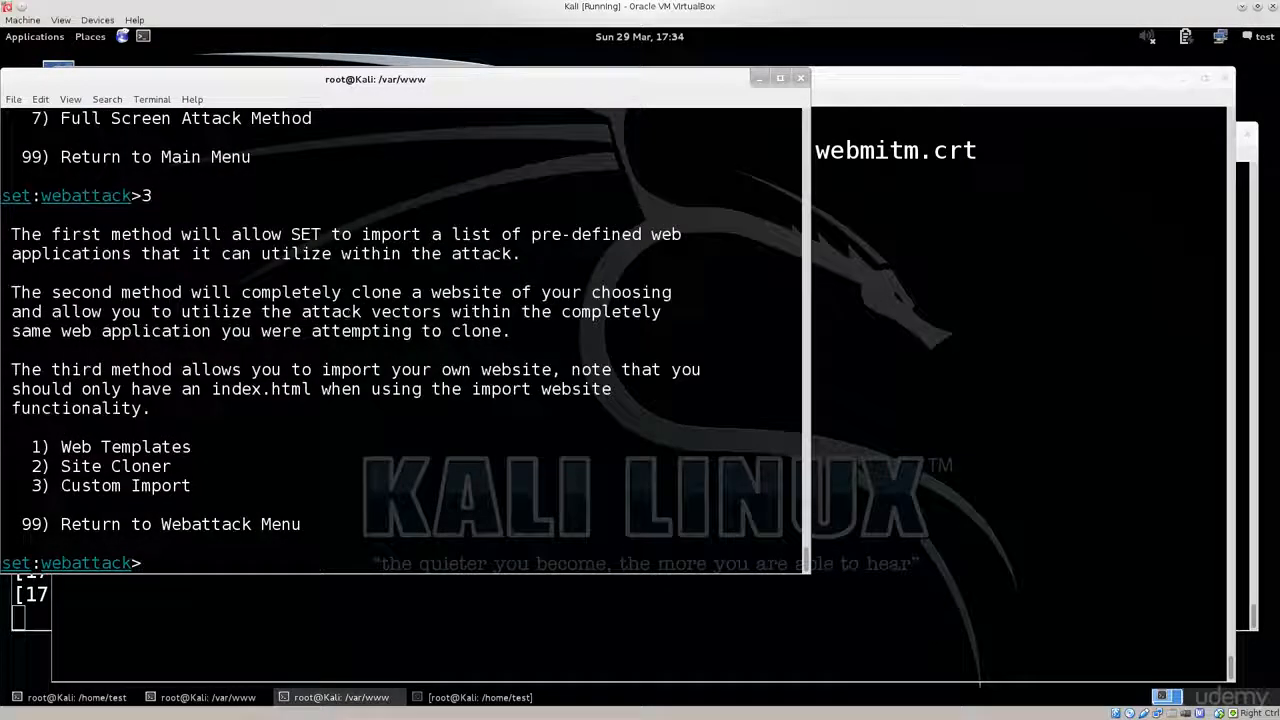
{"action": "type", "text": "2"}
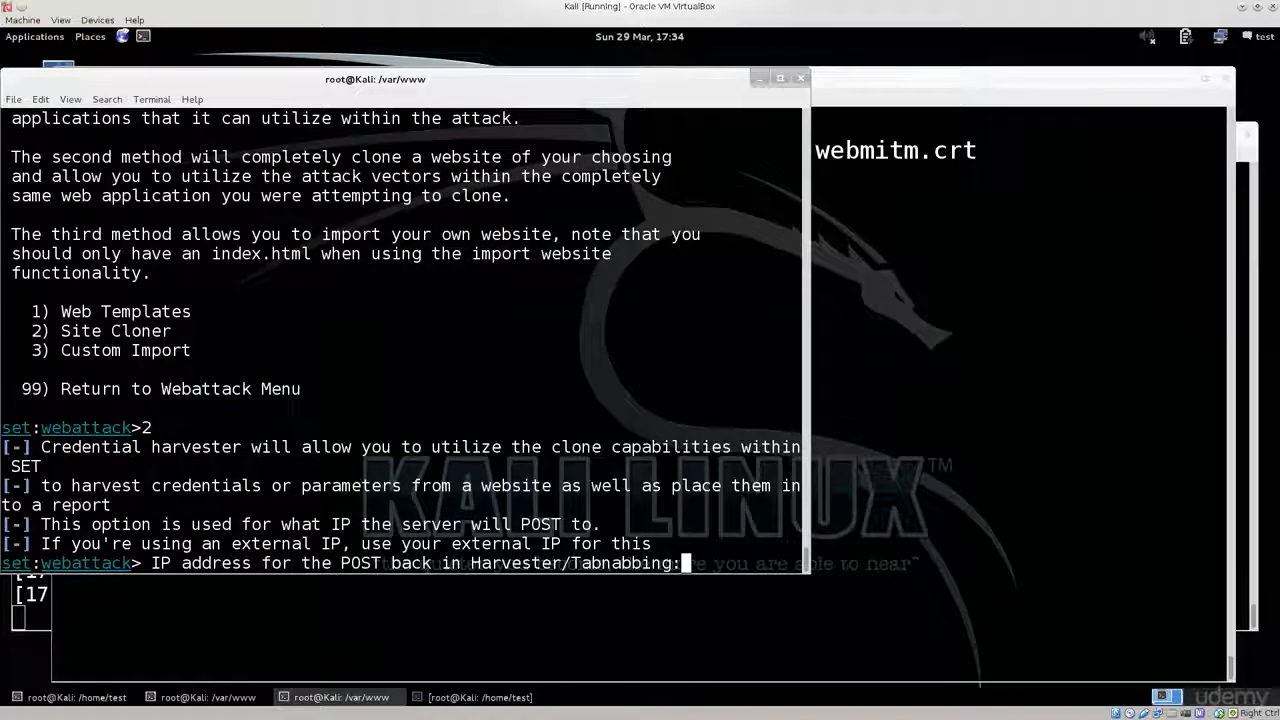
{"action": "type", "text": "192.168.1.102"}
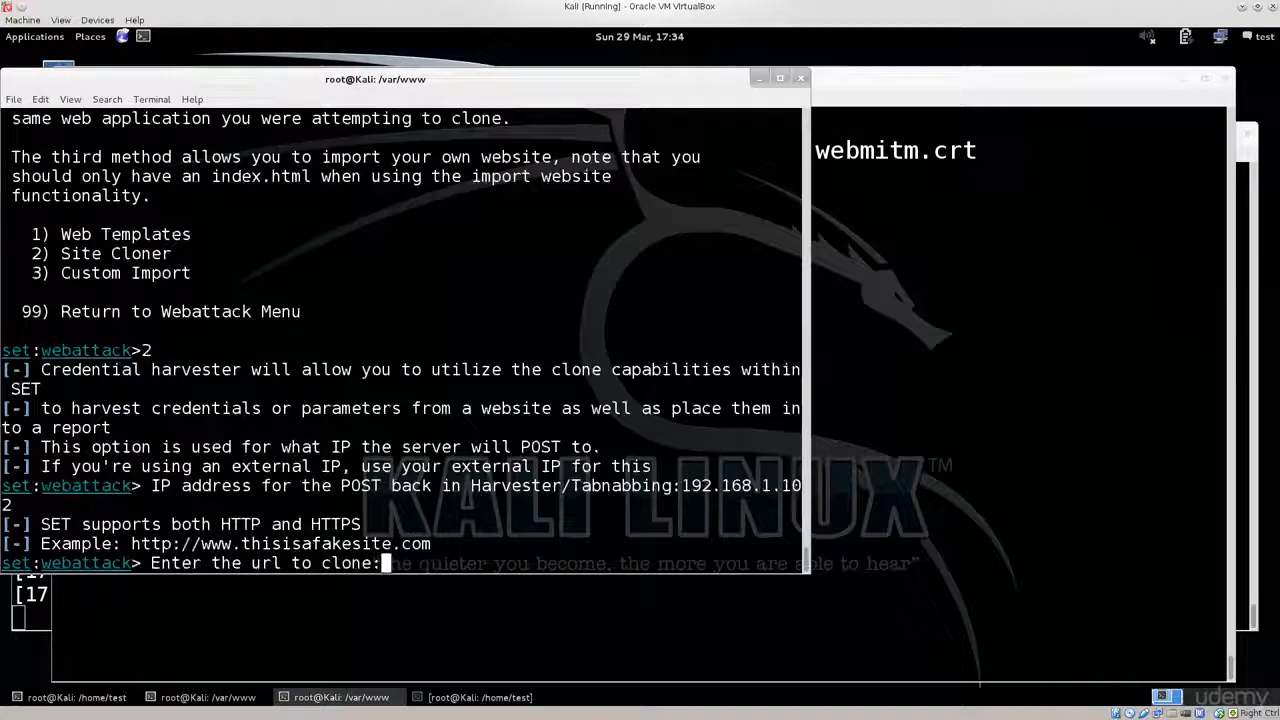
{"action": "type", "text": "htt"}
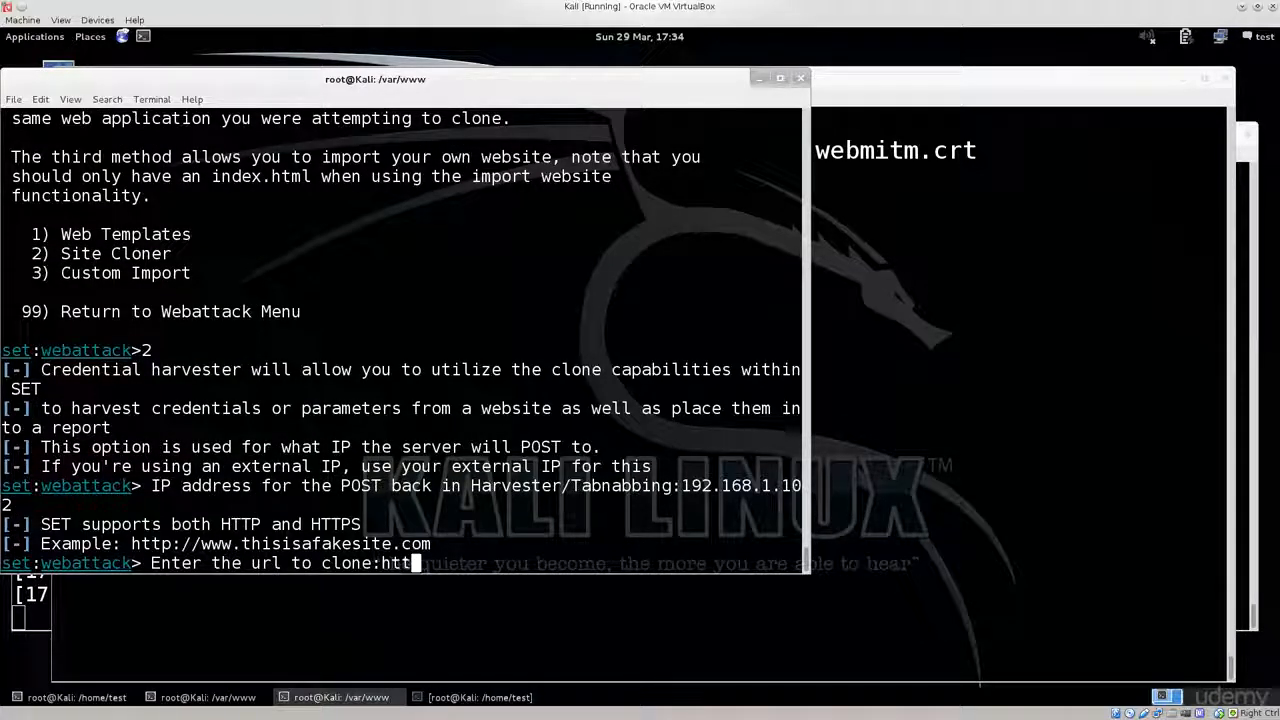
{"action": "type", "text": "://"}
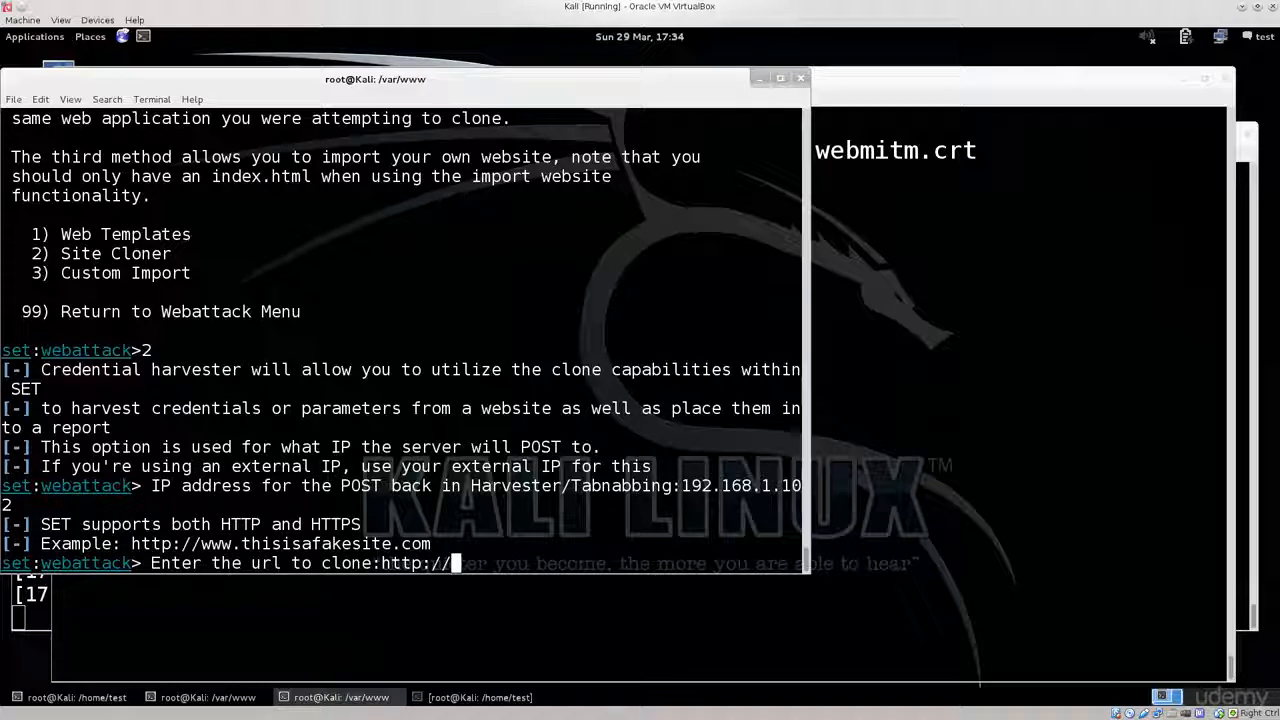
{"action": "type", "text": "lin"}
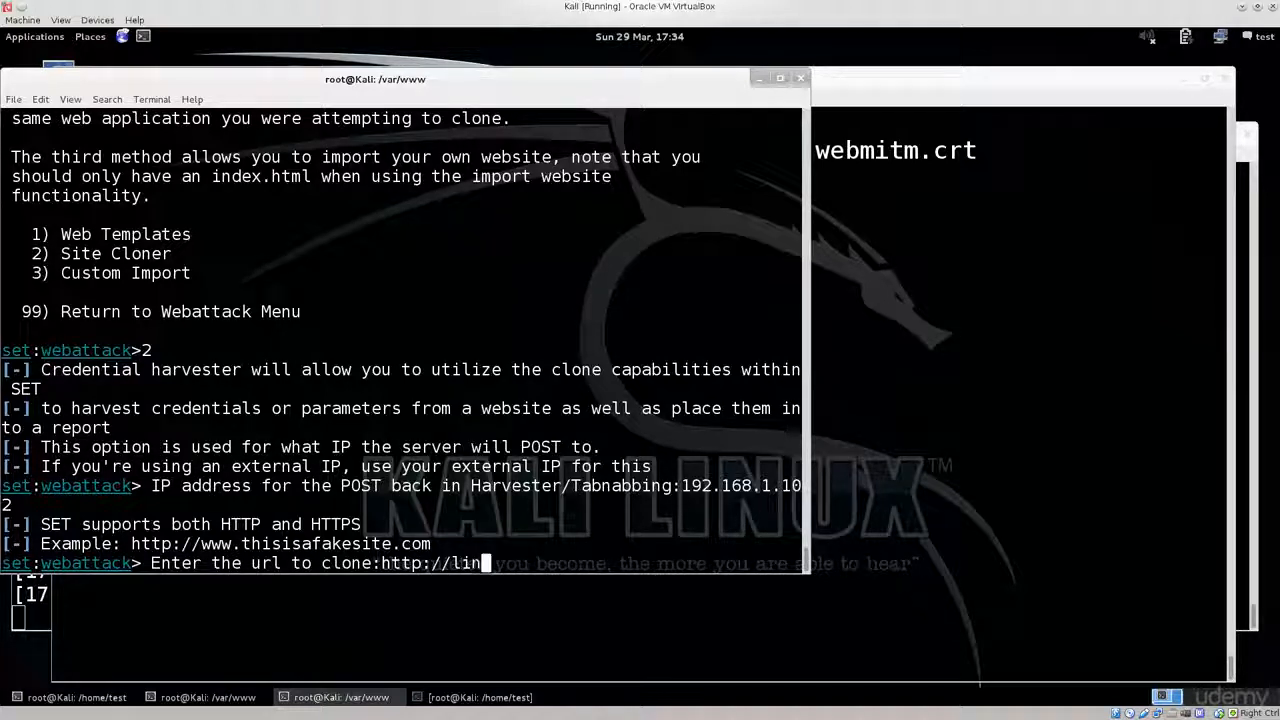
{"action": "type", "text": "uxqu"}
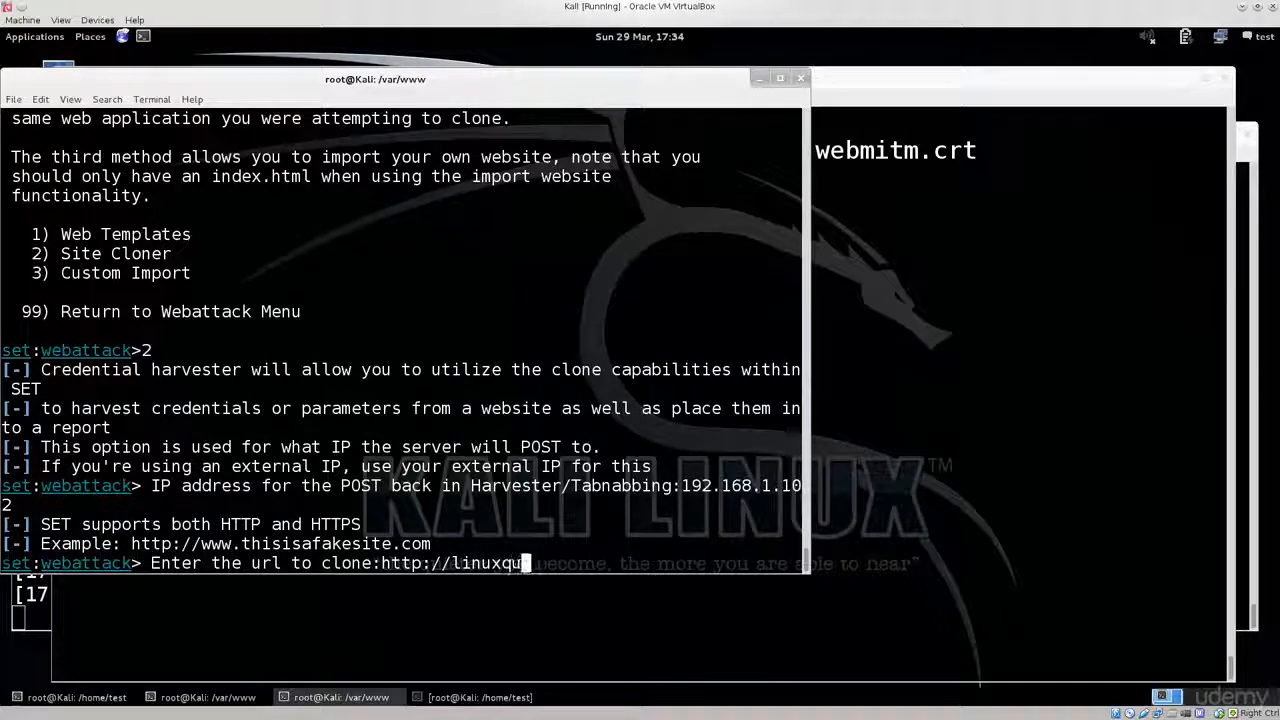
{"action": "type", "text": "estions"}
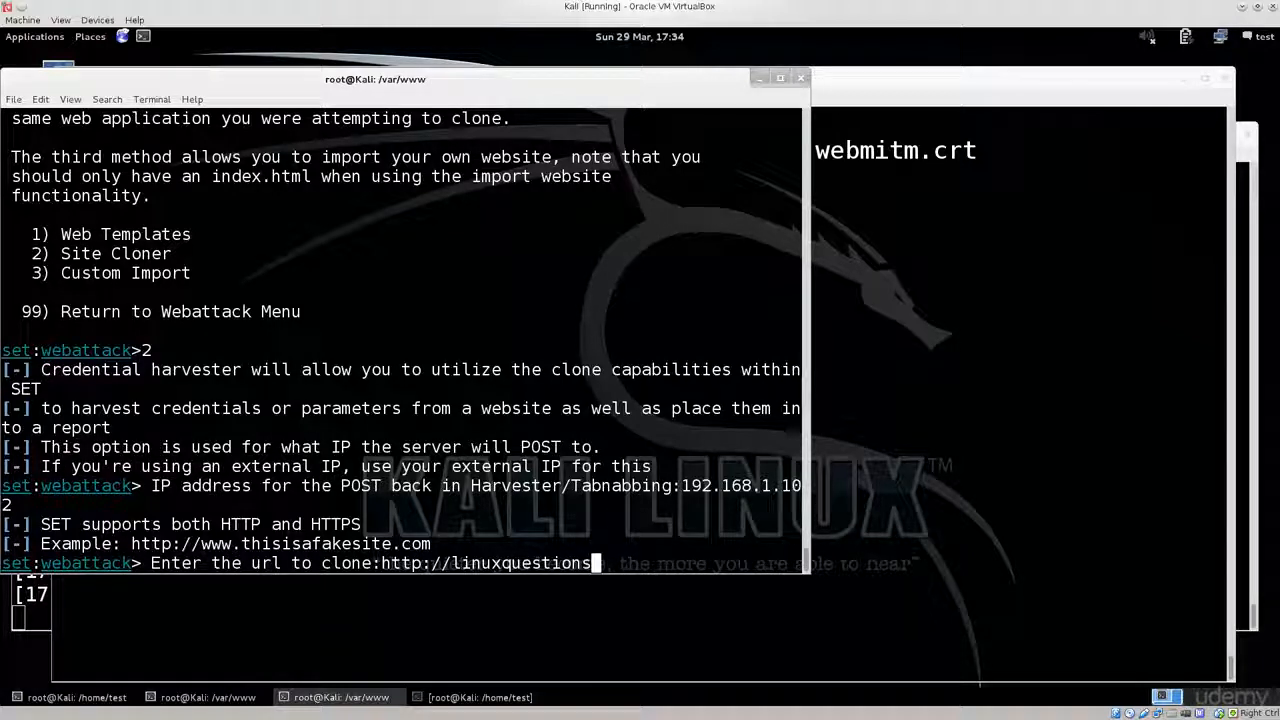
{"action": "type", "text": ".org"}
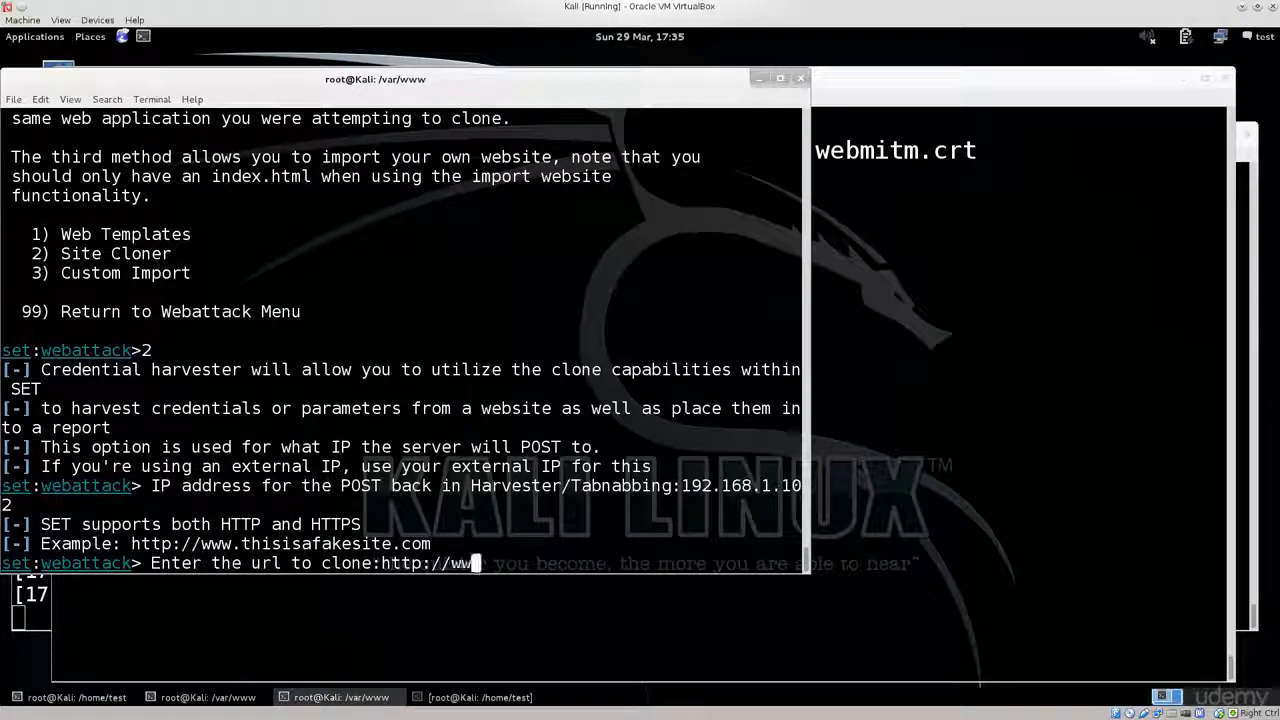
{"action": "type", "text": "linuxqu"}
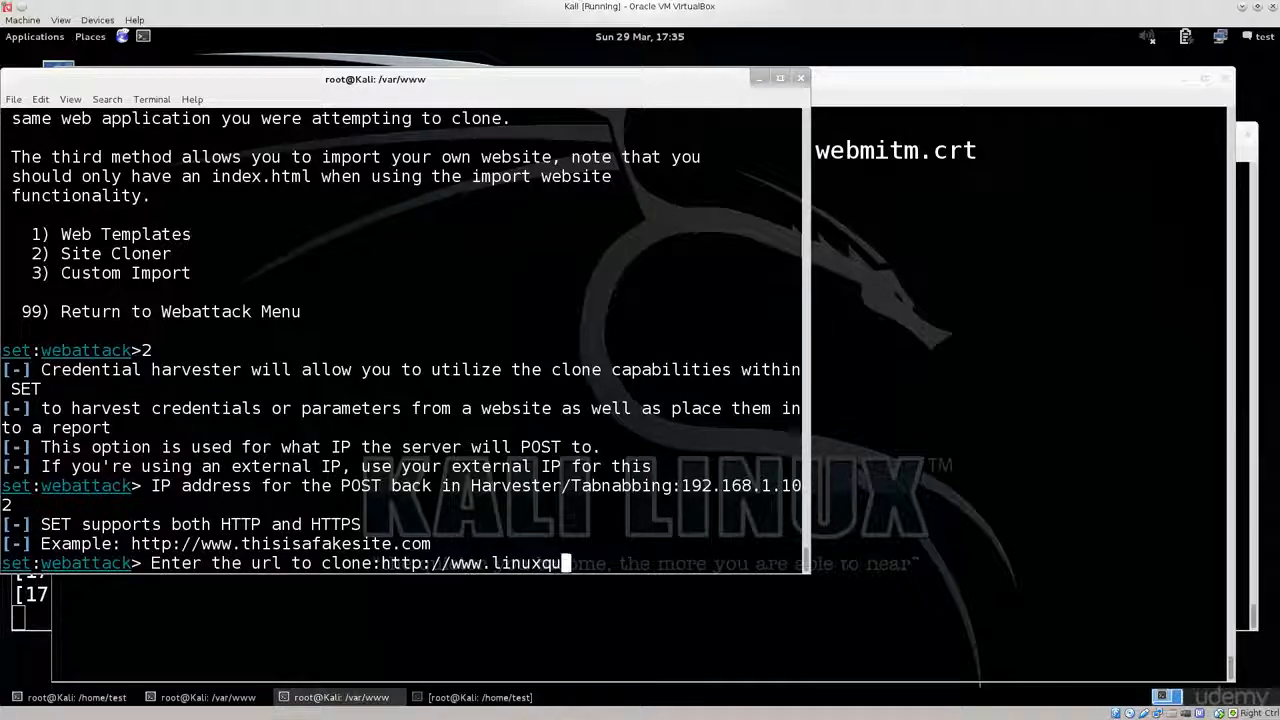
{"action": "type", "text": "estions.or"}
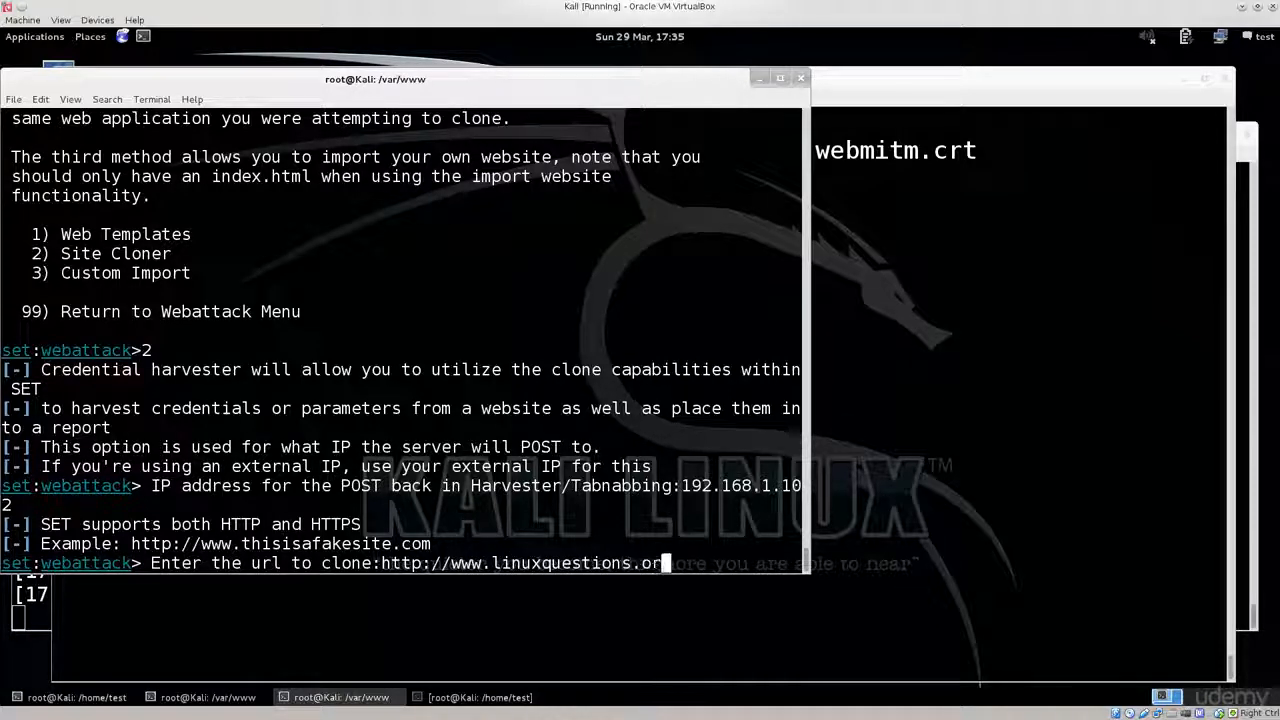
{"action": "type", "text": "g"}
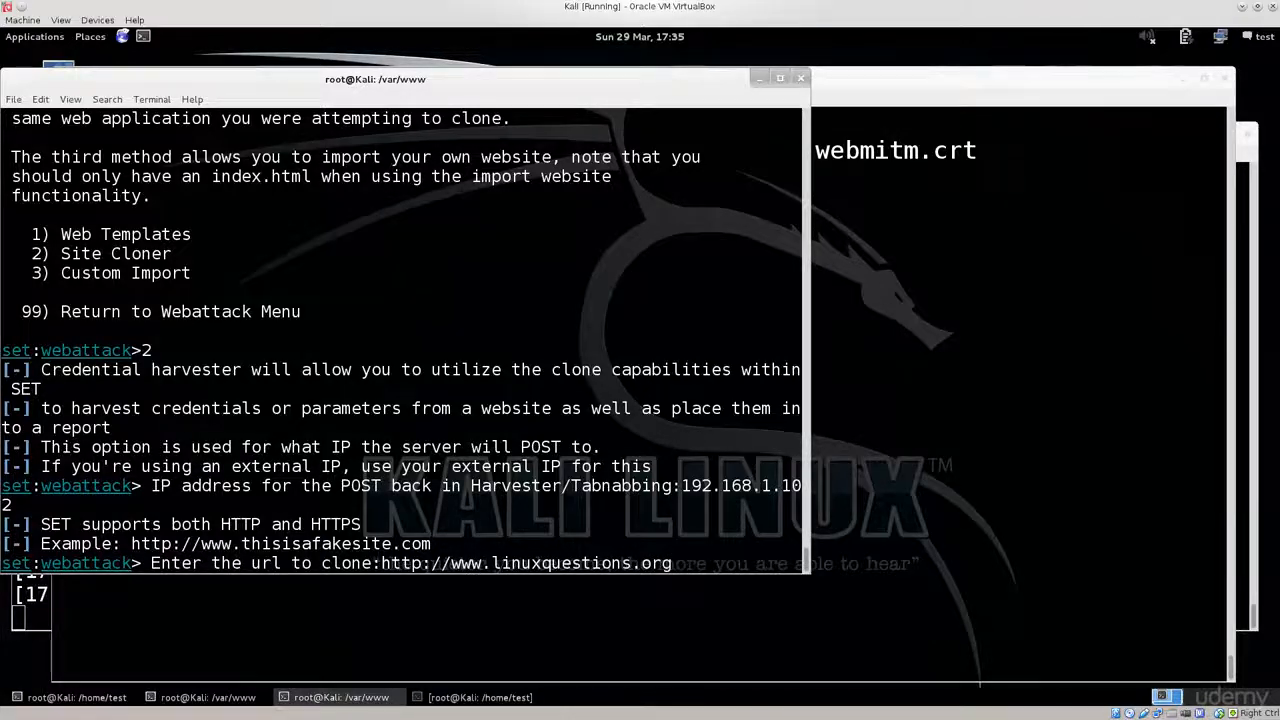
{"action": "key", "text": "Return"}
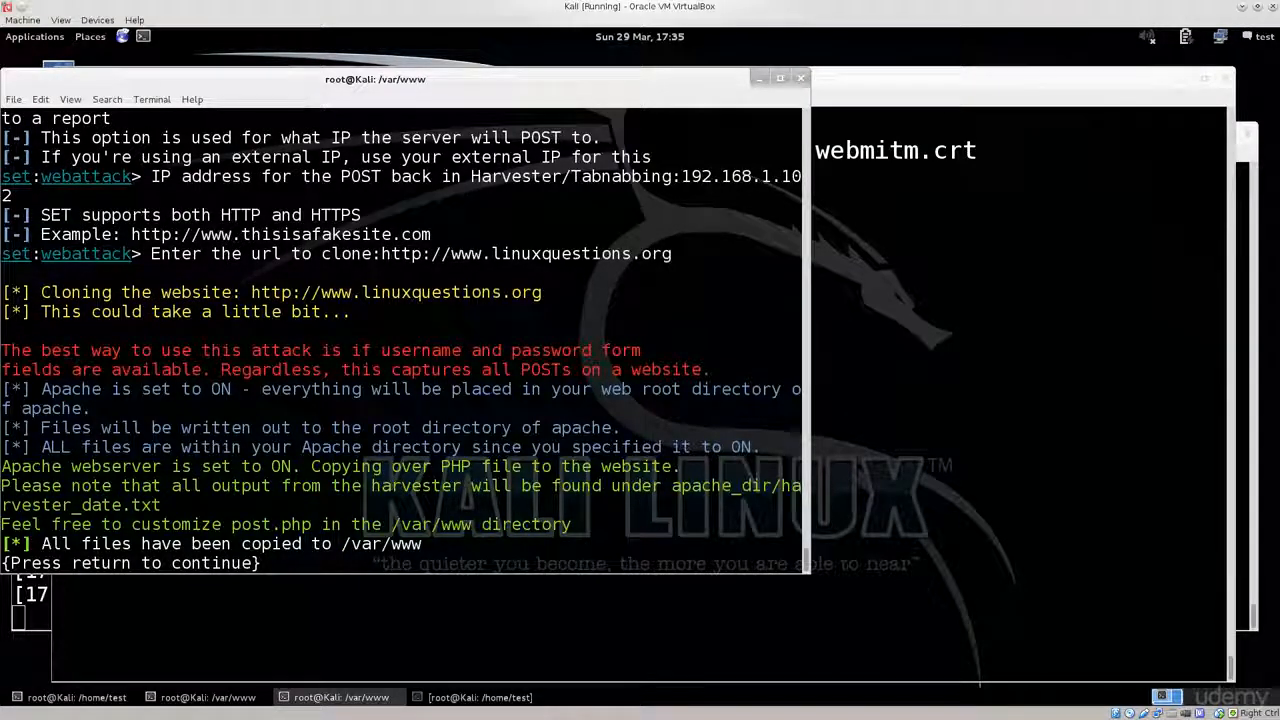
{"action": "key", "text": "Return"}
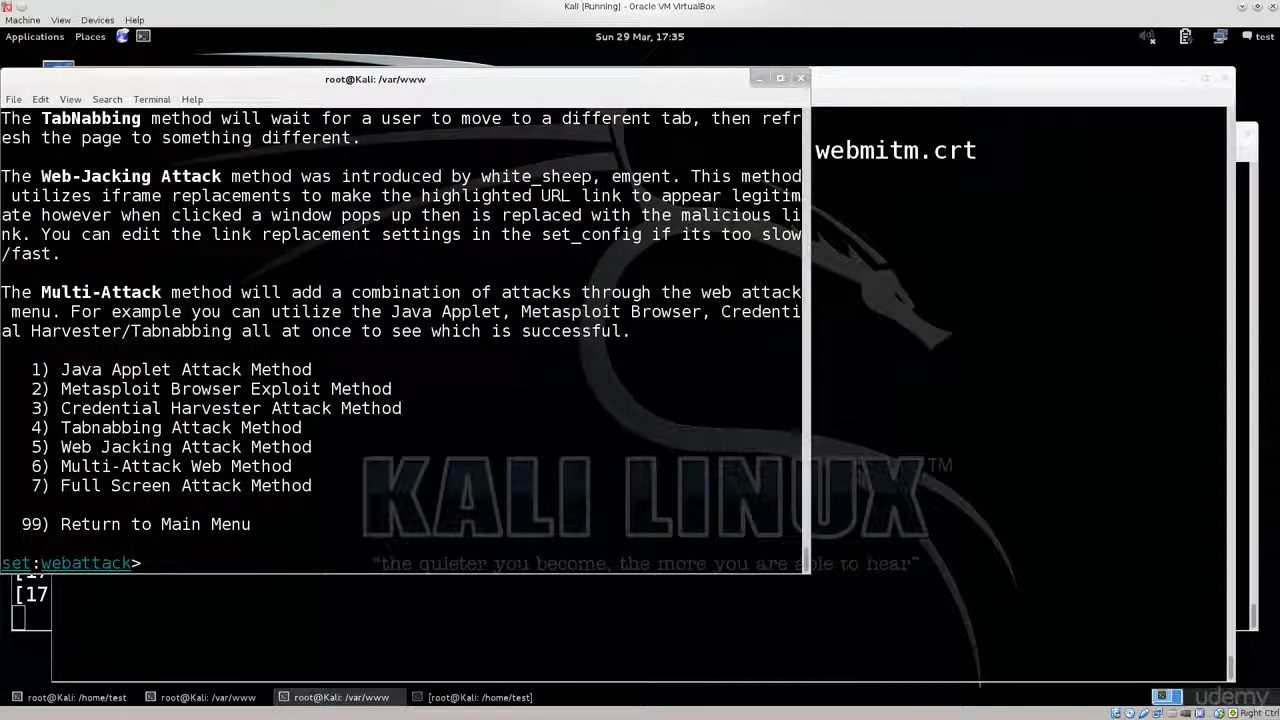
Exit SET with 99 twice, list /var/www, and begin a tail command.
{"action": "type", "text": "99"}
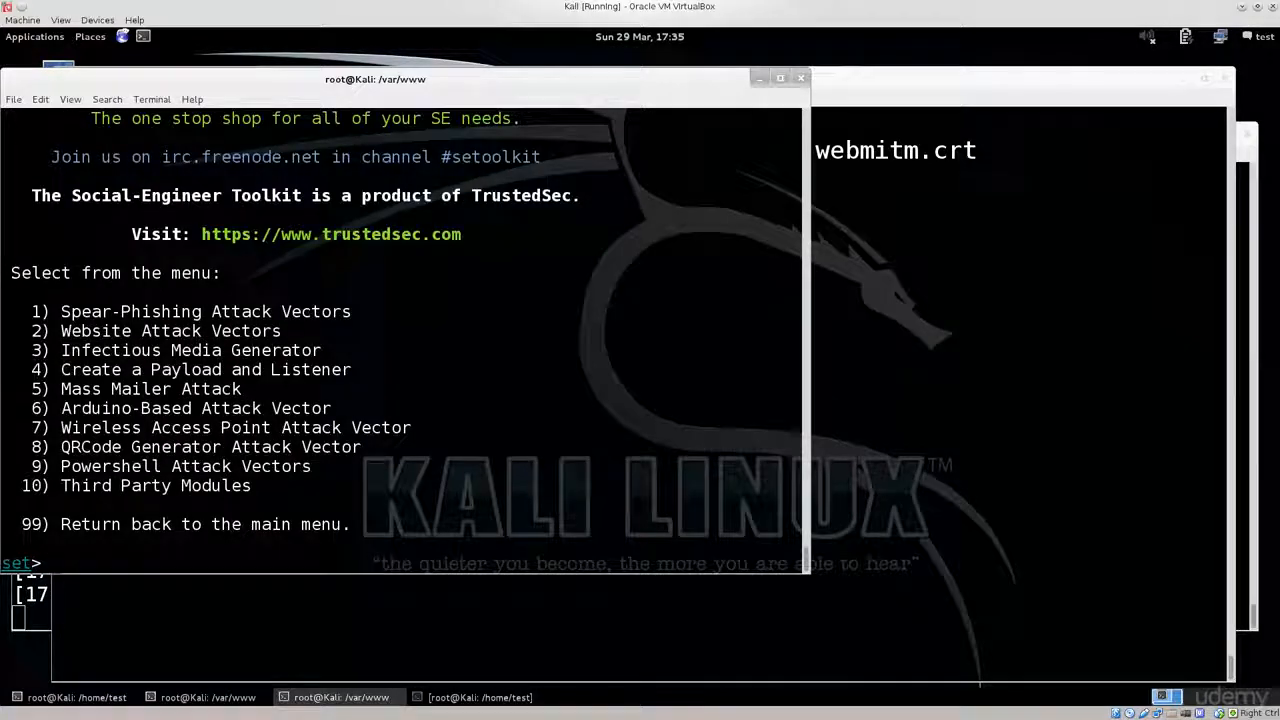
{"action": "type", "text": "99"}
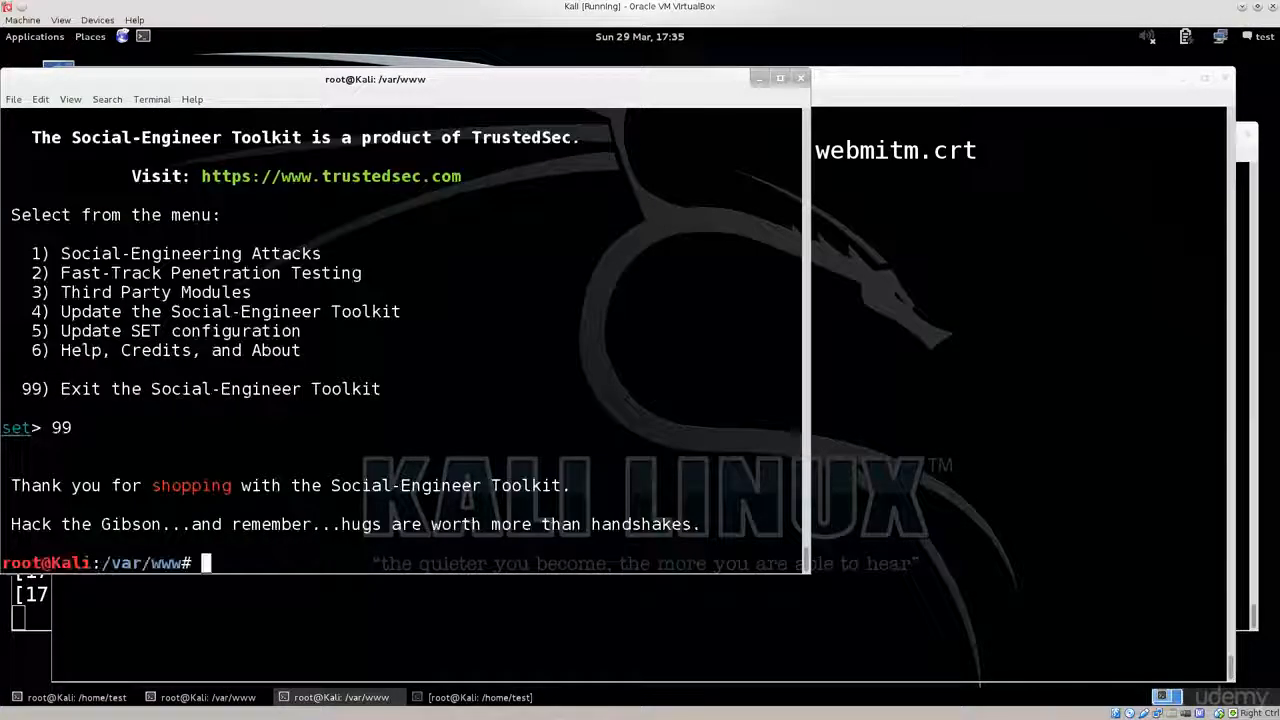
{"action": "type", "text": "ls"}
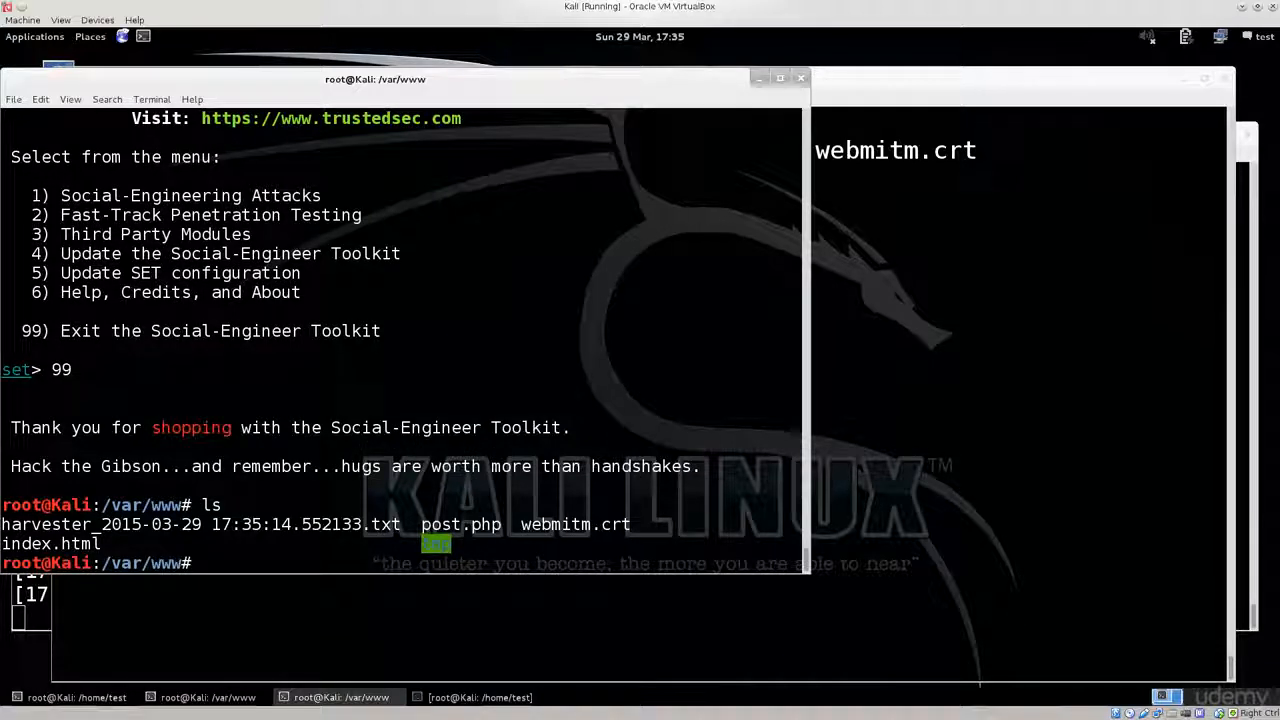
{"action": "type", "text": "tail -"}
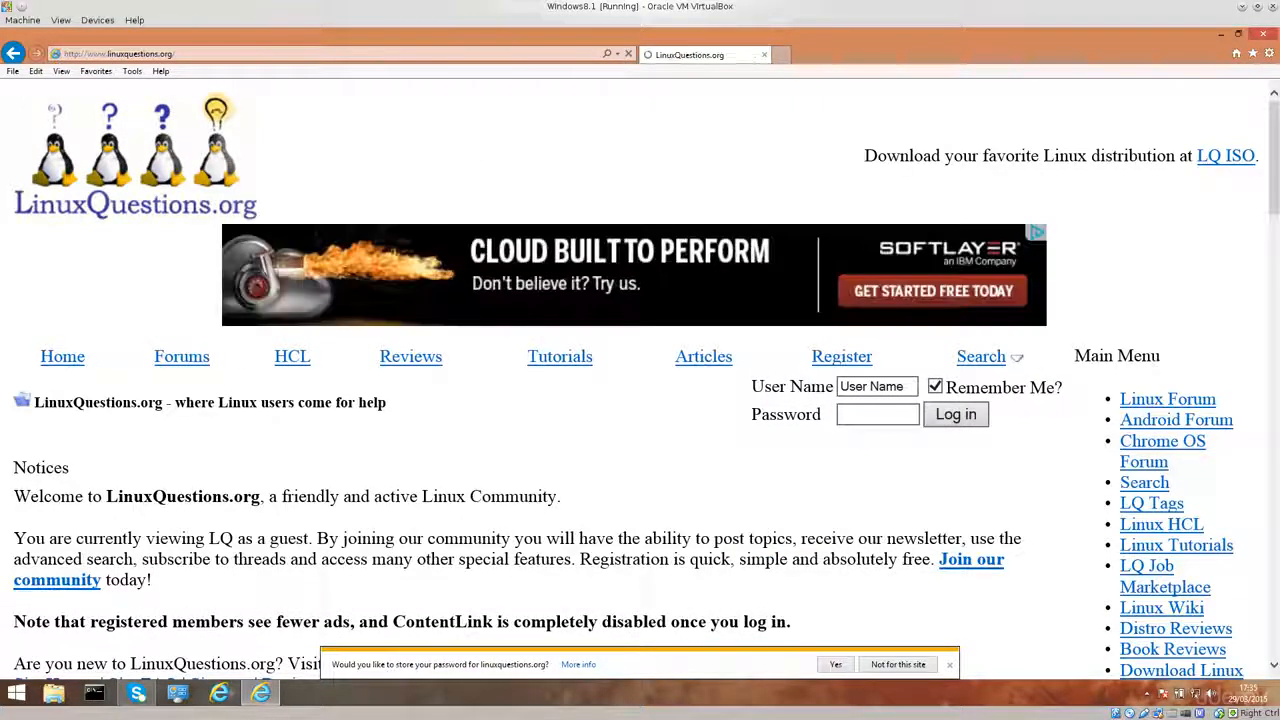
Delete Internet Explorer's browsing history via Tools > Delete browsing history.
{"action": "left_click", "coordinate": [97, 19]}
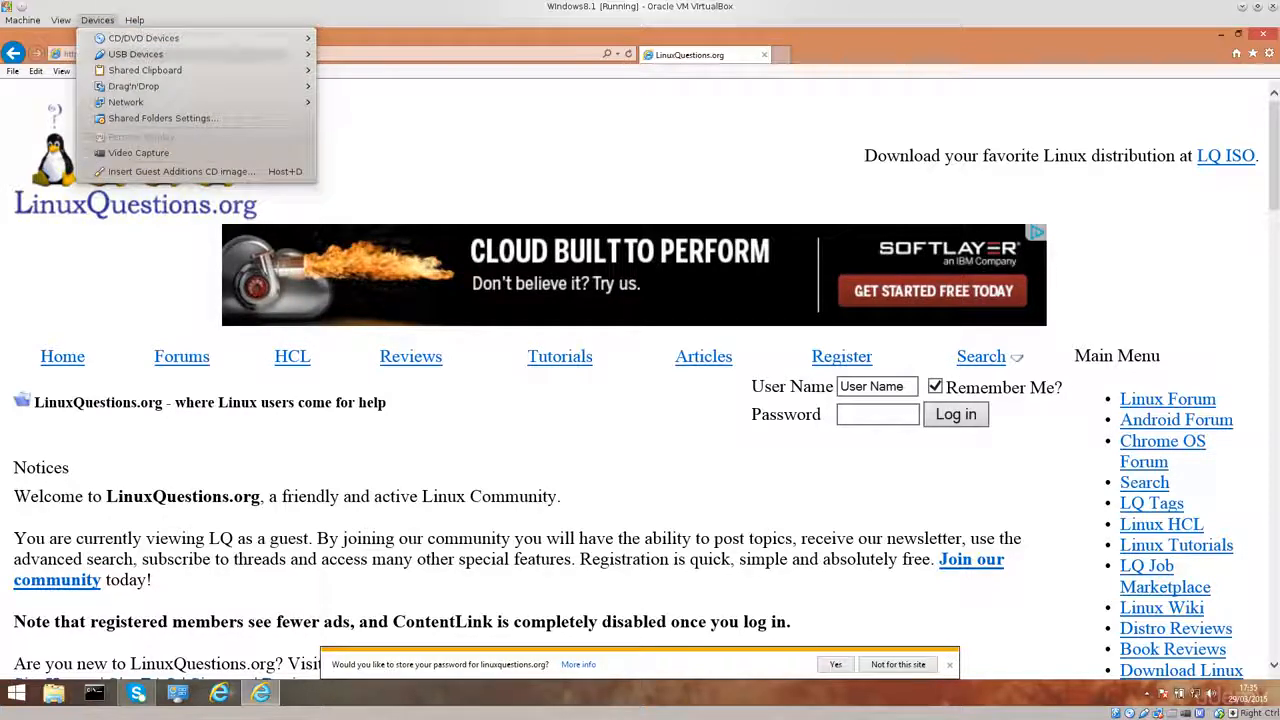
{"action": "left_click", "coordinate": [131, 70]}
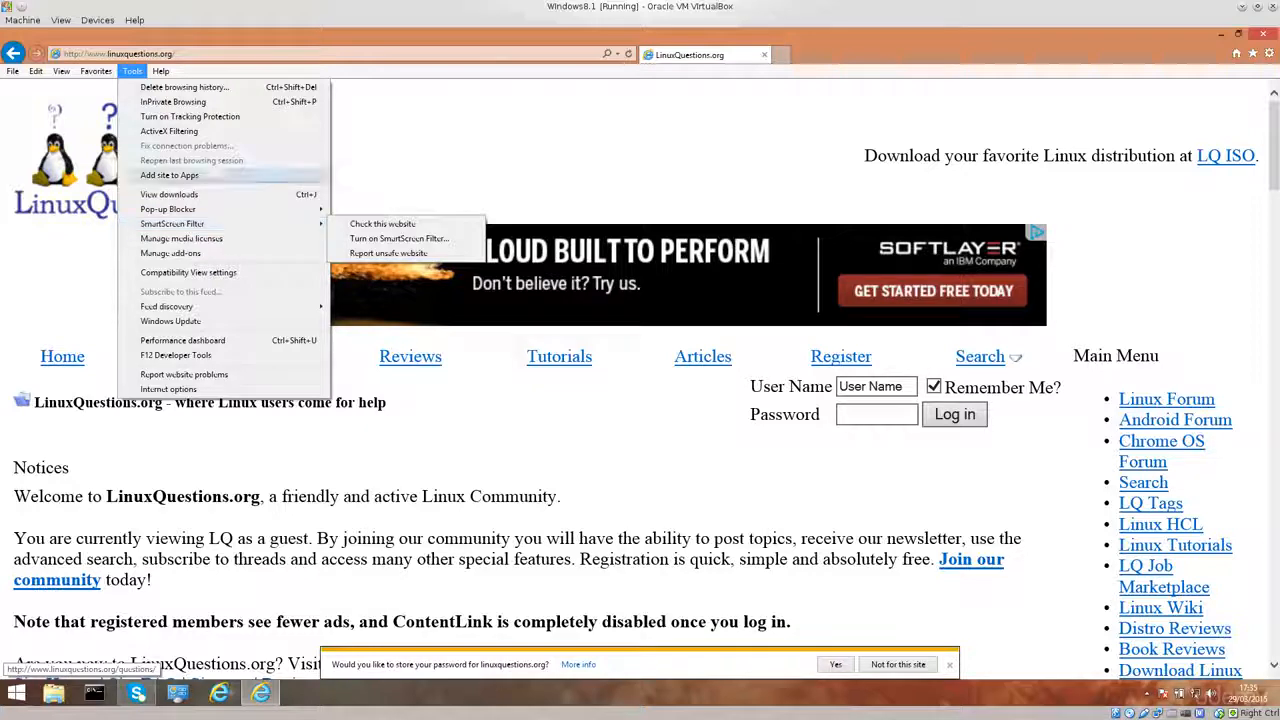
{"action": "left_click", "coordinate": [183, 87]}
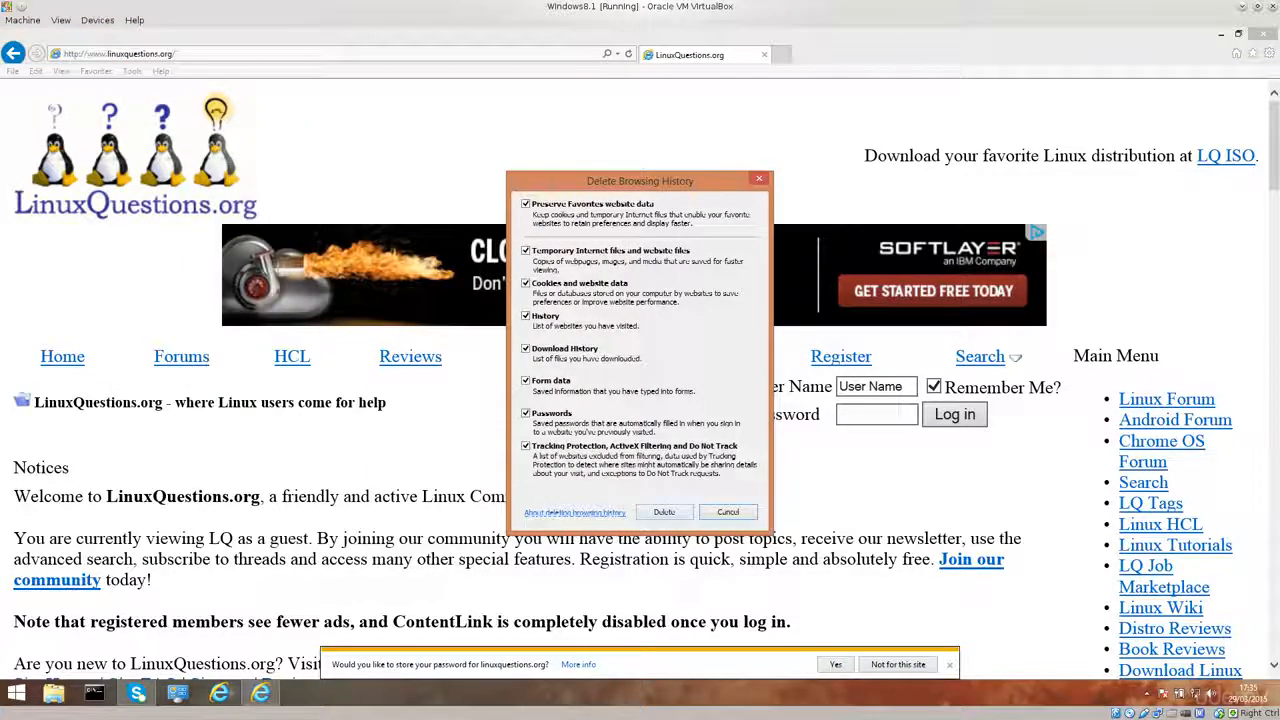
{"action": "left_click", "coordinate": [728, 511]}
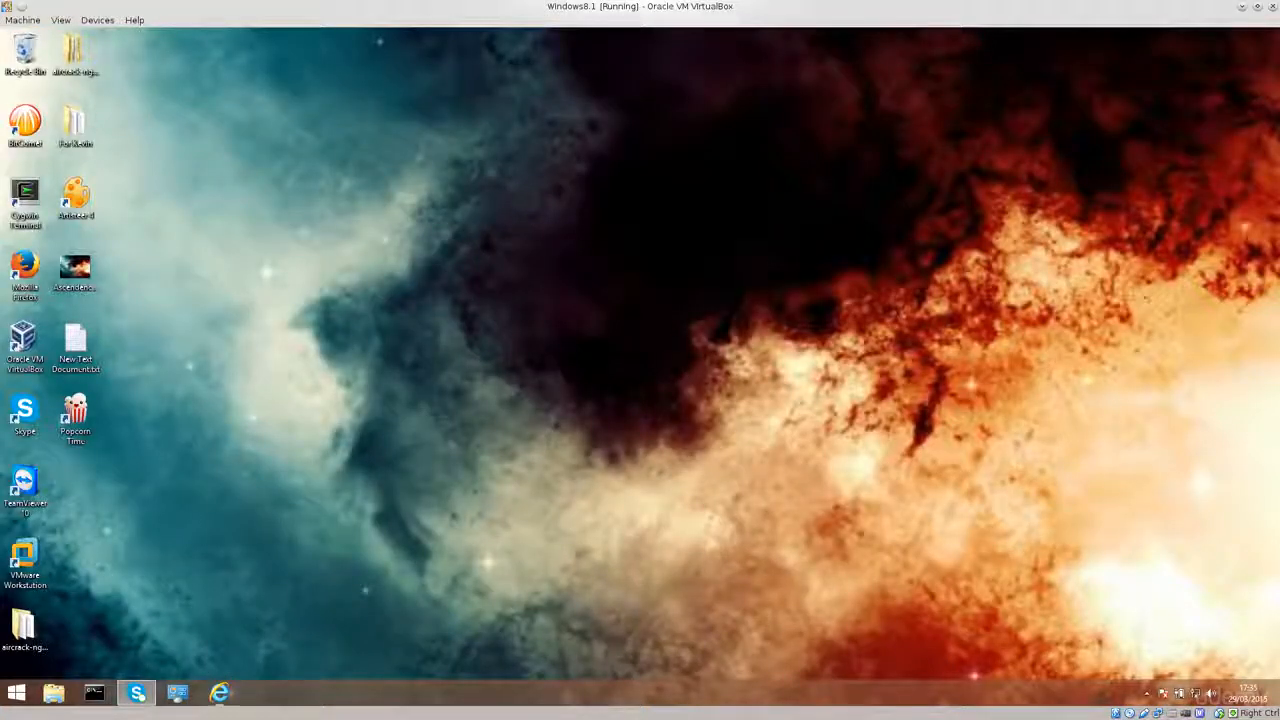
{"action": "left_click", "coordinate": [219, 692]}
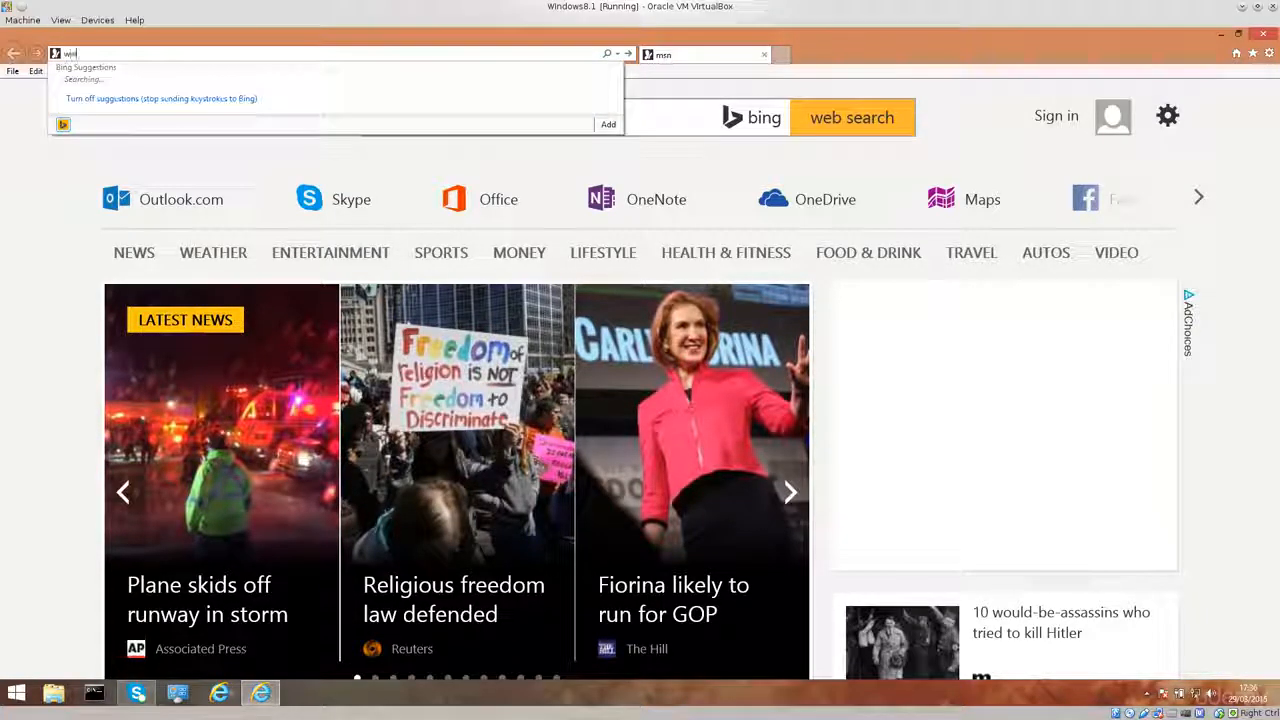
{"action": "type", "text": "www.linuxquestio"}
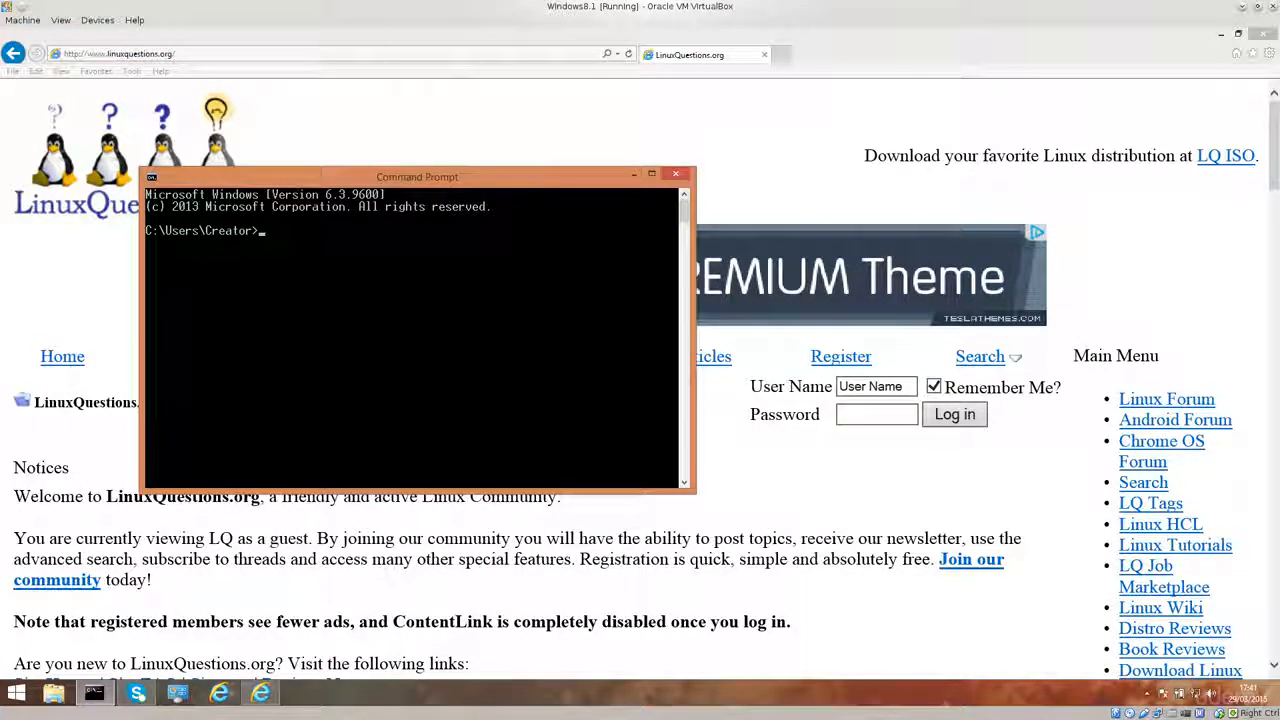
Begin typing nslookup in Command Prompt, then switch over to the Kali virtual machine.
{"action": "type", "text": "nslook"}
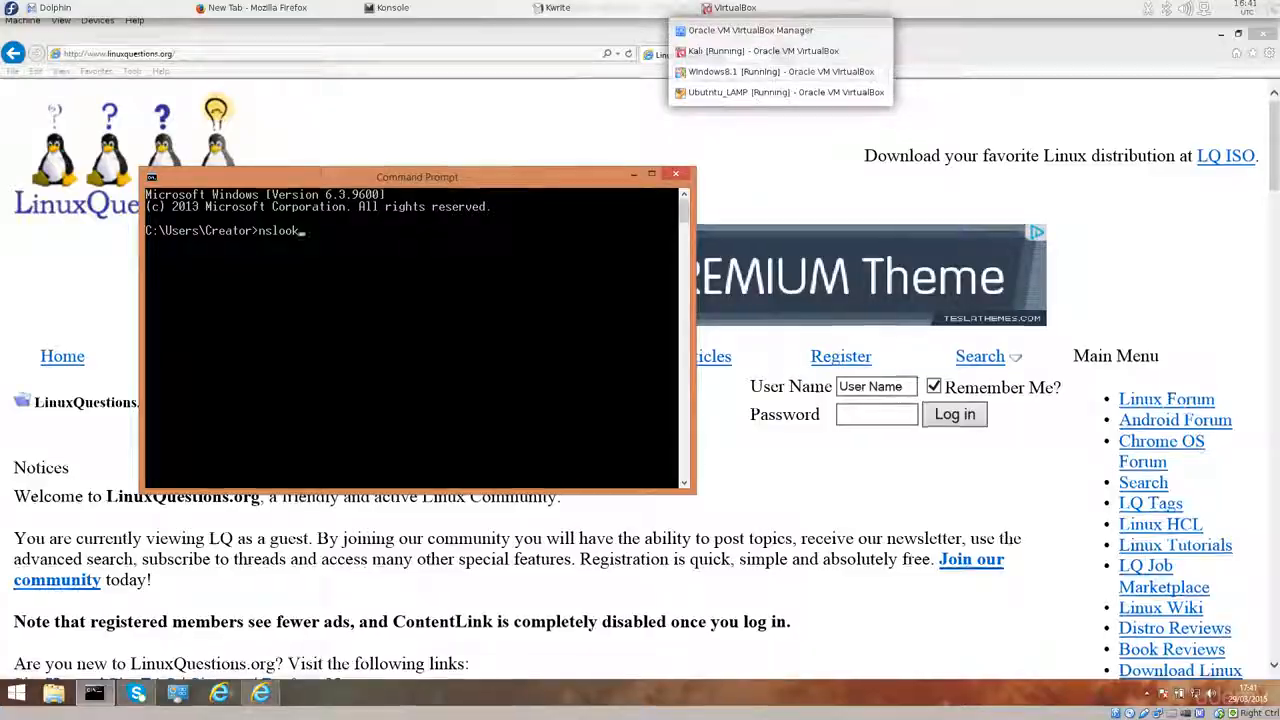
{"action": "left_click", "coordinate": [762, 51]}
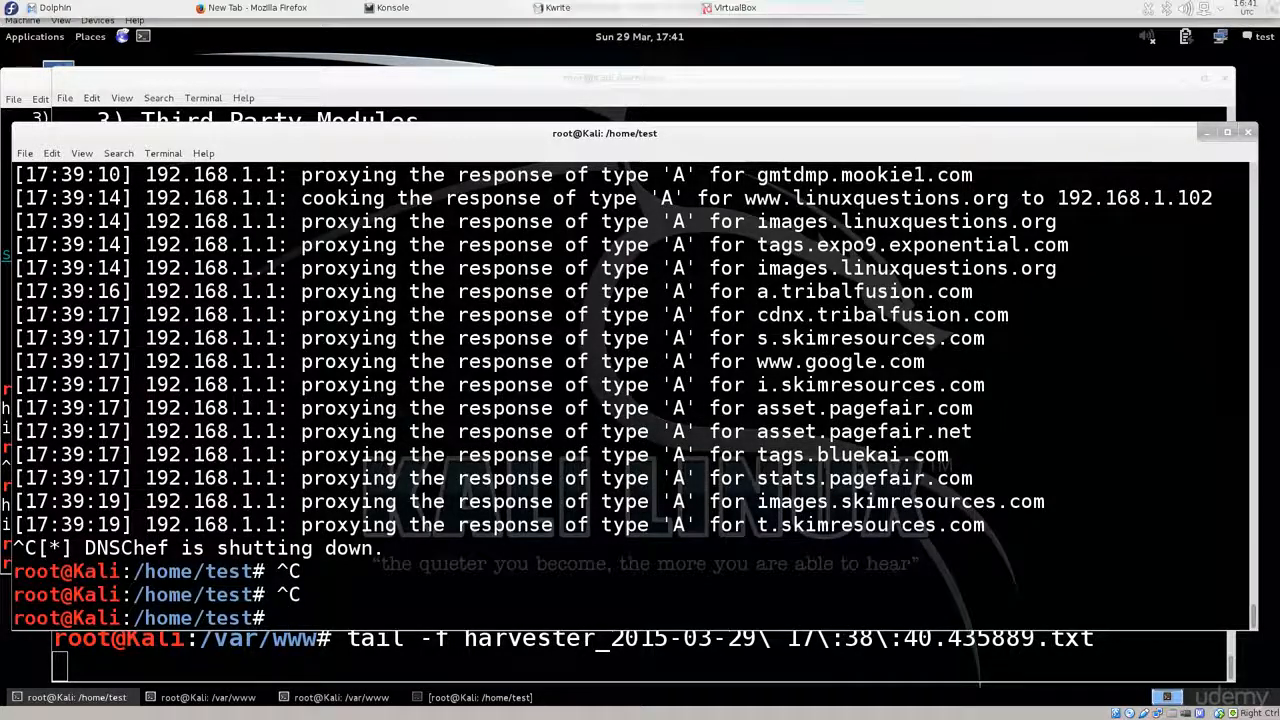
Stop DNSChef in the Kali terminal so it stops spoofing linuxquestions.org.
{"action": "left_click", "coordinate": [735, 8]}
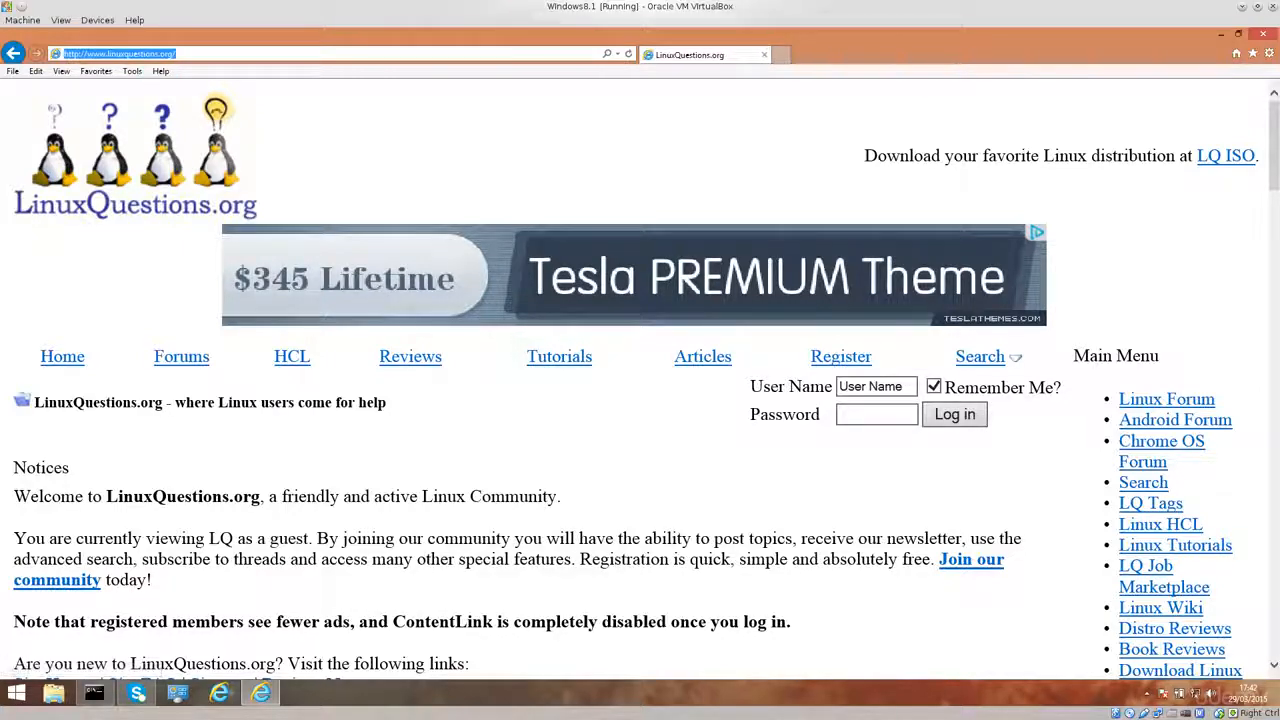
Type an nslookup for linuxquestions.org in Command Prompt.
{"action": "scroll", "scroll_direction": "down", "scroll_amount": 3}
{"action": "type", "text": "nslook"}
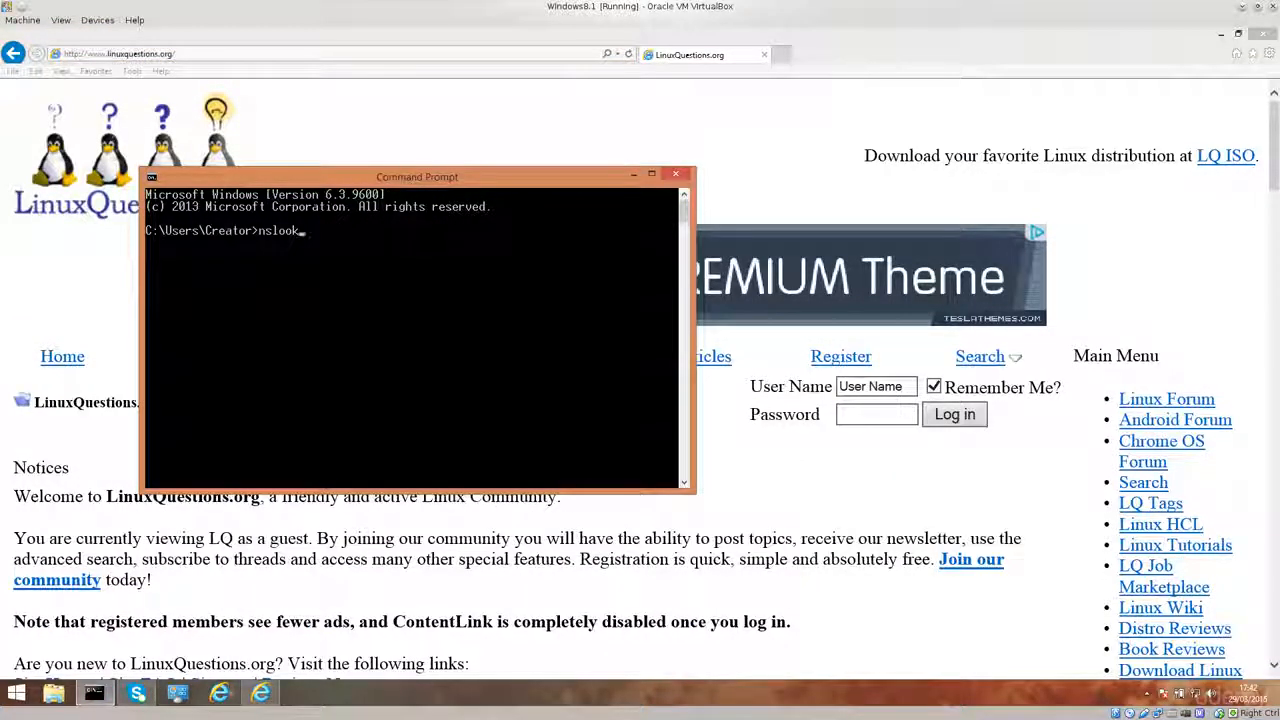
{"action": "type", "text": "up"}
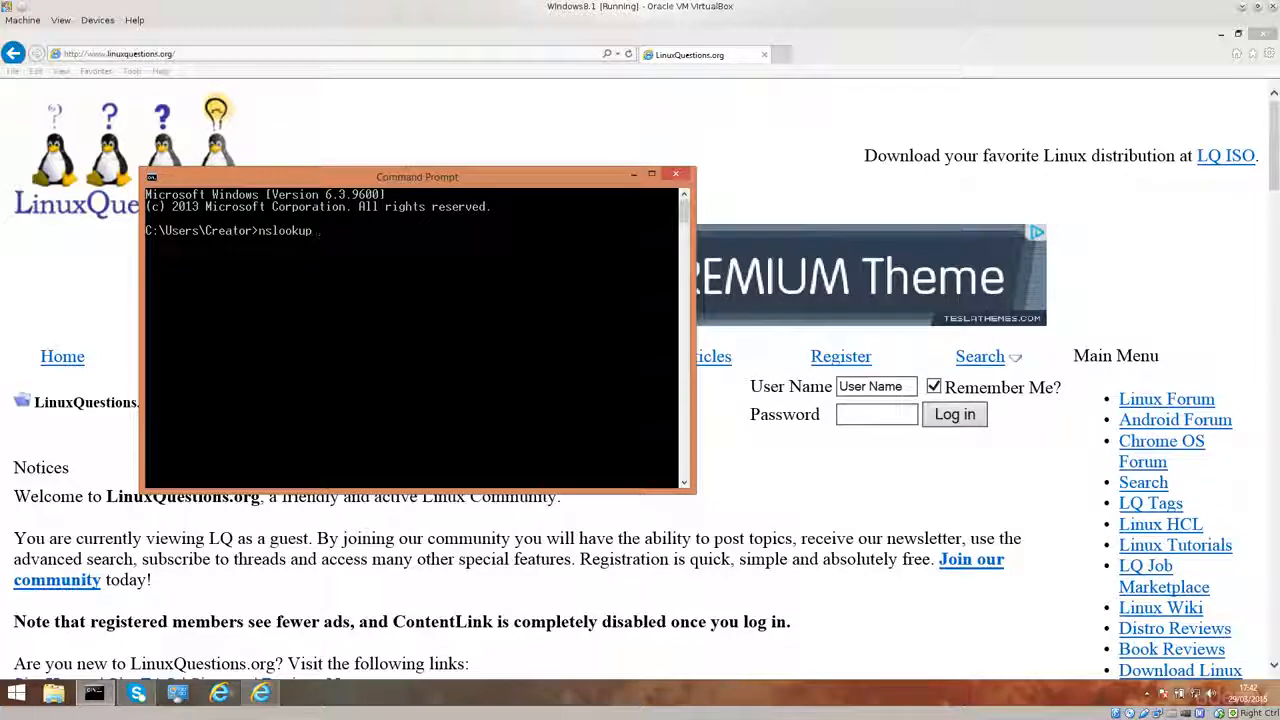
{"action": "type", "text": "linux"}
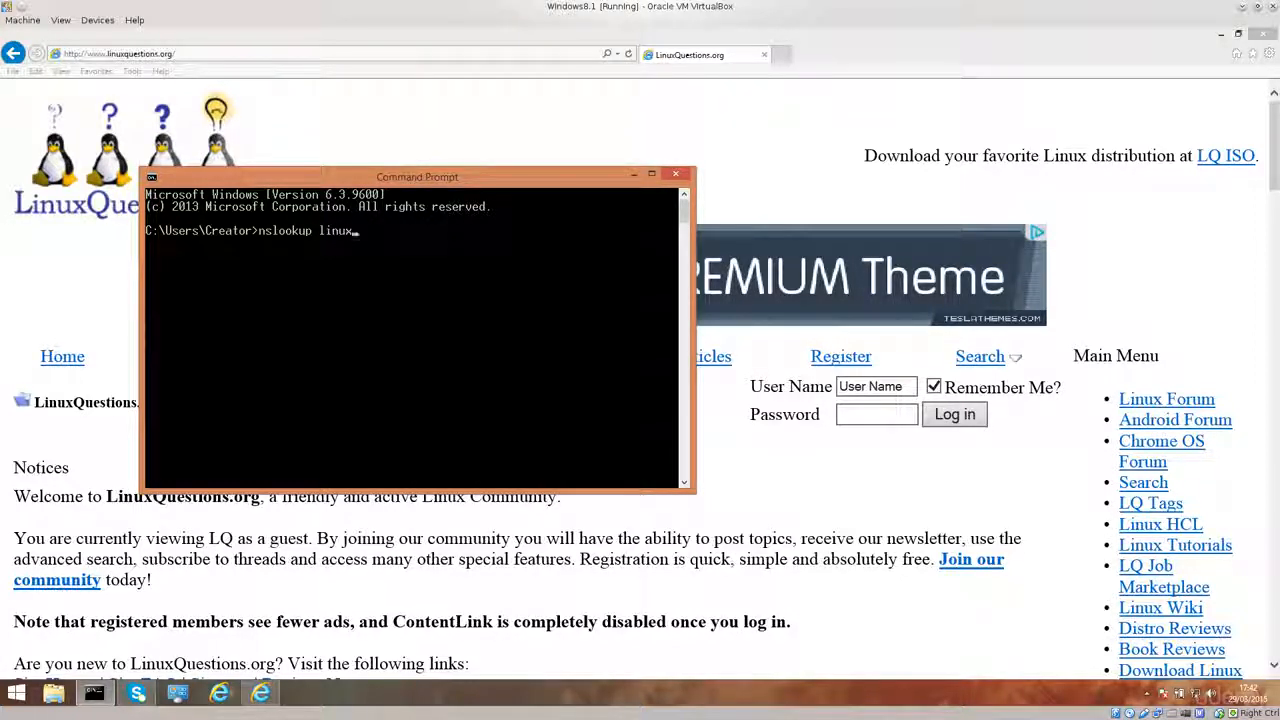
{"action": "type", "text": "questions"}
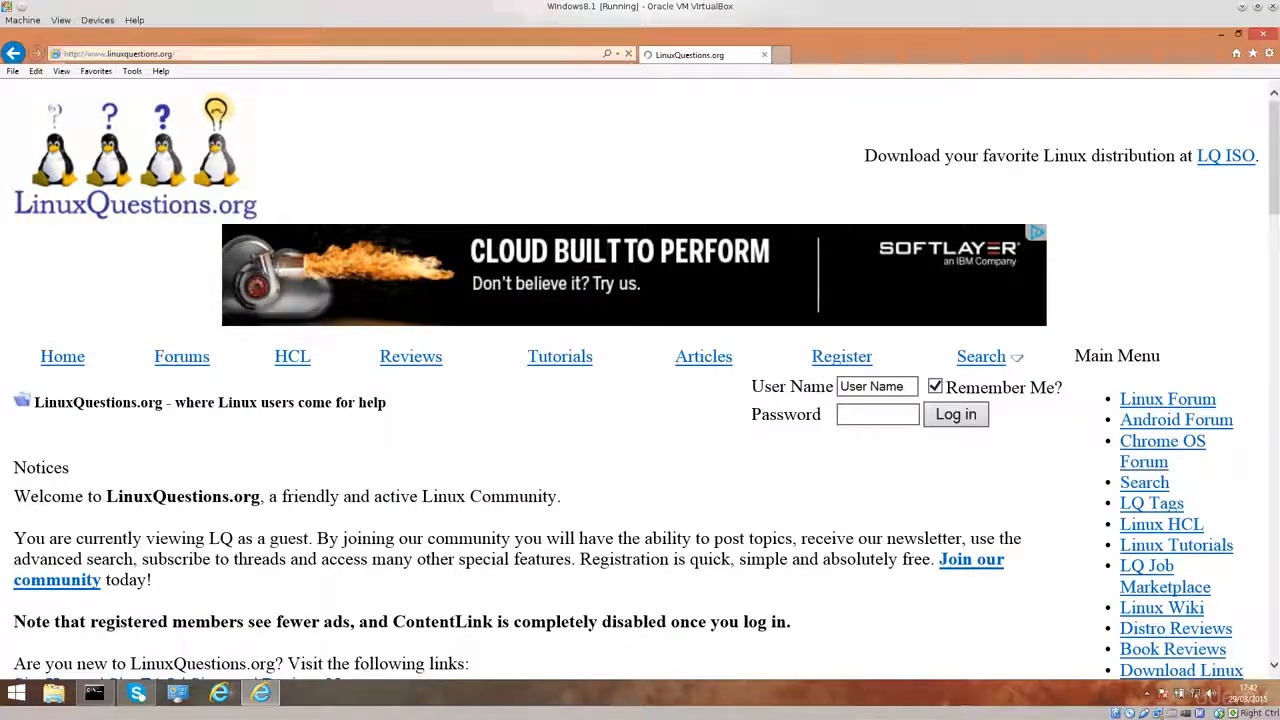
Scroll through the real LinuxQuestions.org page and click into the User Name login field.
{"action": "scroll", "scroll_direction": "down", "scroll_amount": 3}
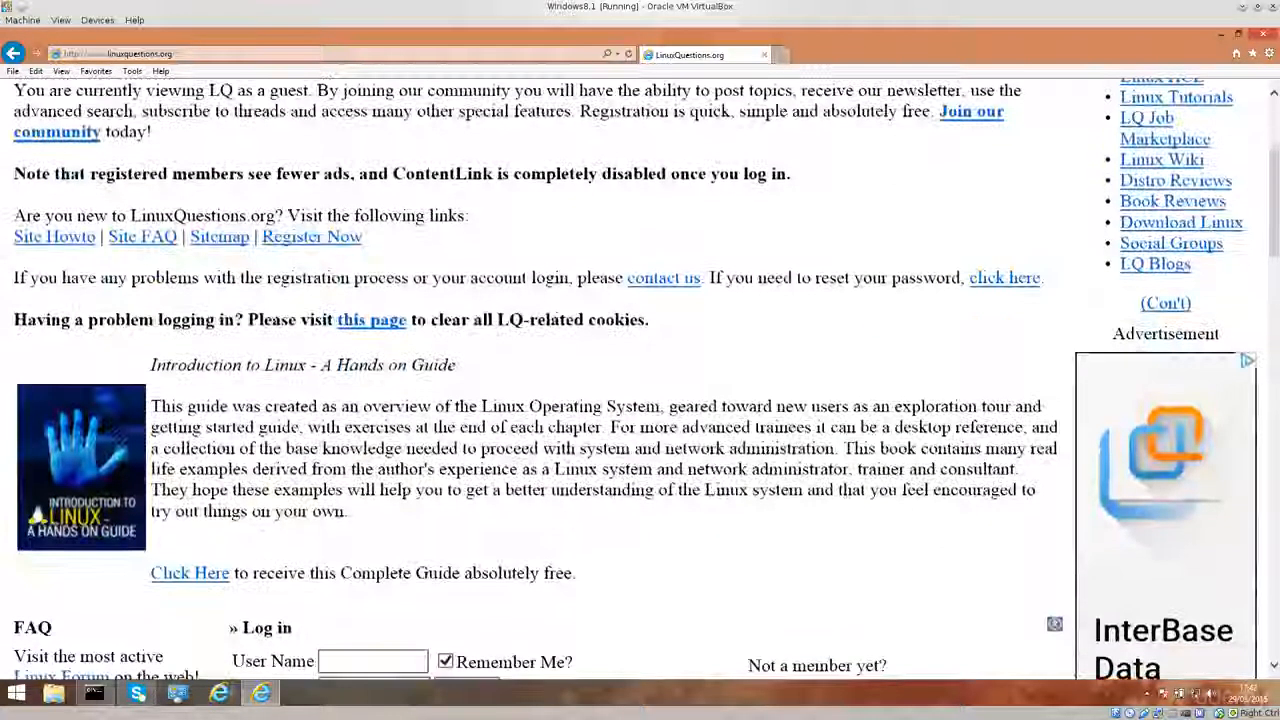
{"action": "scroll", "scroll_direction": "down", "scroll_amount": 3}
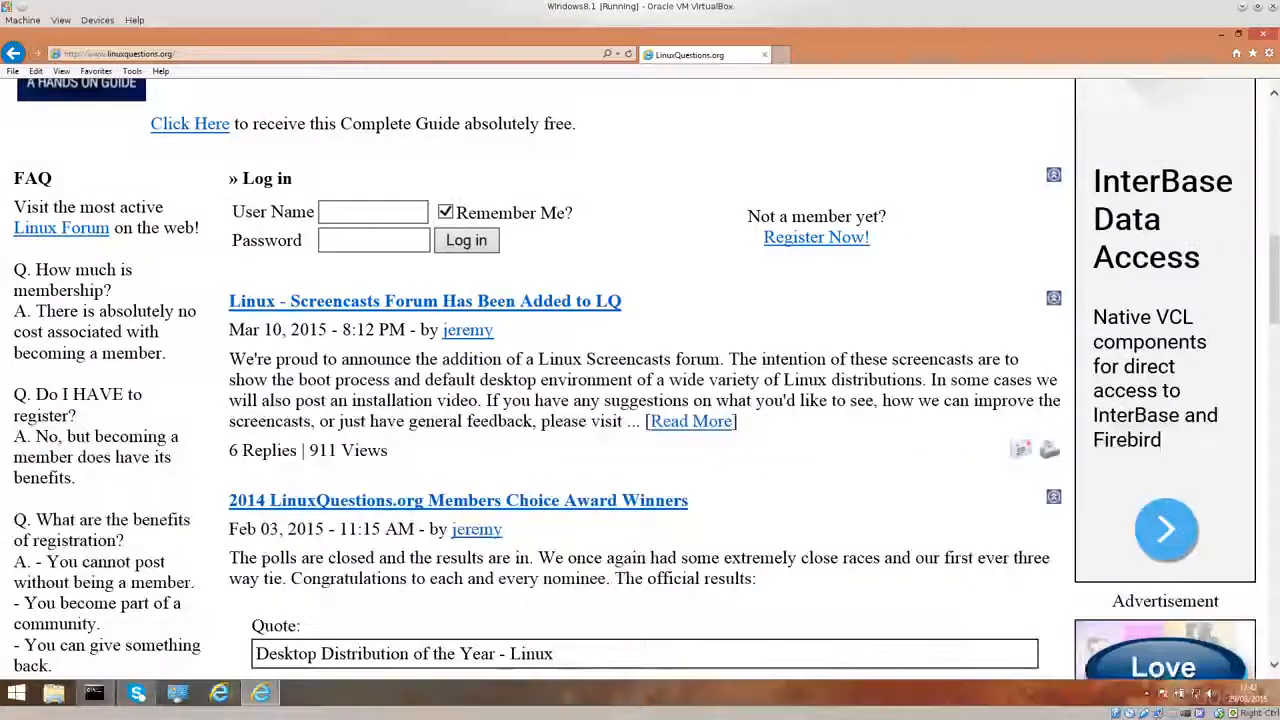
{"action": "left_click", "coordinate": [373, 211]}
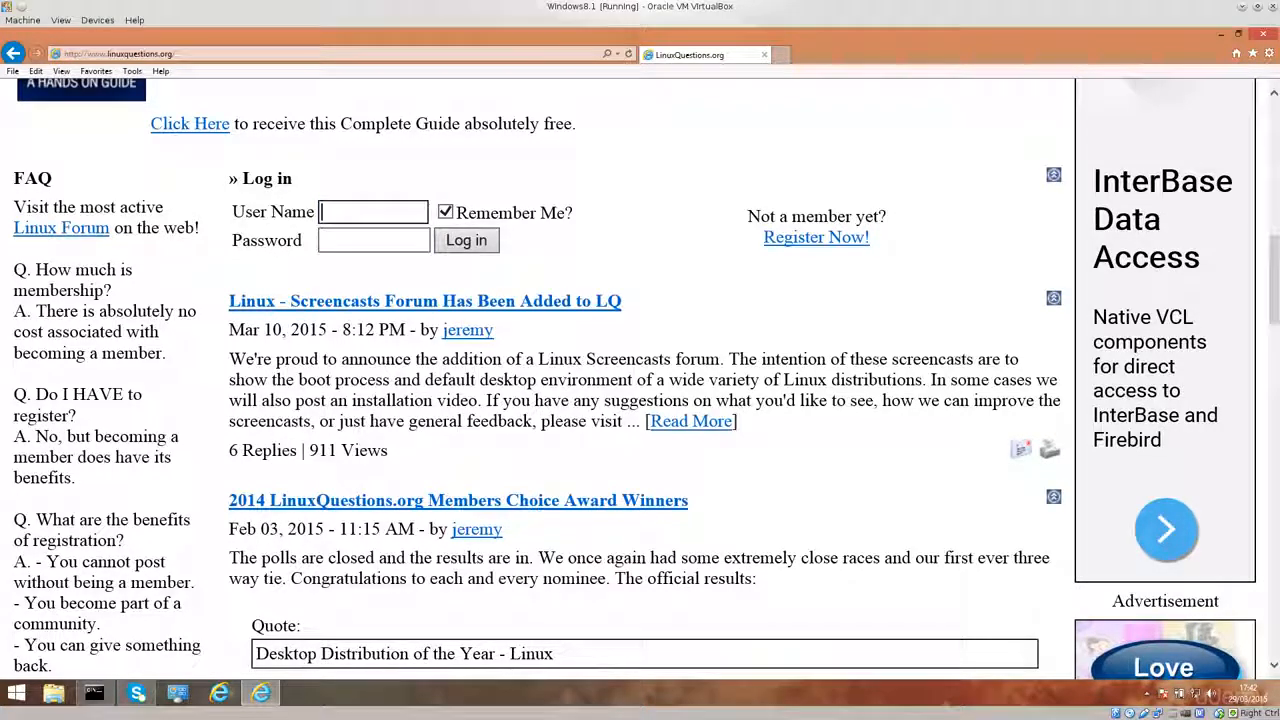
{"action": "left_click", "coordinate": [374, 240]}
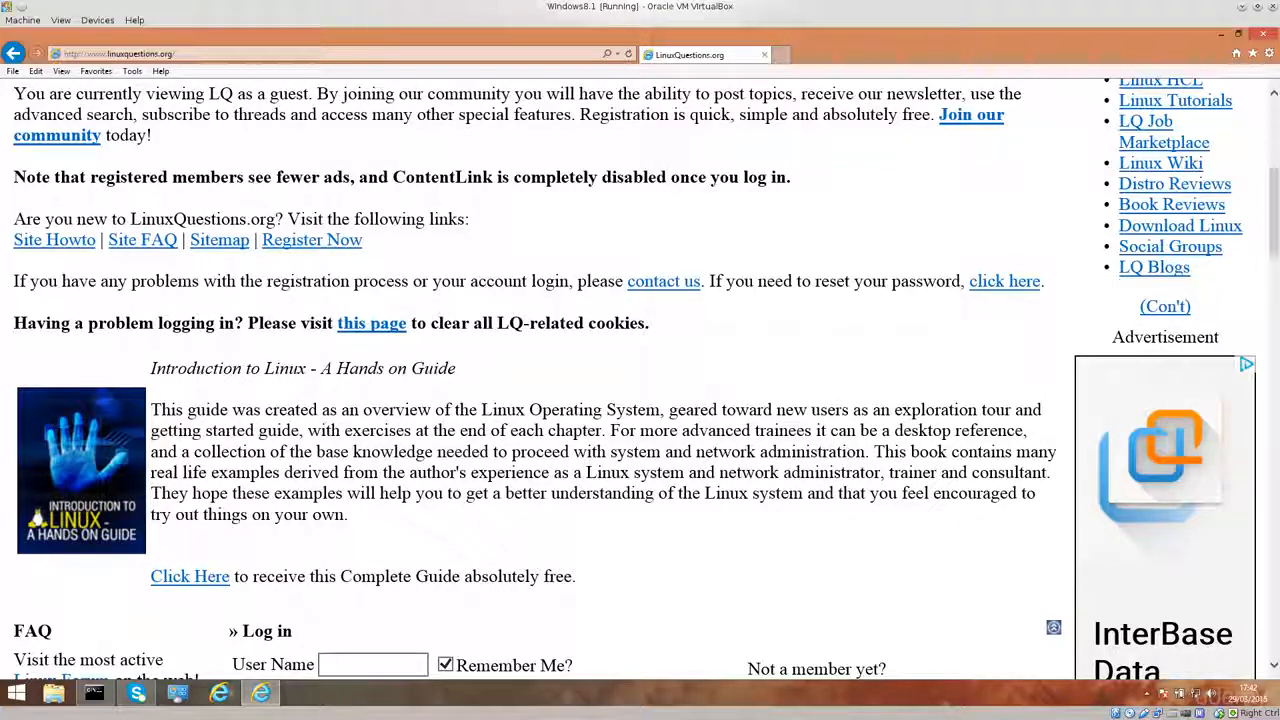
{"action": "scroll", "scroll_direction": "up", "scroll_amount": 3}
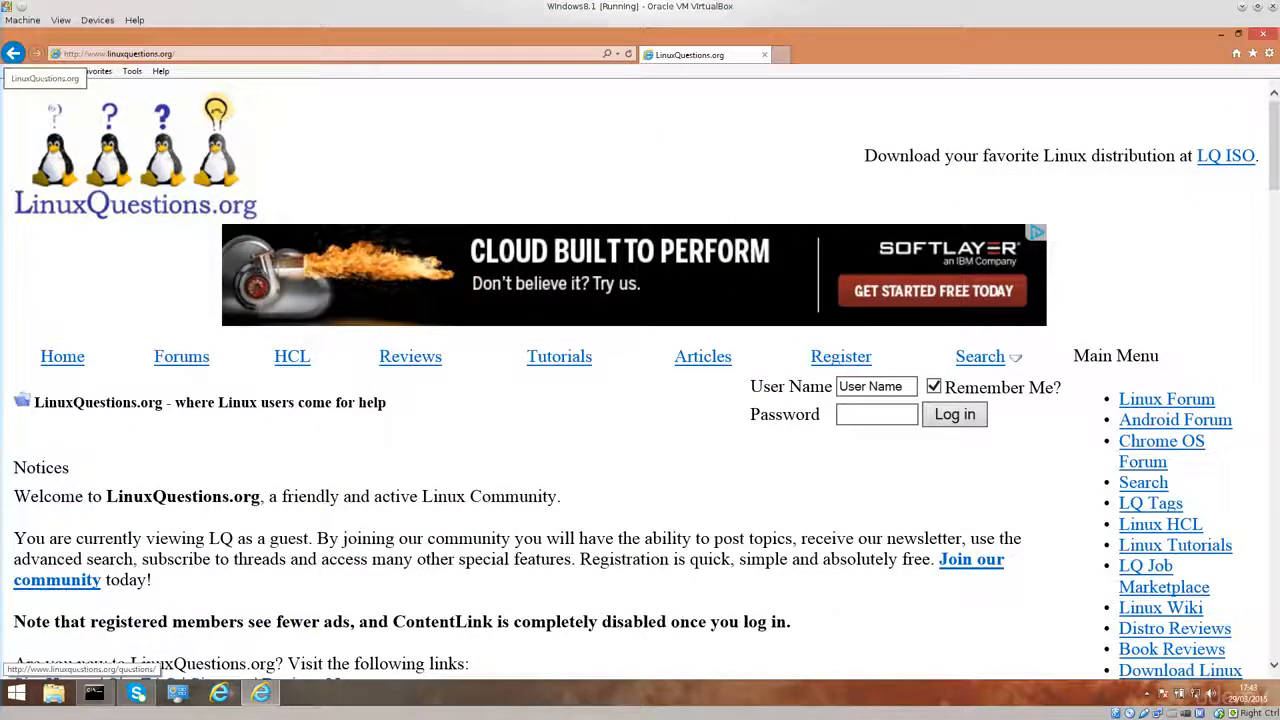
{"action": "scroll", "scroll_direction": "down", "scroll_amount": 3}
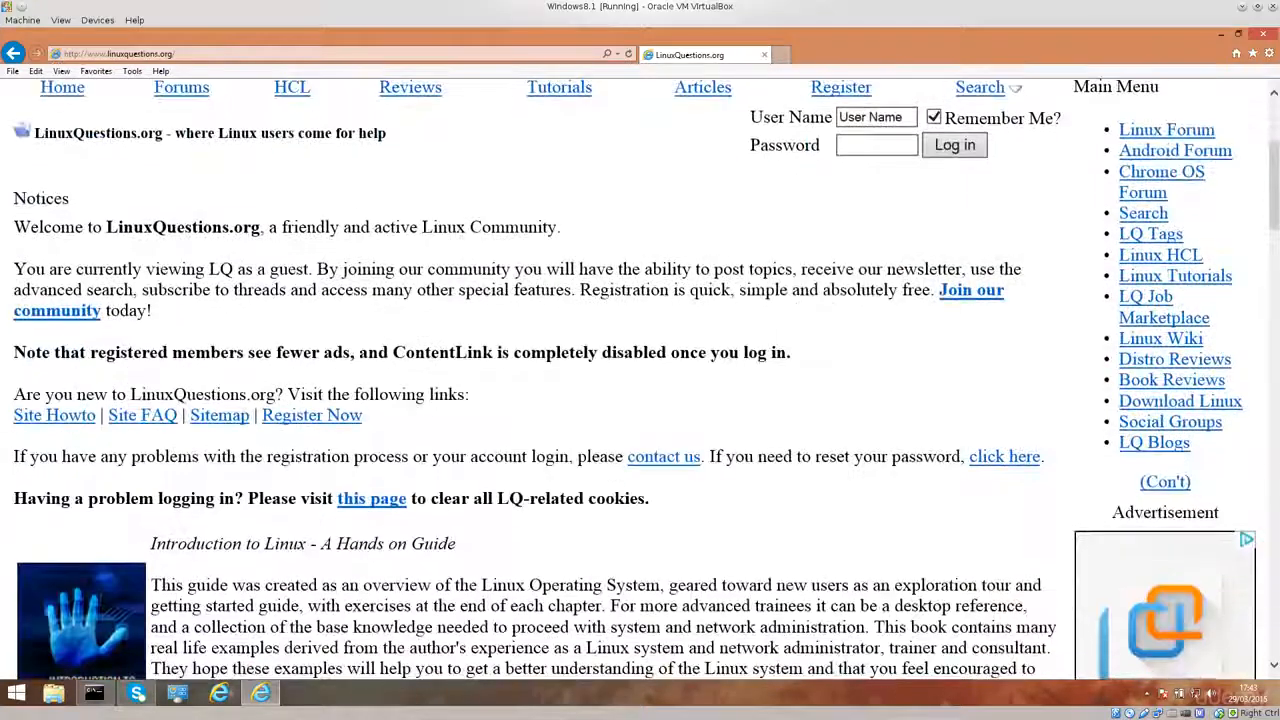